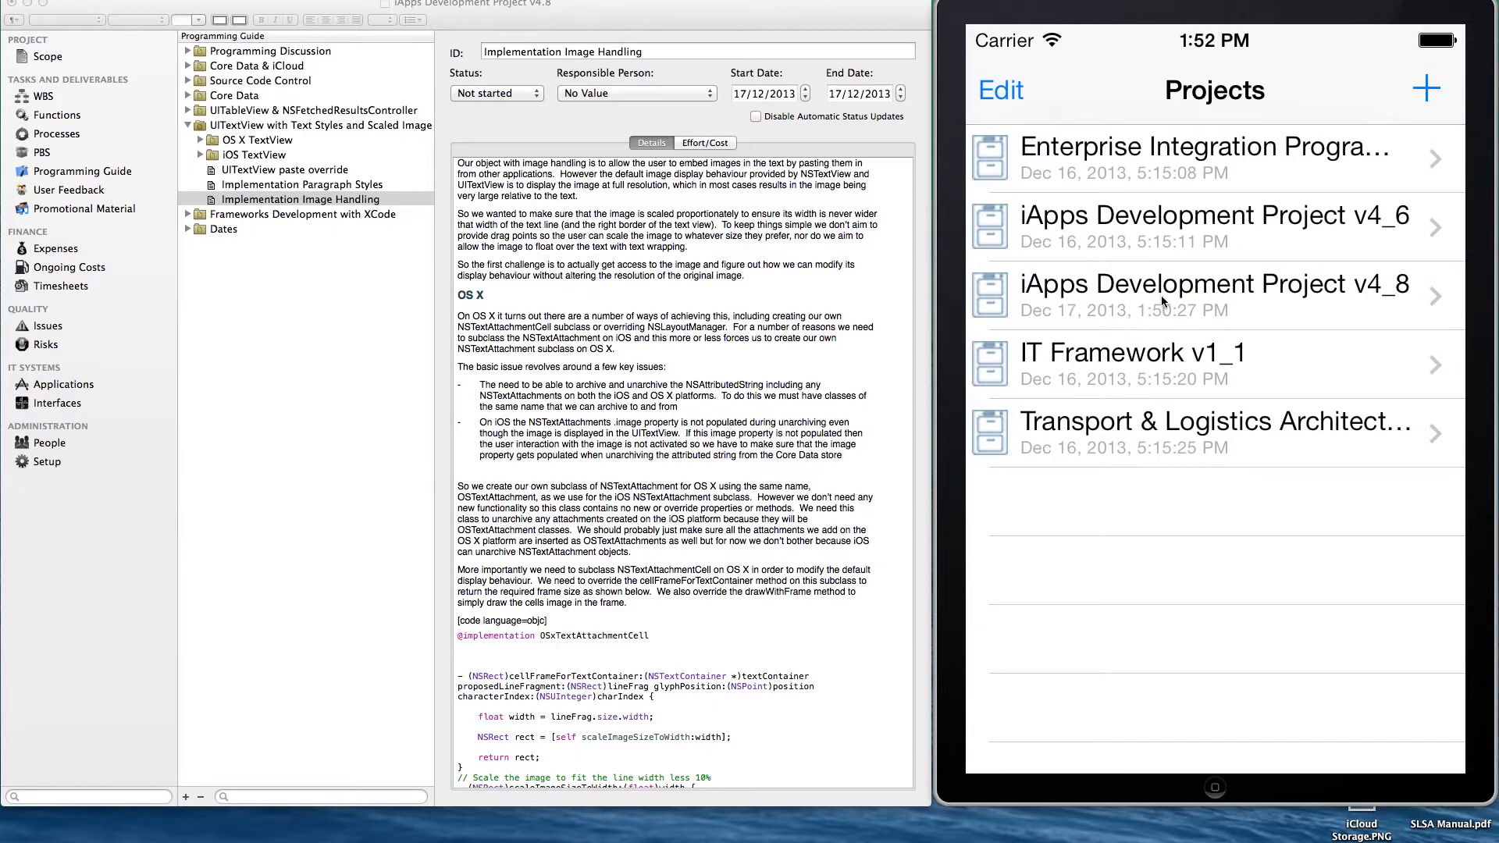
# Open the iApps Development Project v4_8 Programming Guide in the simulator, then return to the Mac window
pyautogui.click(1214, 294)
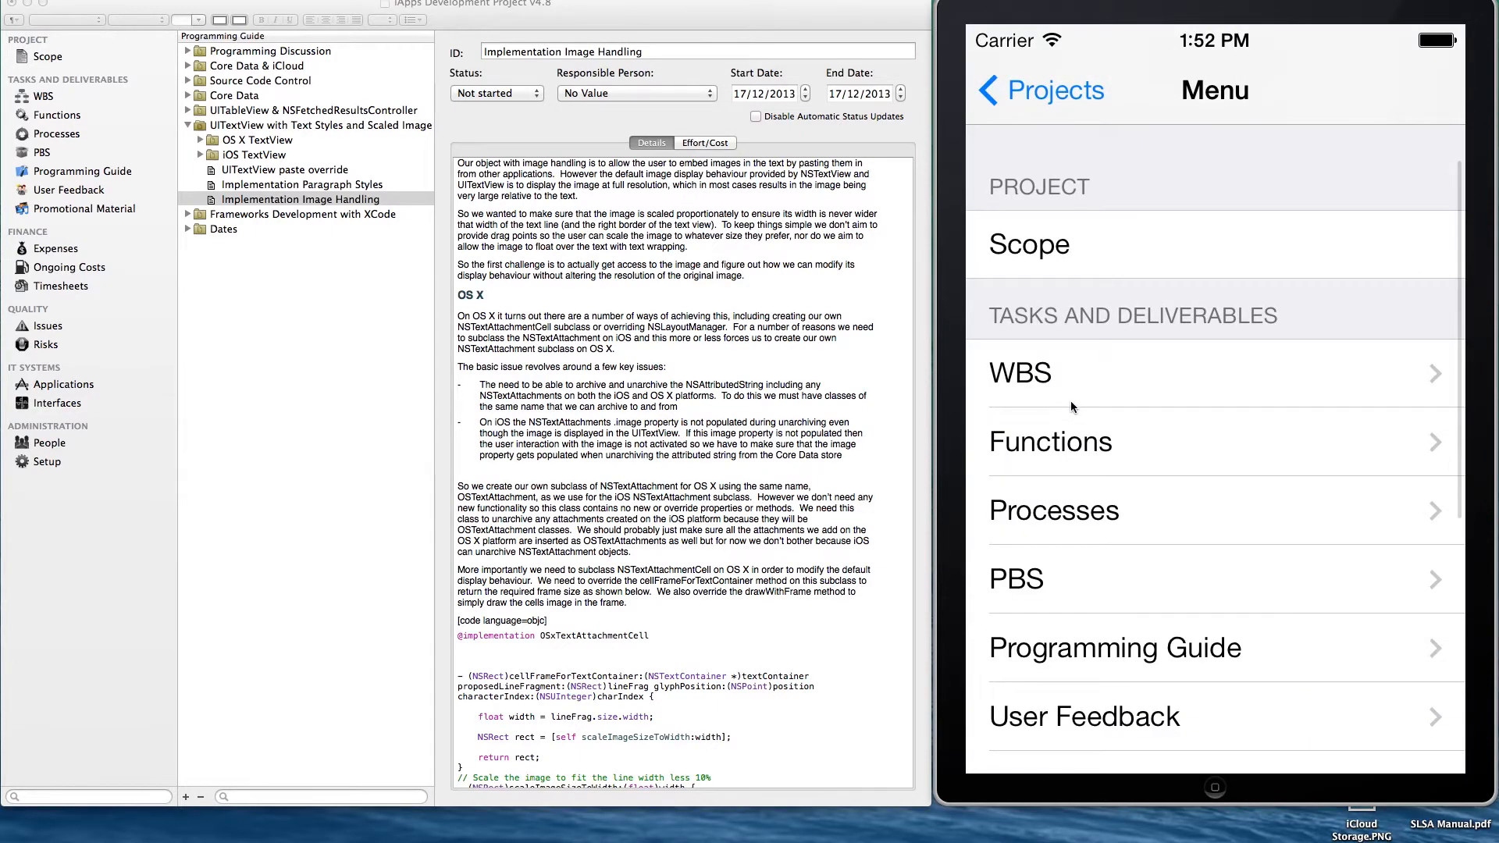
pyautogui.moveTo(1092, 650)
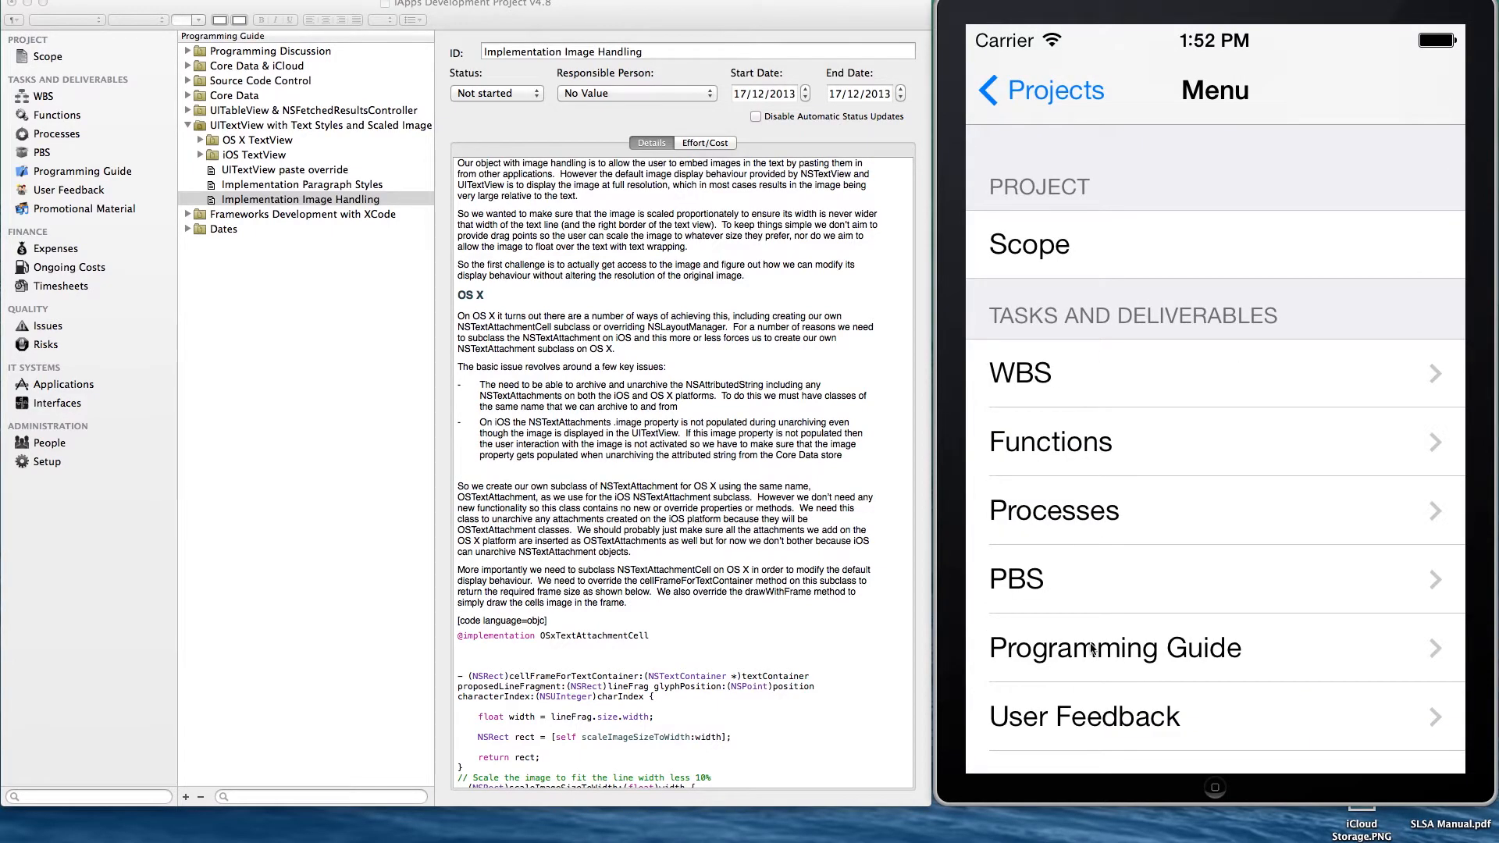
pyautogui.click(1093, 648)
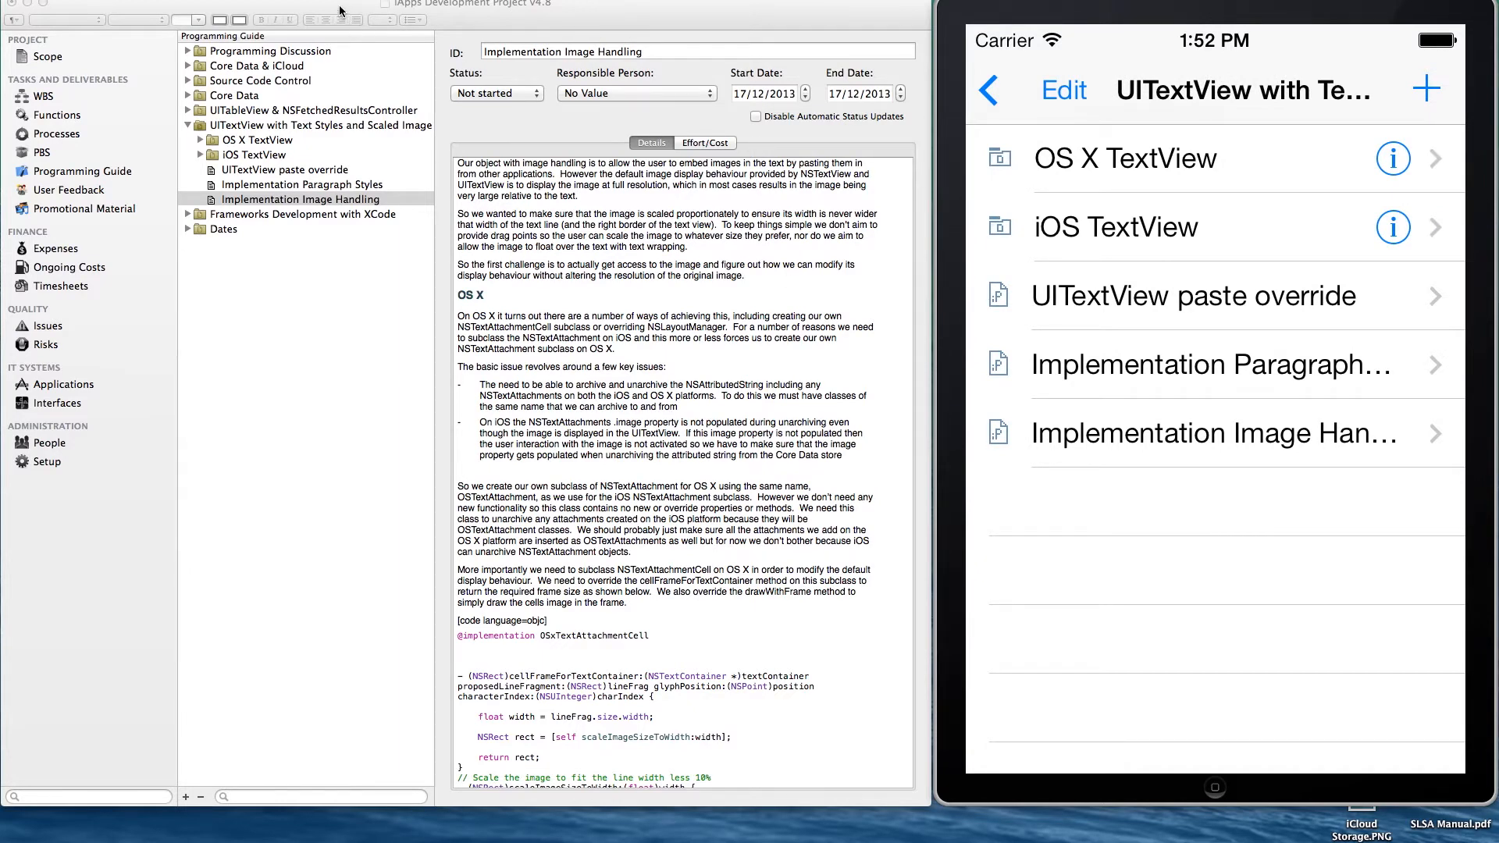
pyautogui.click(301, 199)
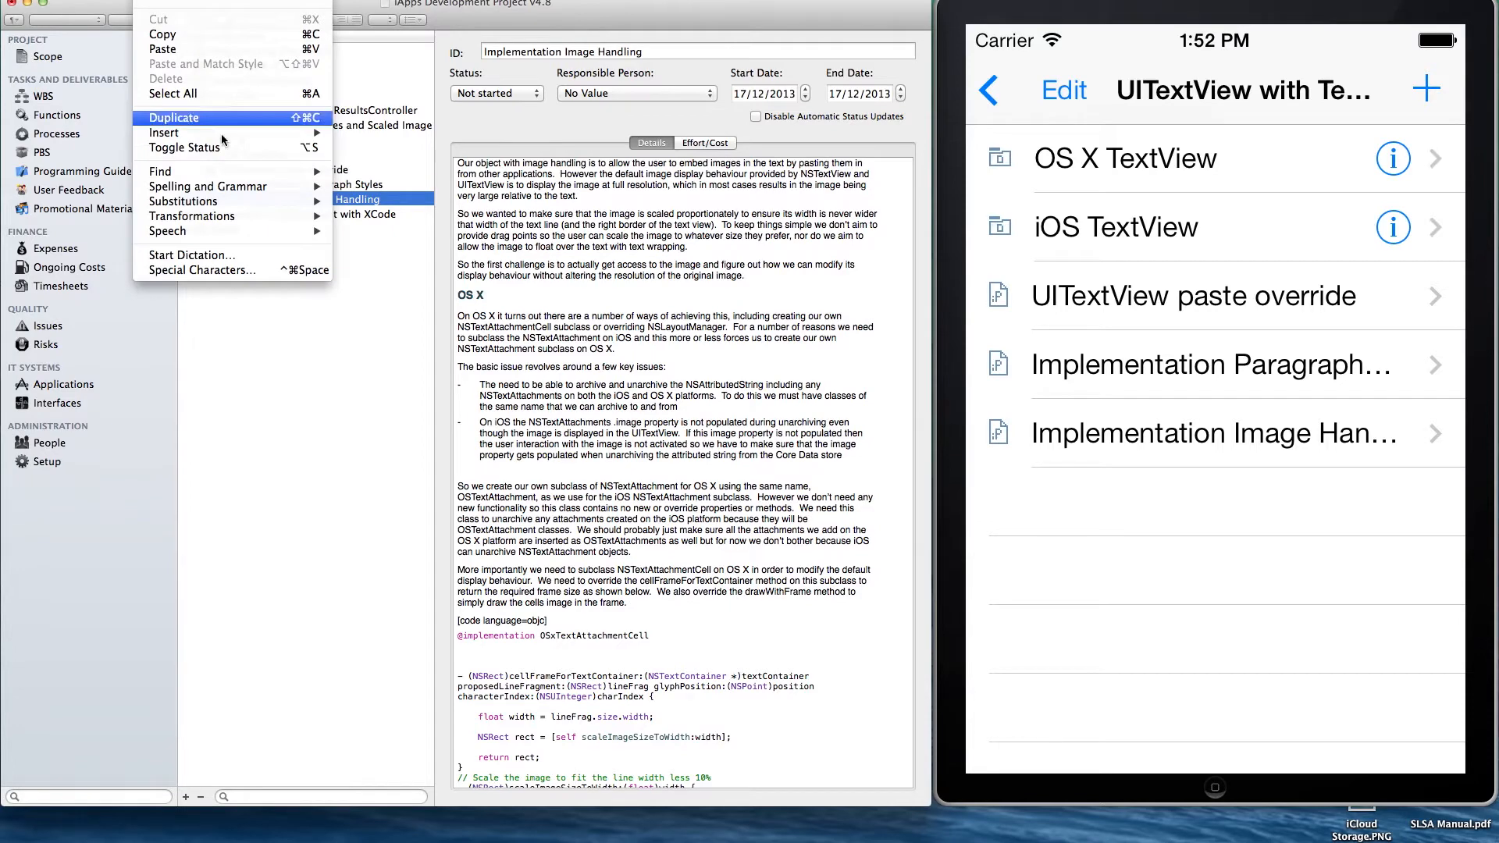
pyautogui.moveTo(164, 133)
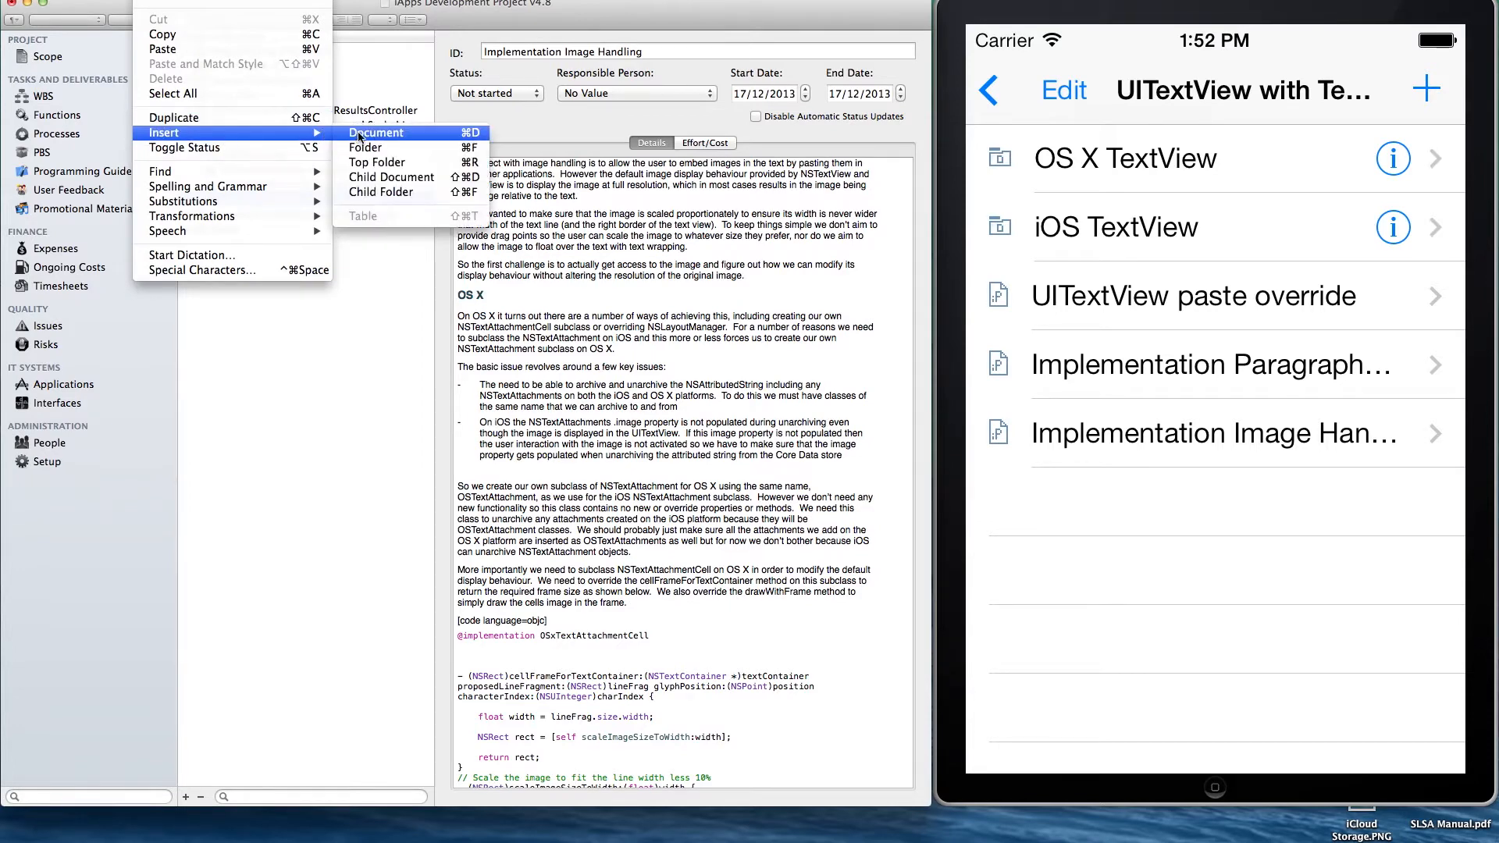
# Insert a new document titled 'Paragraph Styles and Image Handling' into the UITextView folder
pyautogui.click(366, 147)
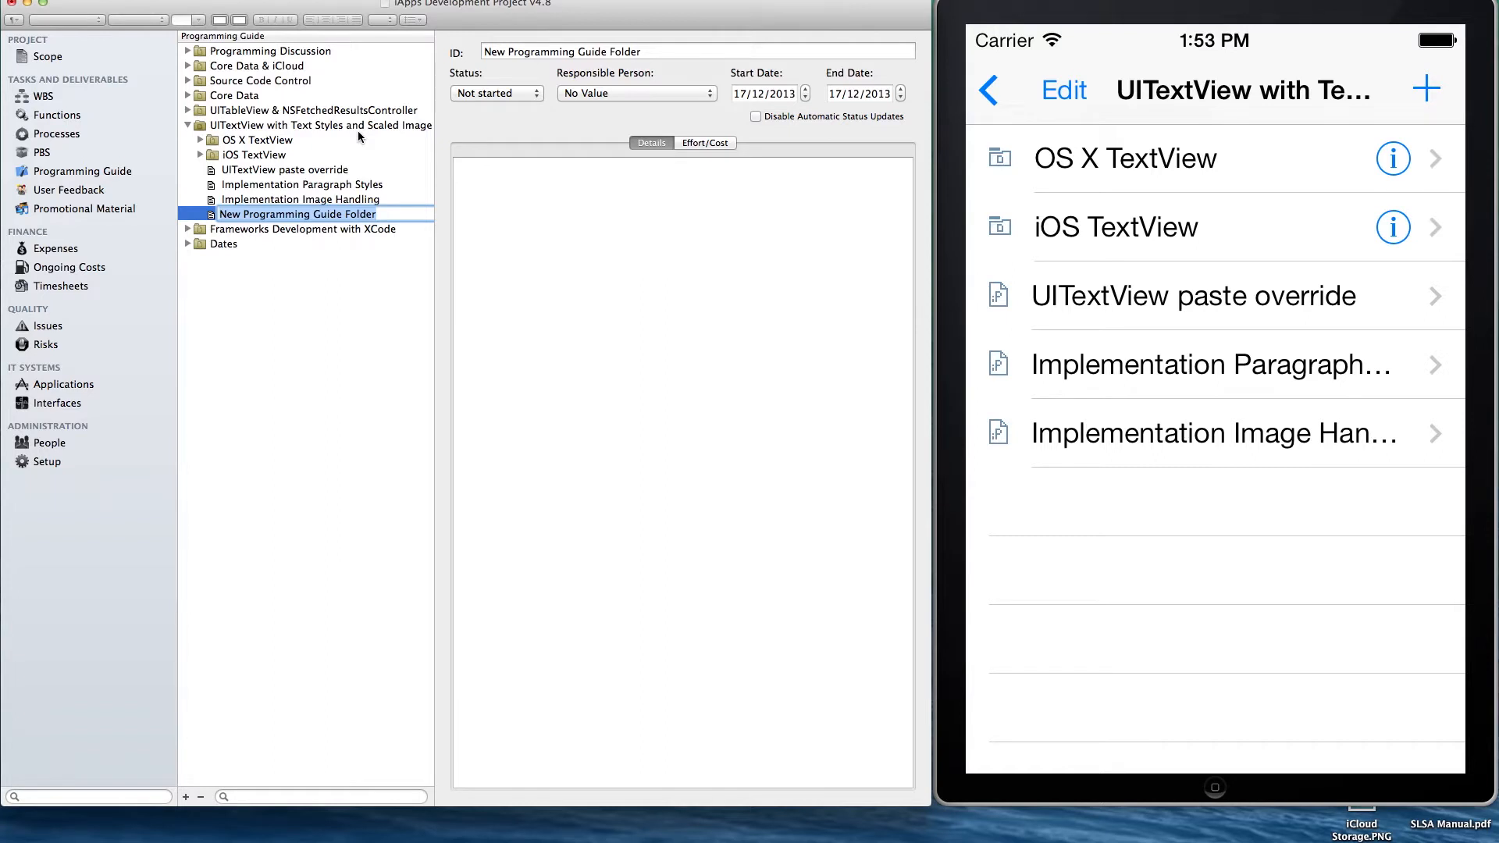
pyautogui.write('Rich')
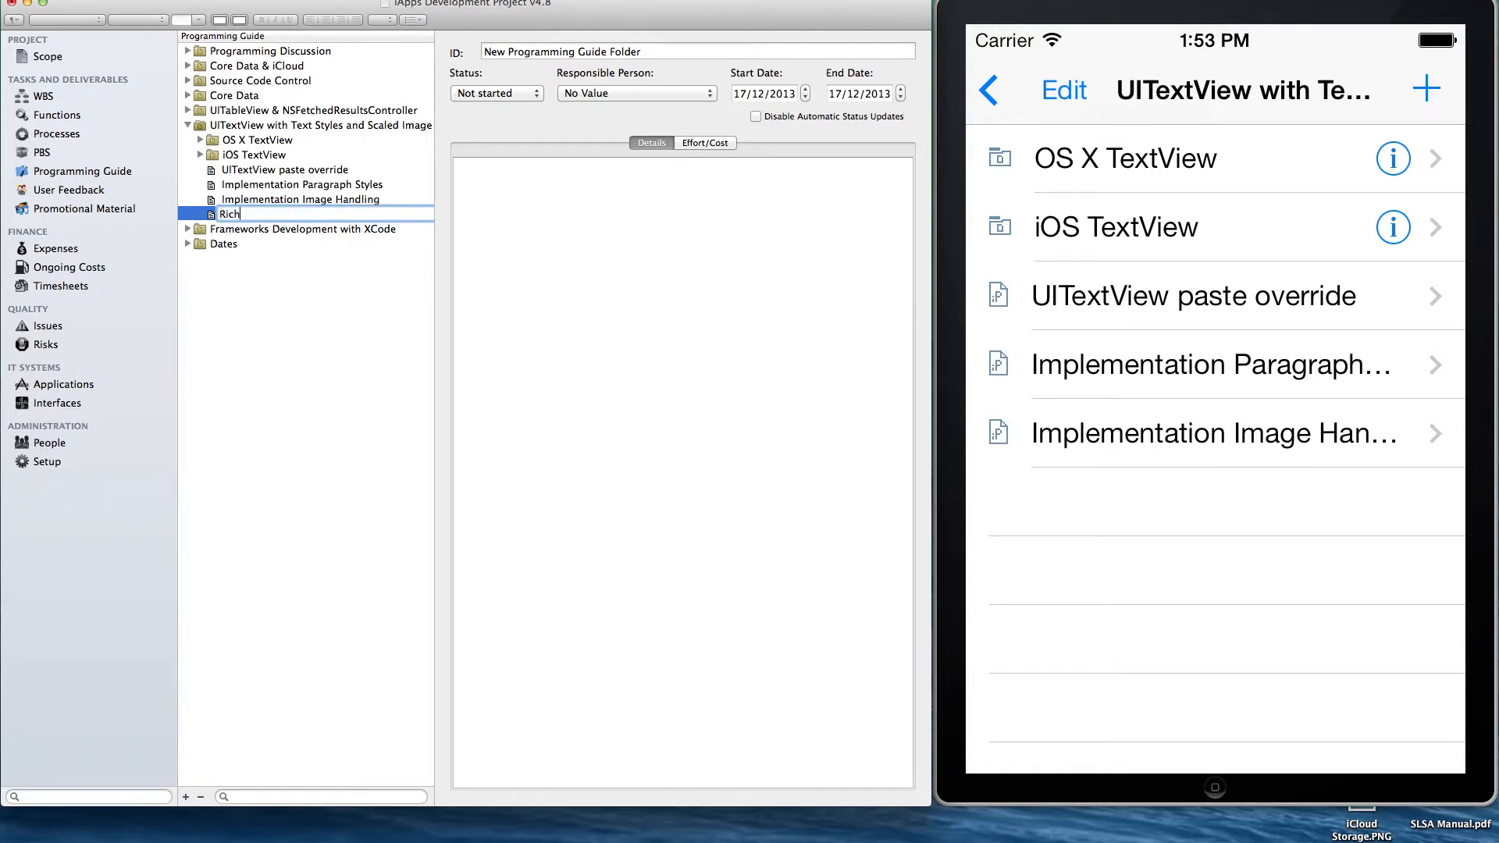
pyautogui.write('Tet')
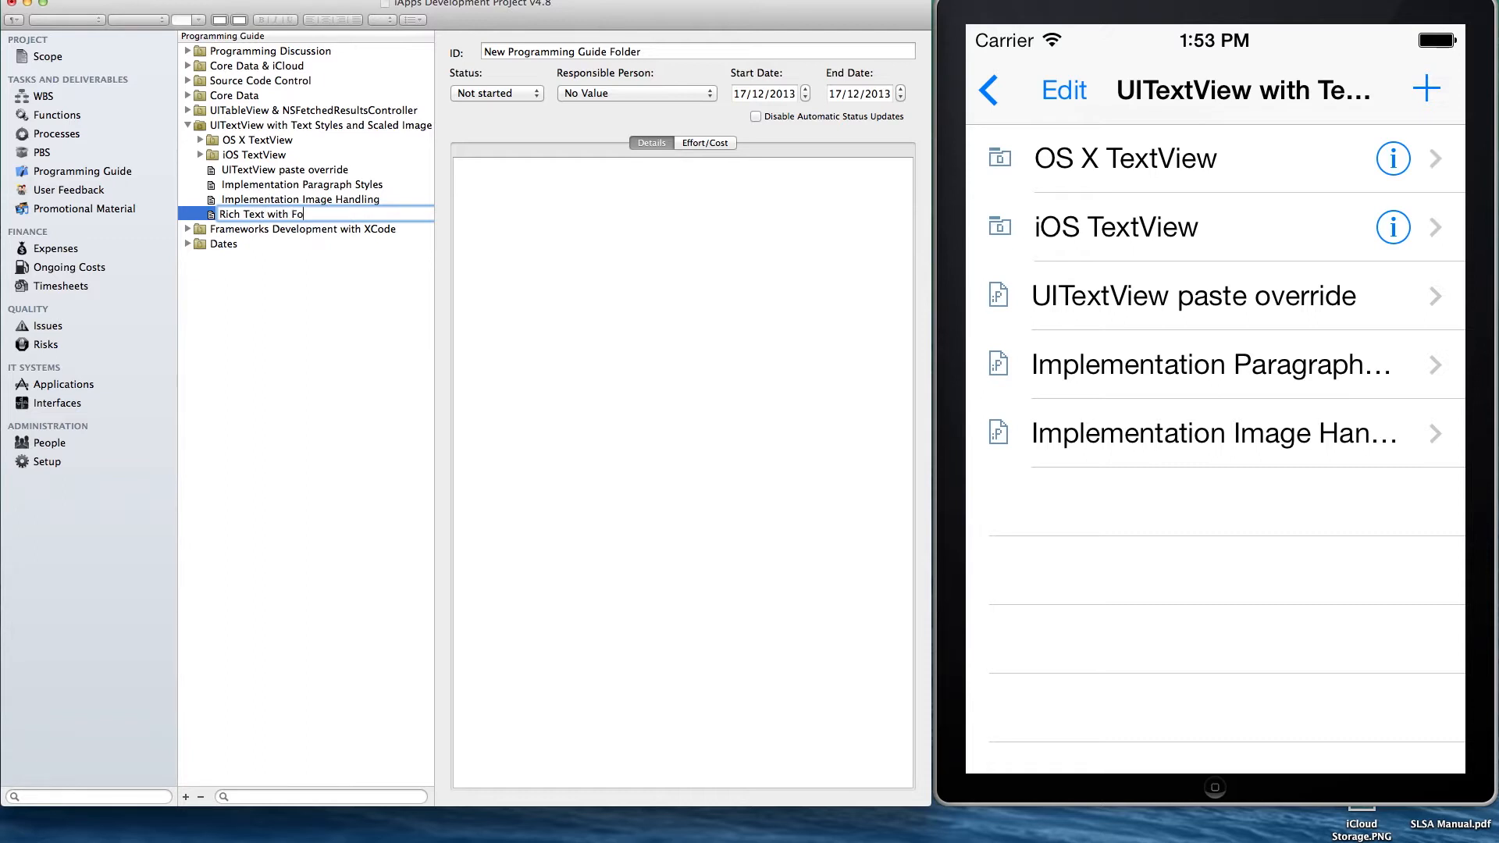
pyautogui.press('Backspace')
pyautogui.write('Paragraph Styles and Image Handl')
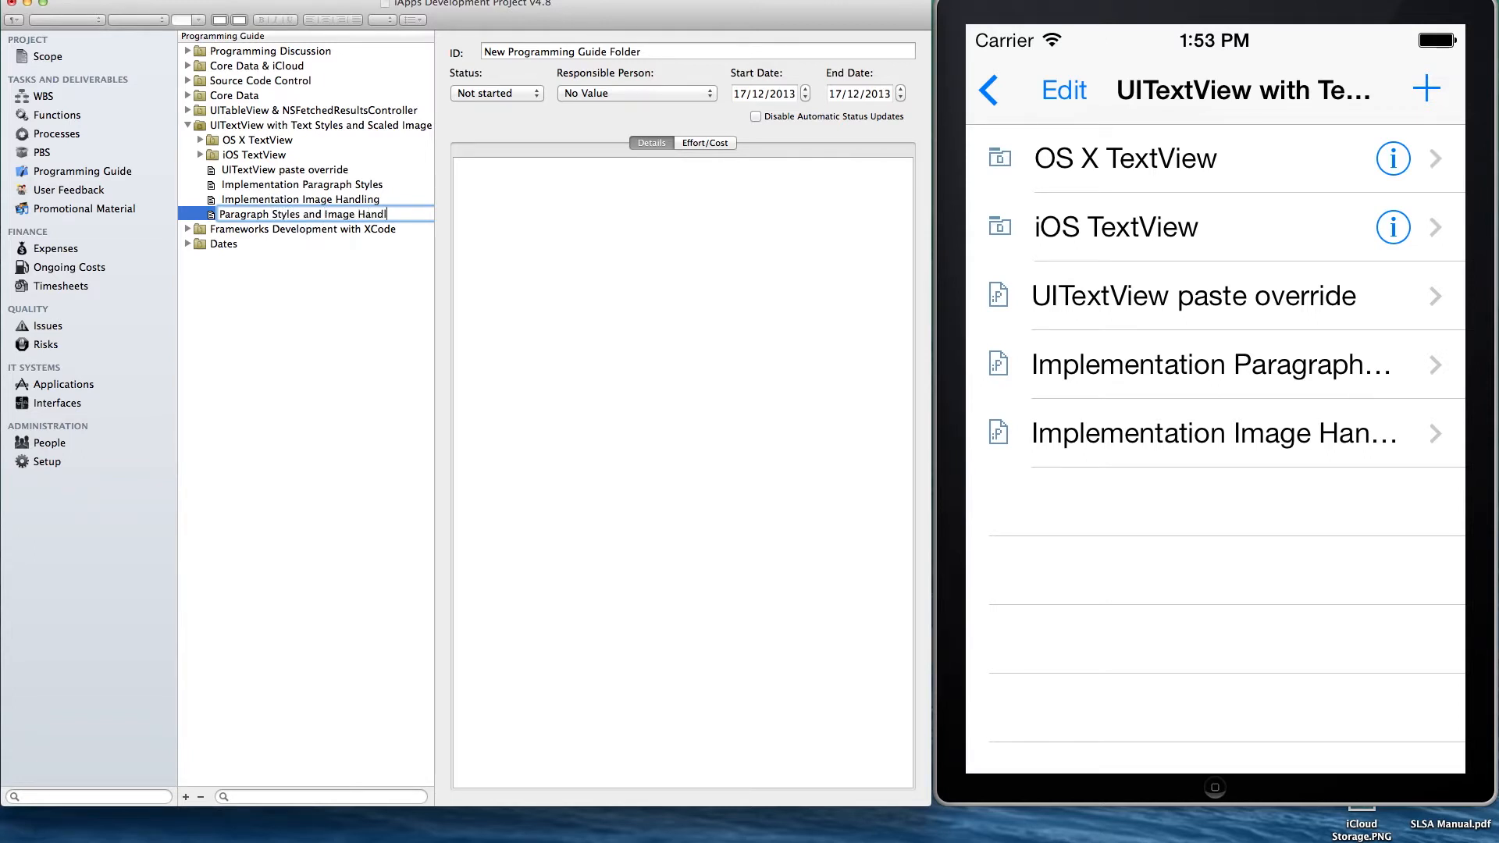
pyautogui.write('ing')
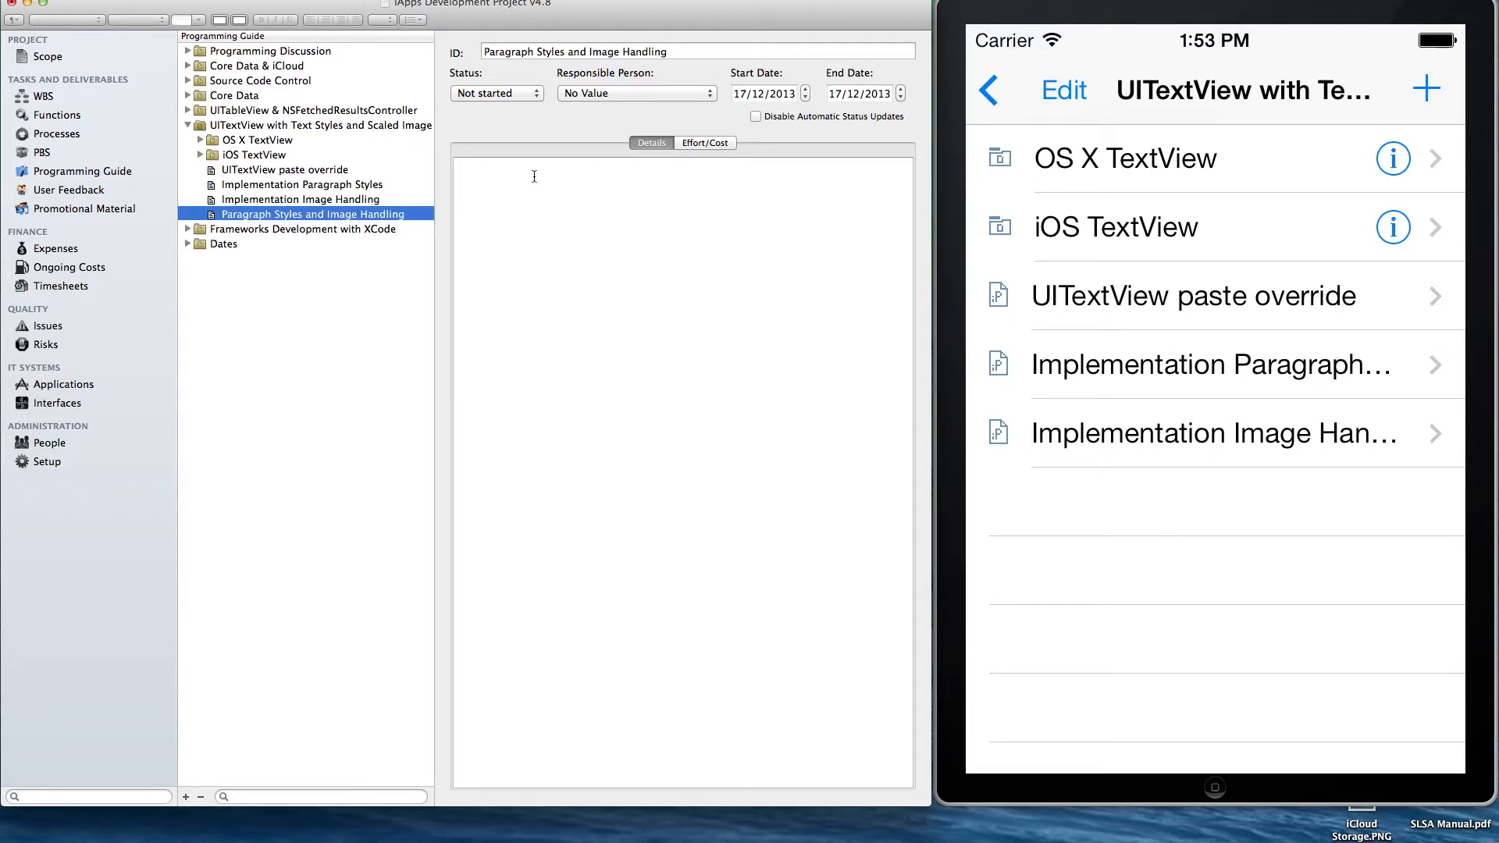
# Type the Heading 1, Heading 2 and Heading 3 sample lines, each in its heading style
pyautogui.click(534, 176)
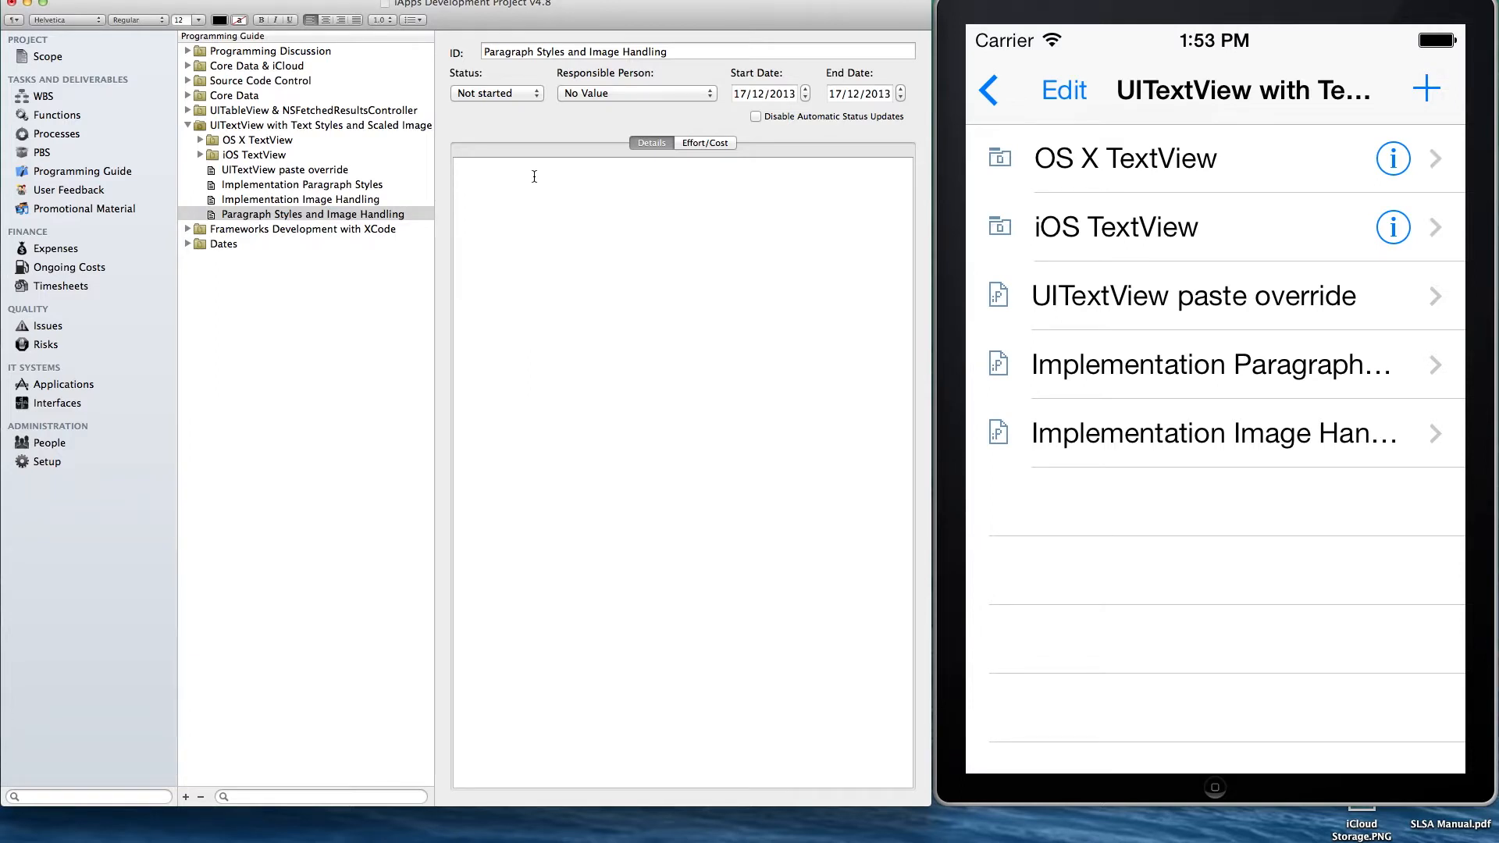
pyautogui.write('Heading 1')
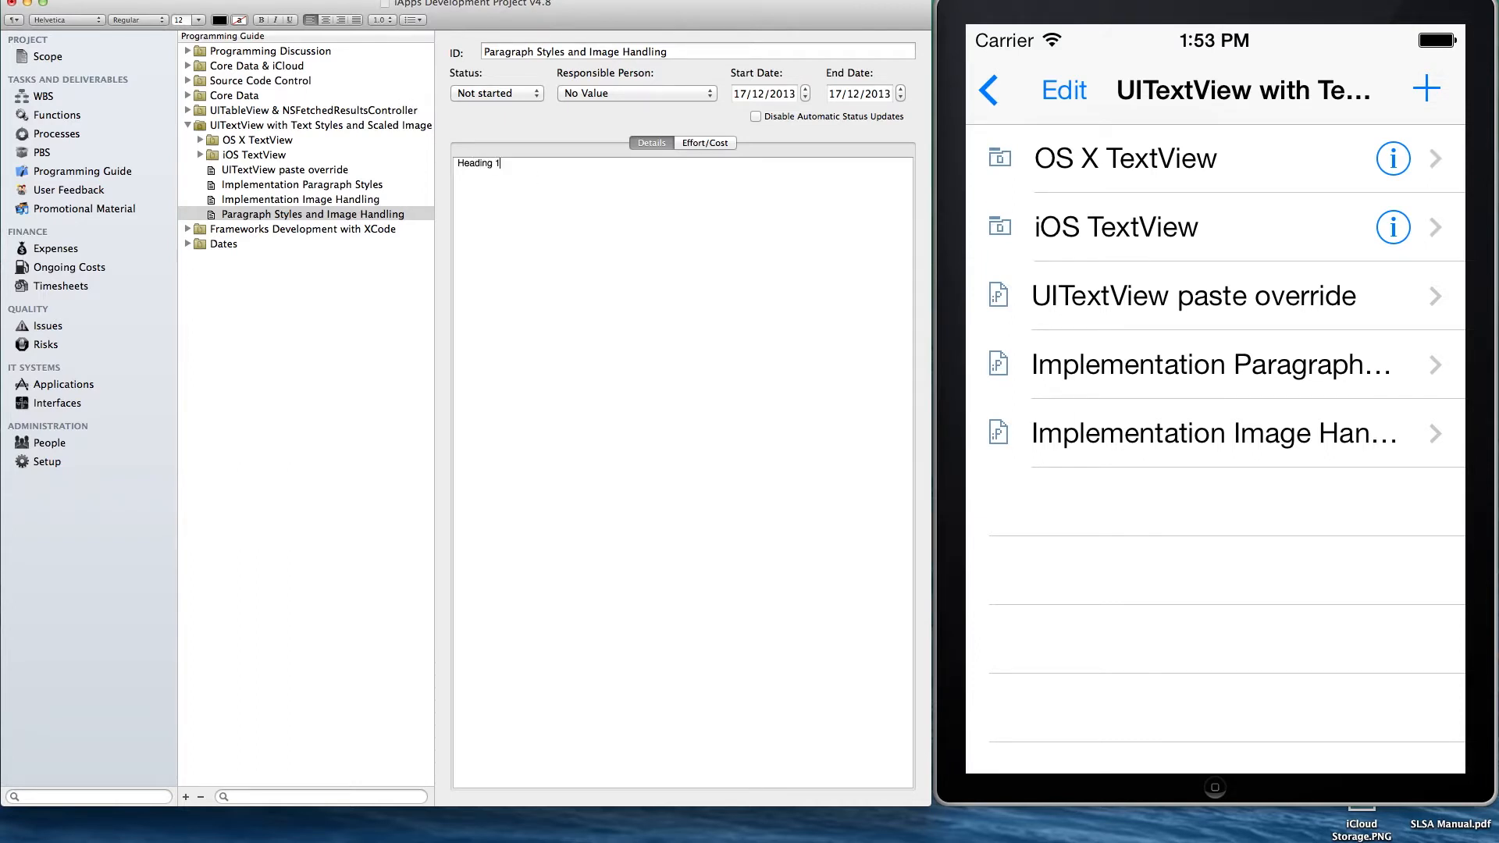
pyautogui.click(207, 17)
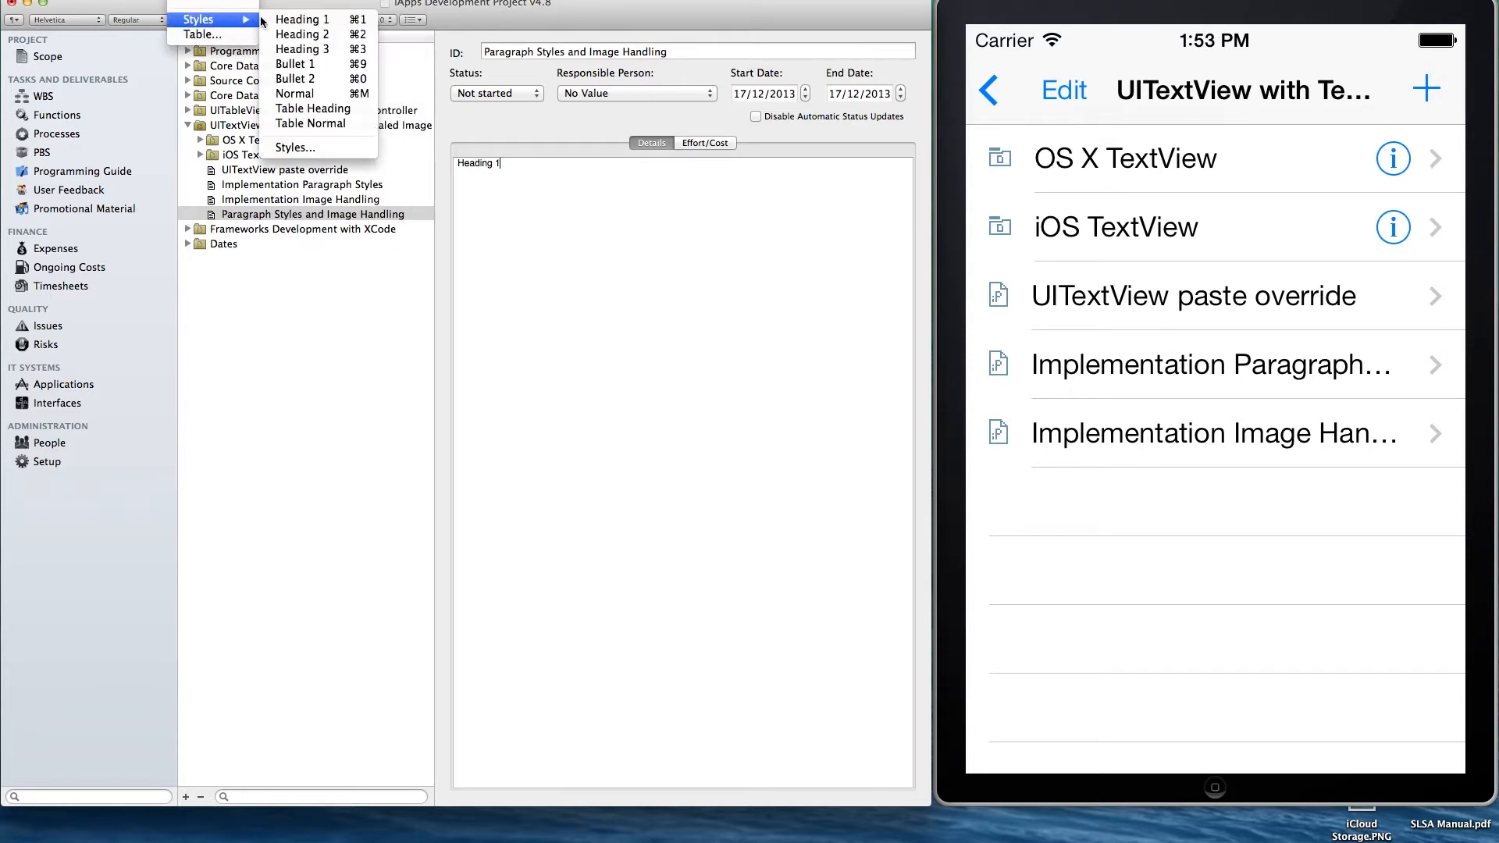
pyautogui.click(302, 20)
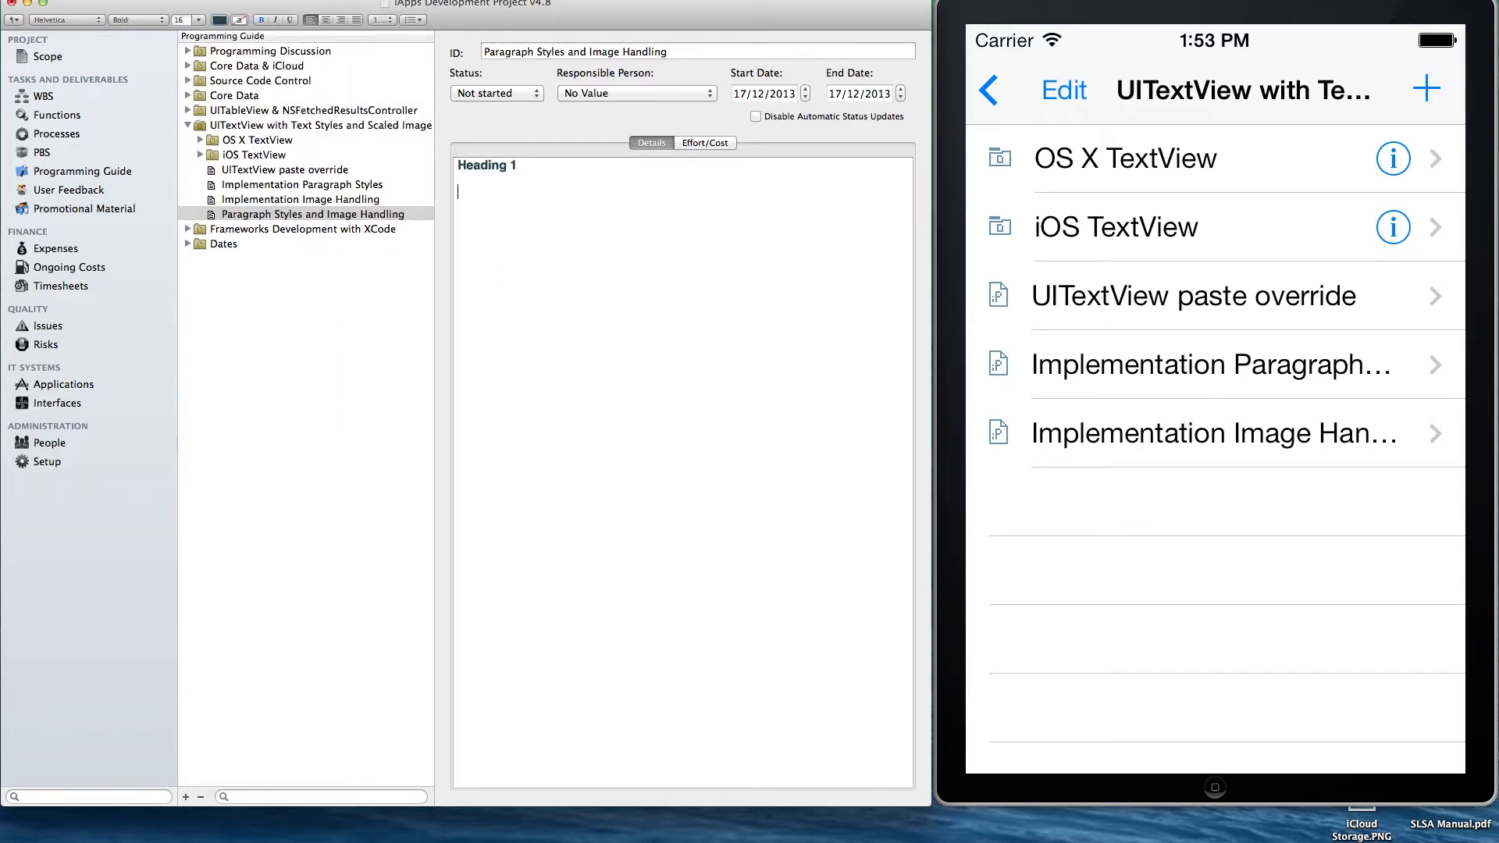
pyautogui.write('Heading 2')
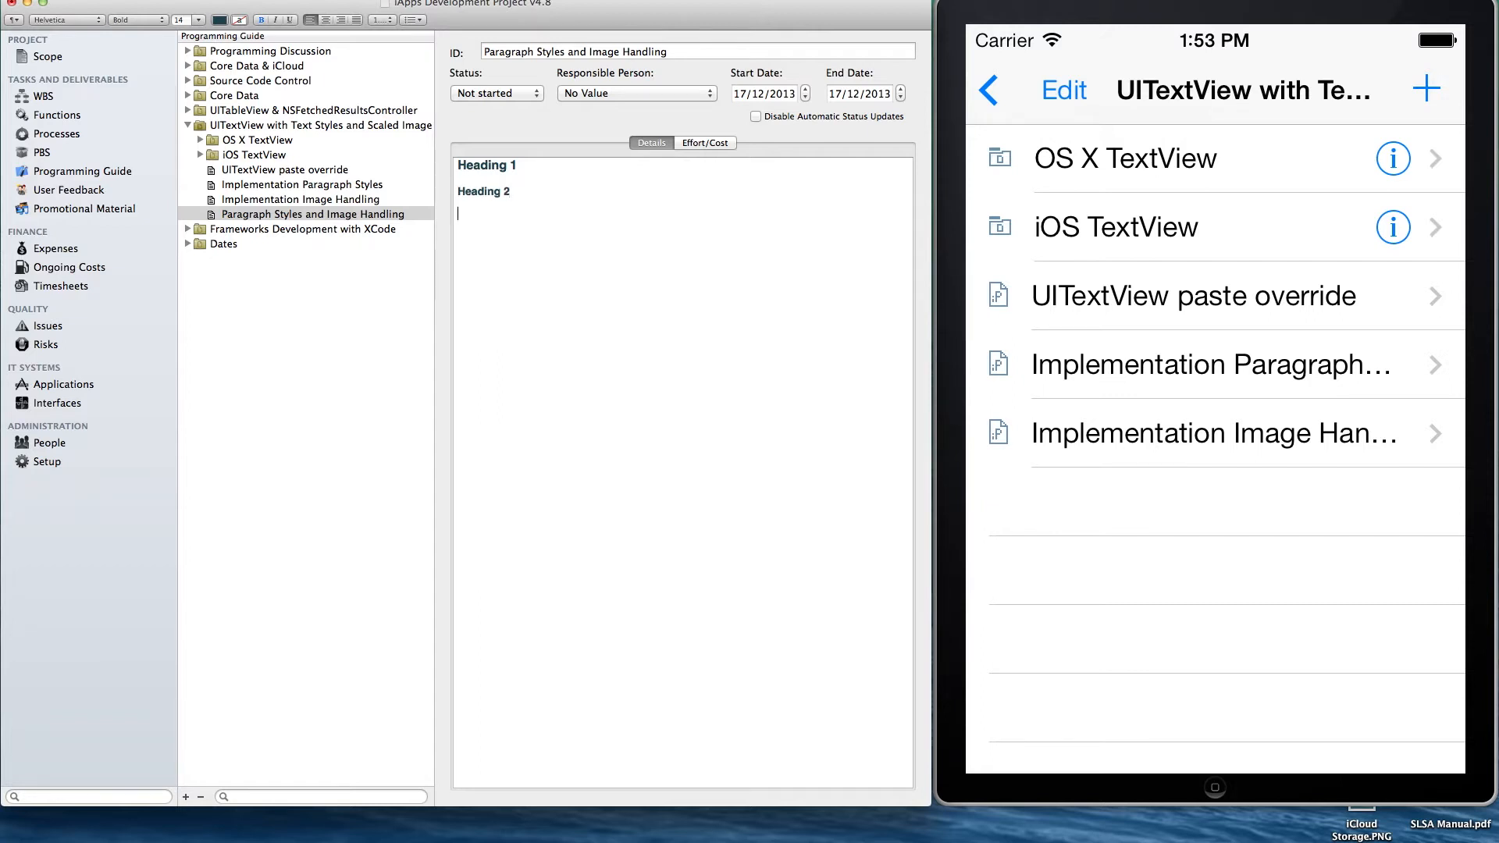
pyautogui.write('Heading')
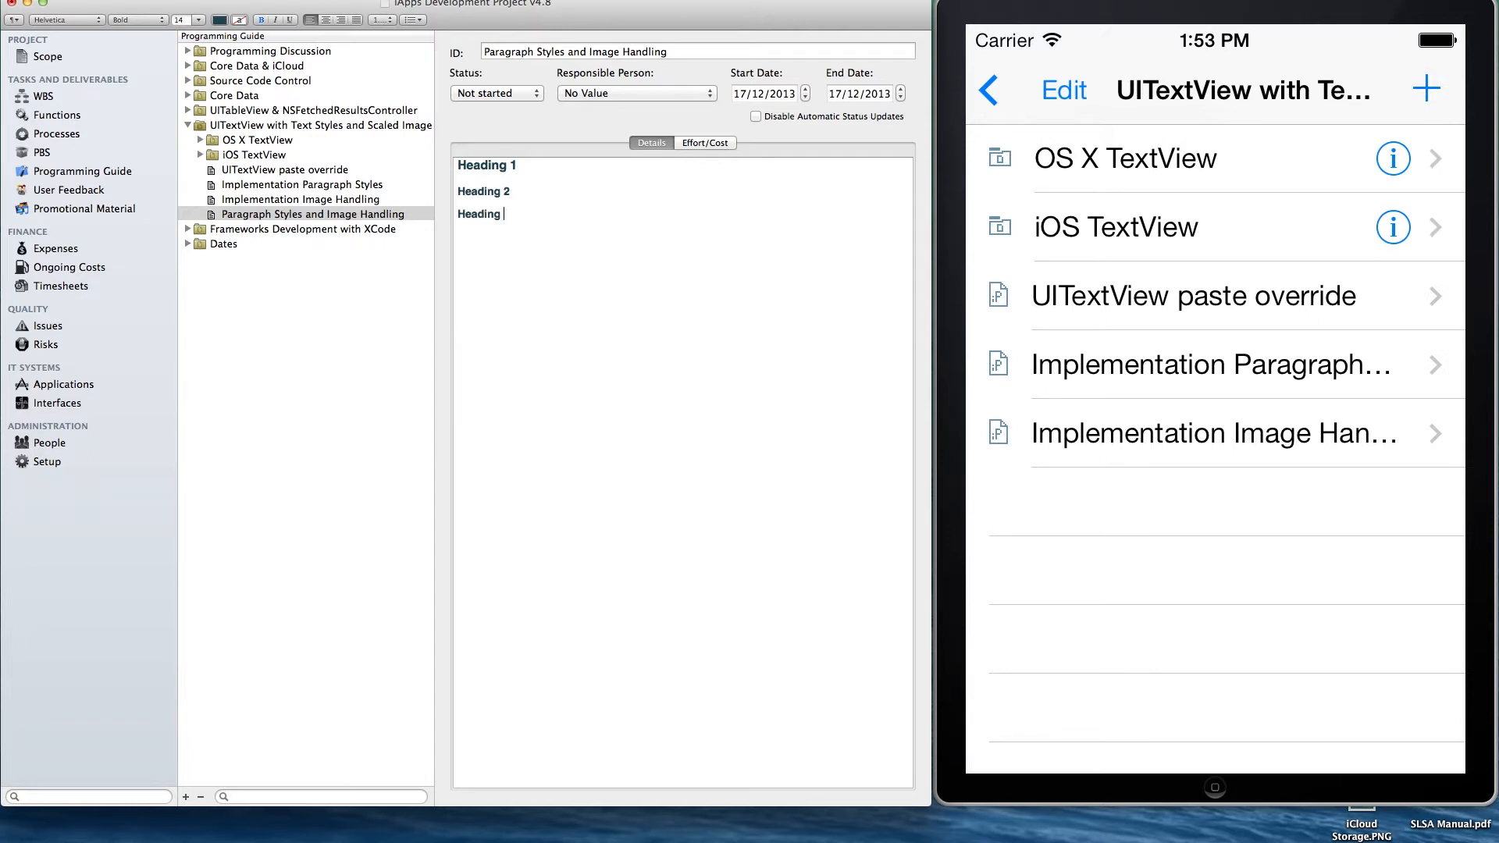
pyautogui.write('3')
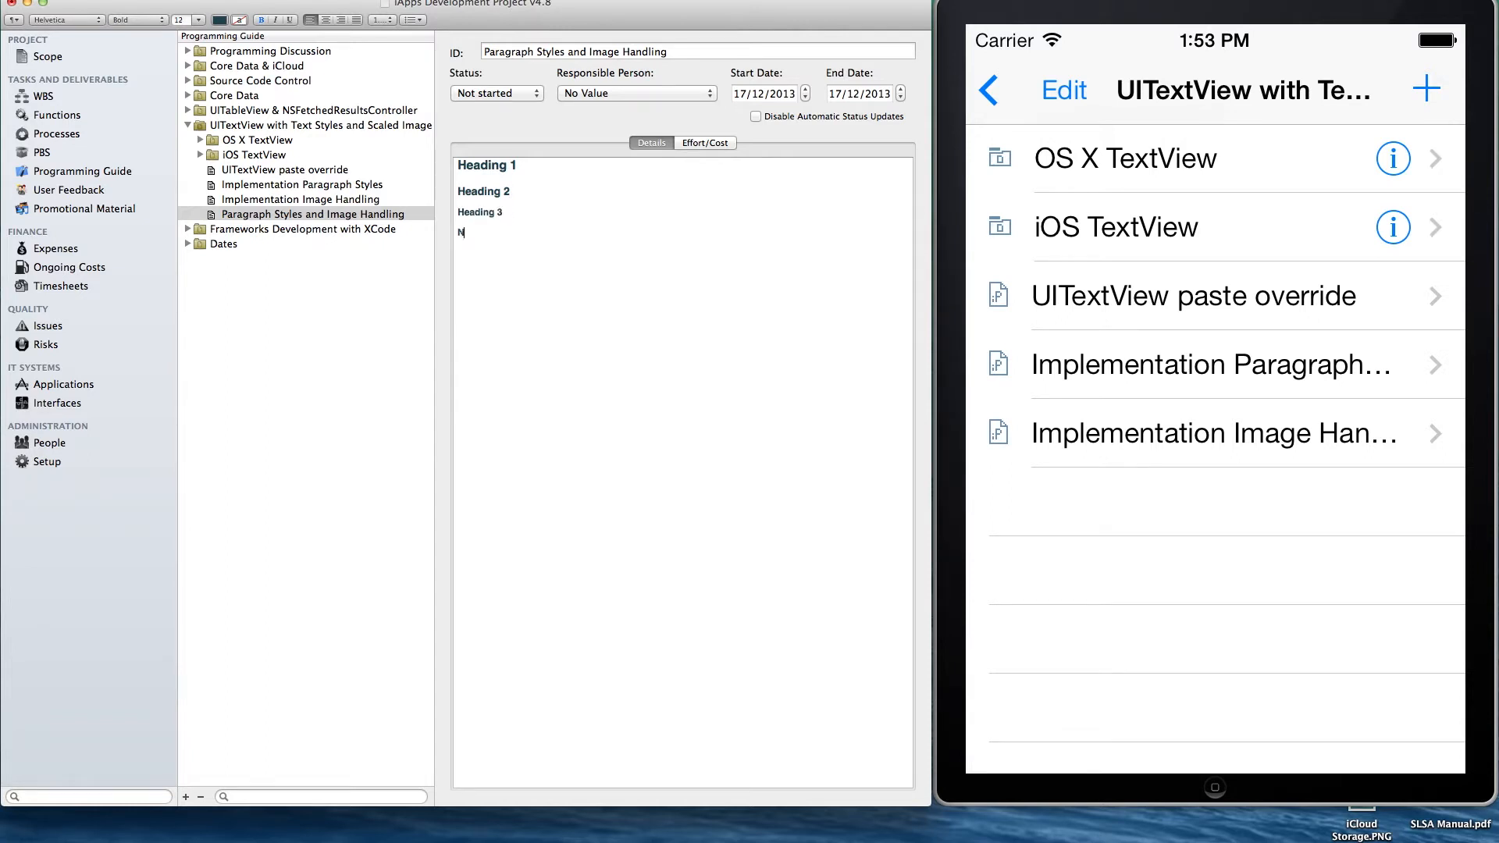
# Add Normal text, Bullet 1 and Bullet 2 lines, then start a paragraph beginning 'Now w'
pyautogui.write('ormal text')
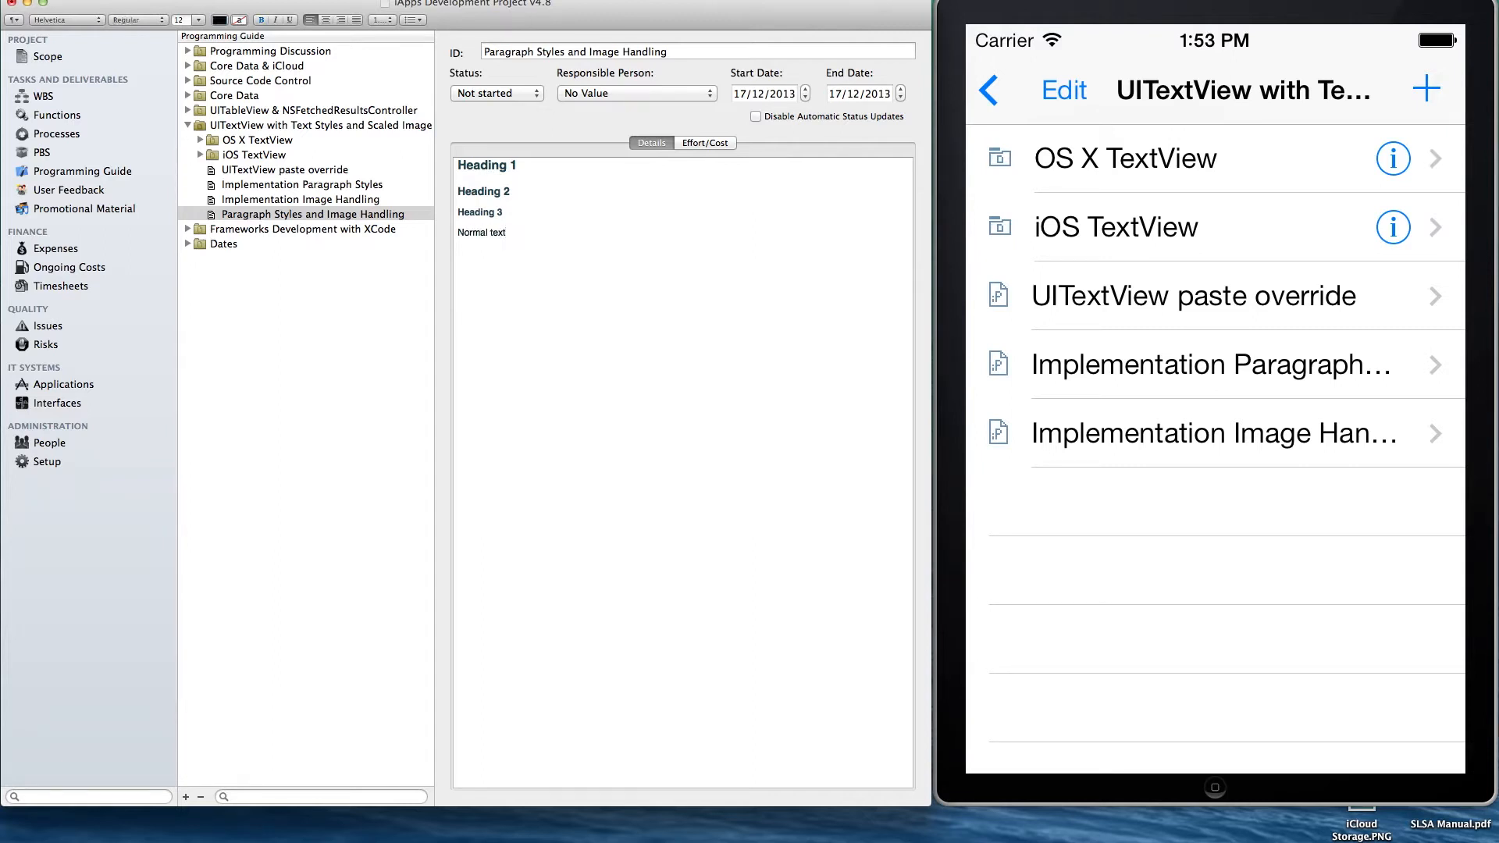
pyautogui.write('Bullet 1')
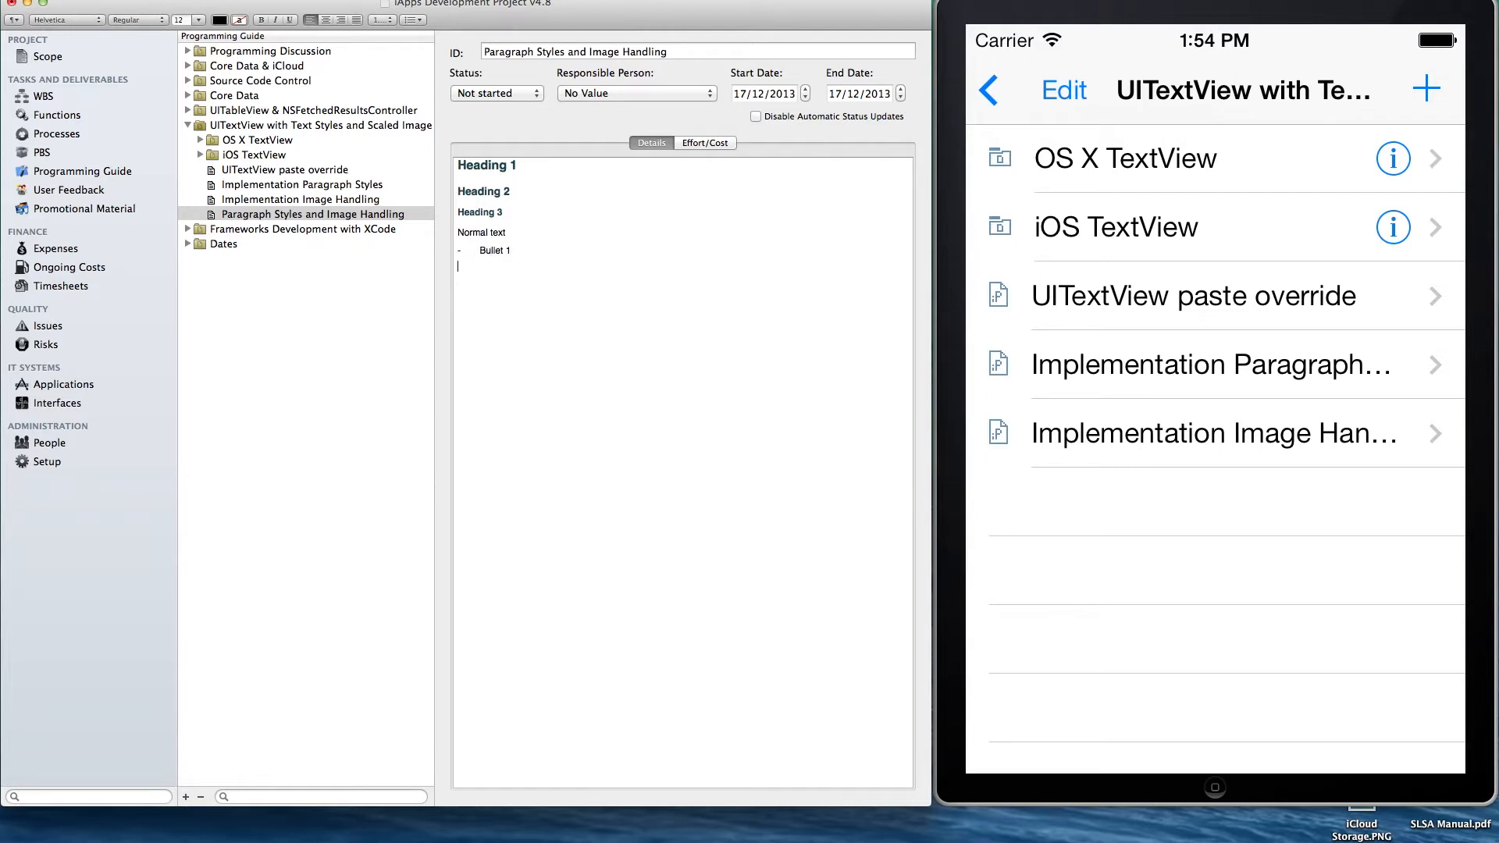
pyautogui.write('Bullet')
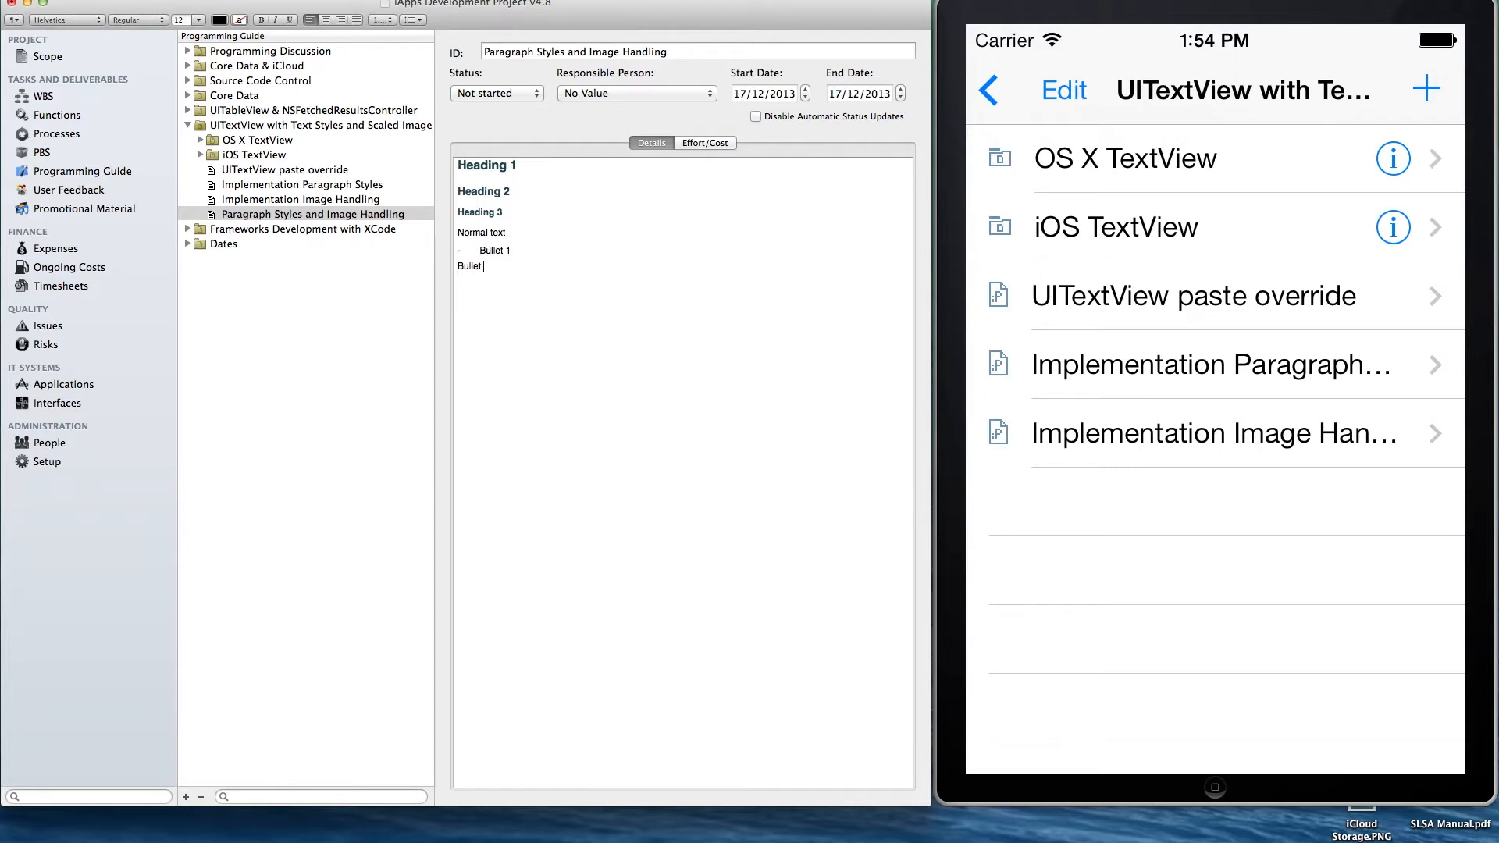
pyautogui.write('Bullet 2')
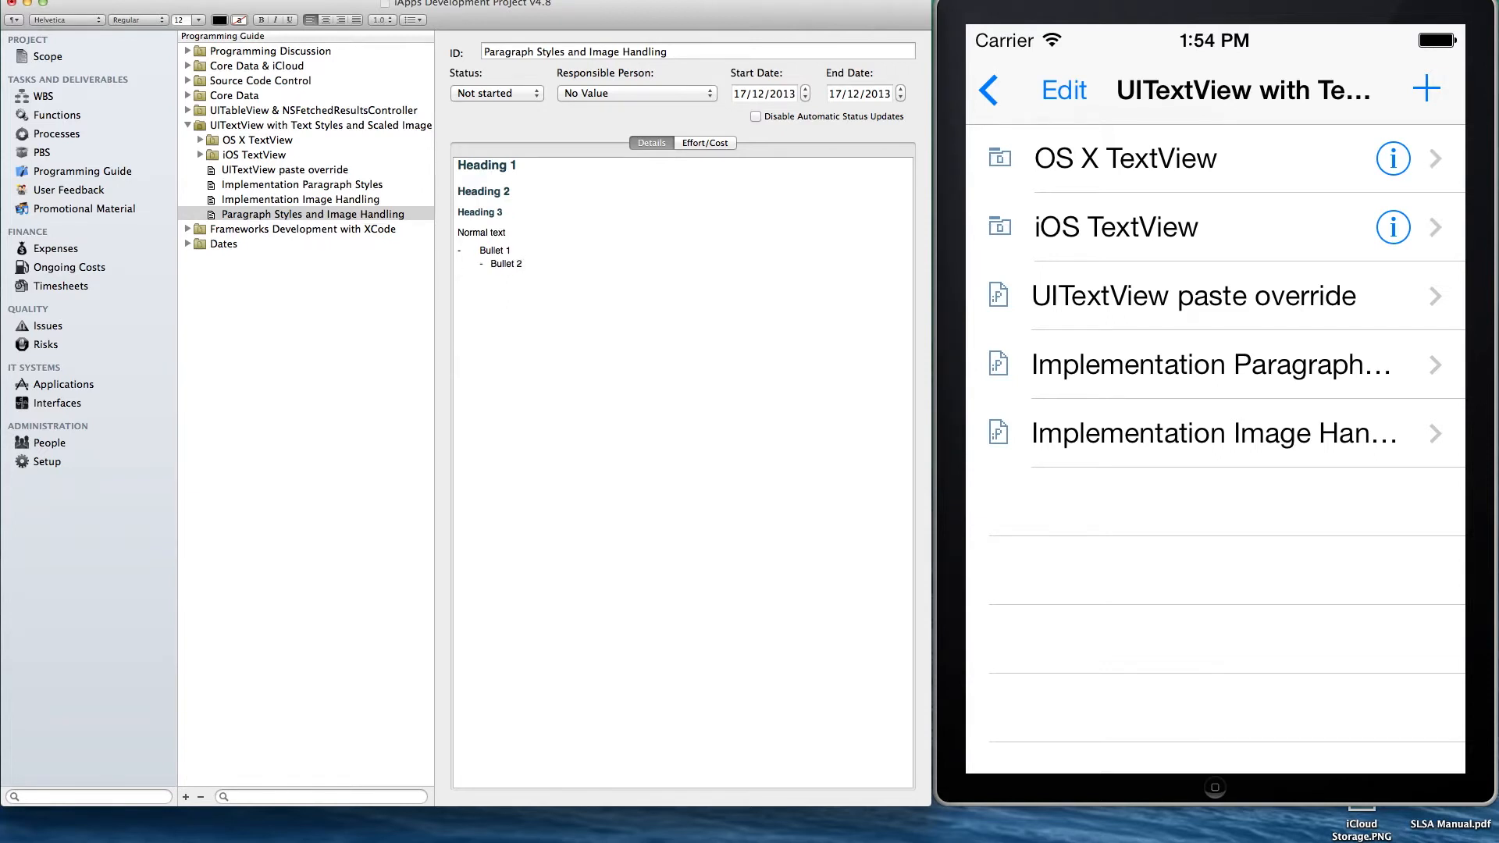
pyautogui.click(505, 233)
pyautogui.write('Normal text.')
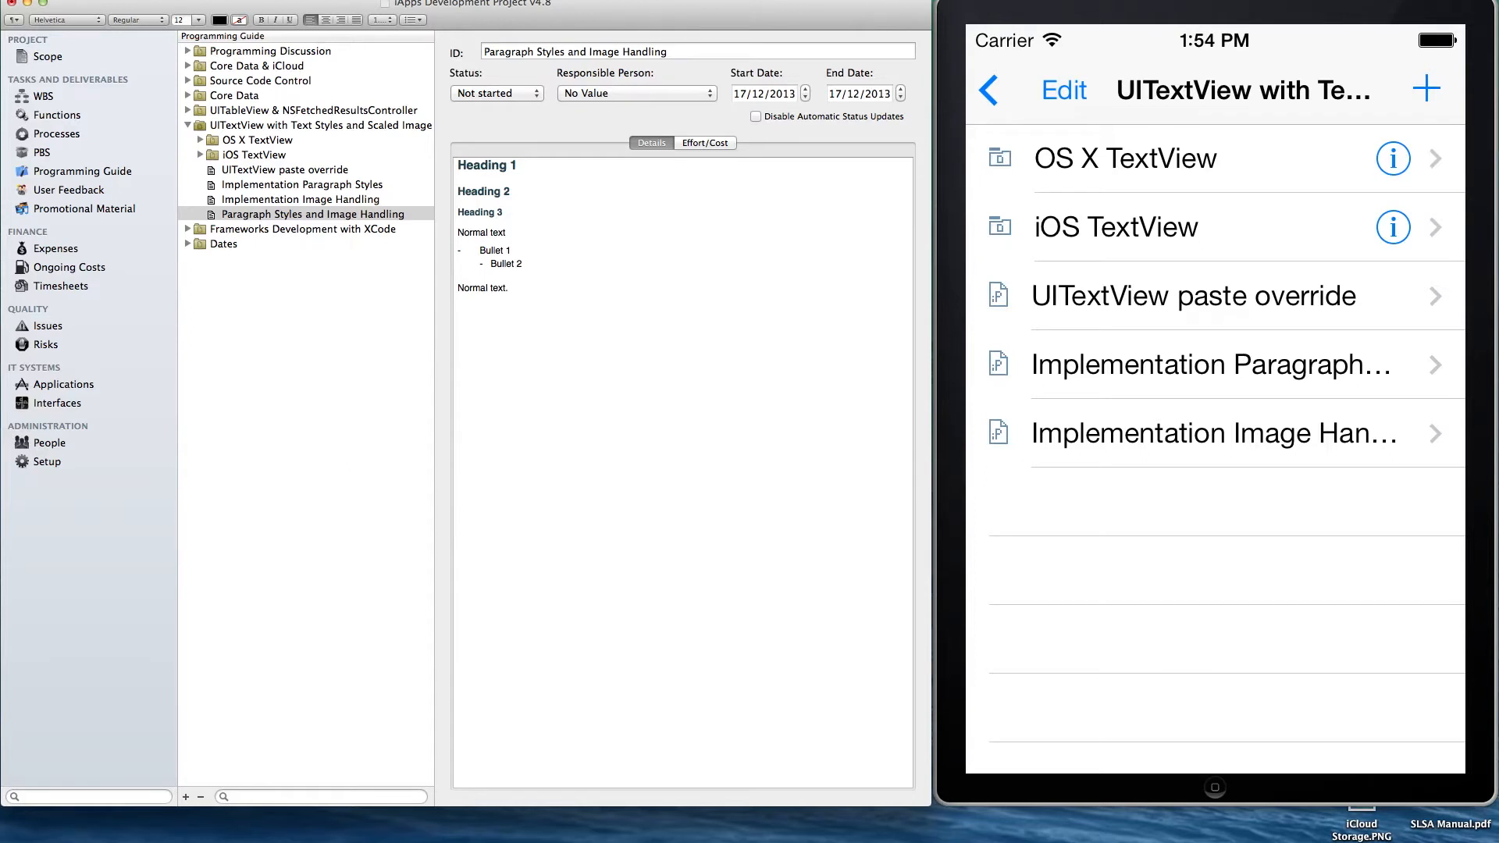
pyautogui.write('Now w')
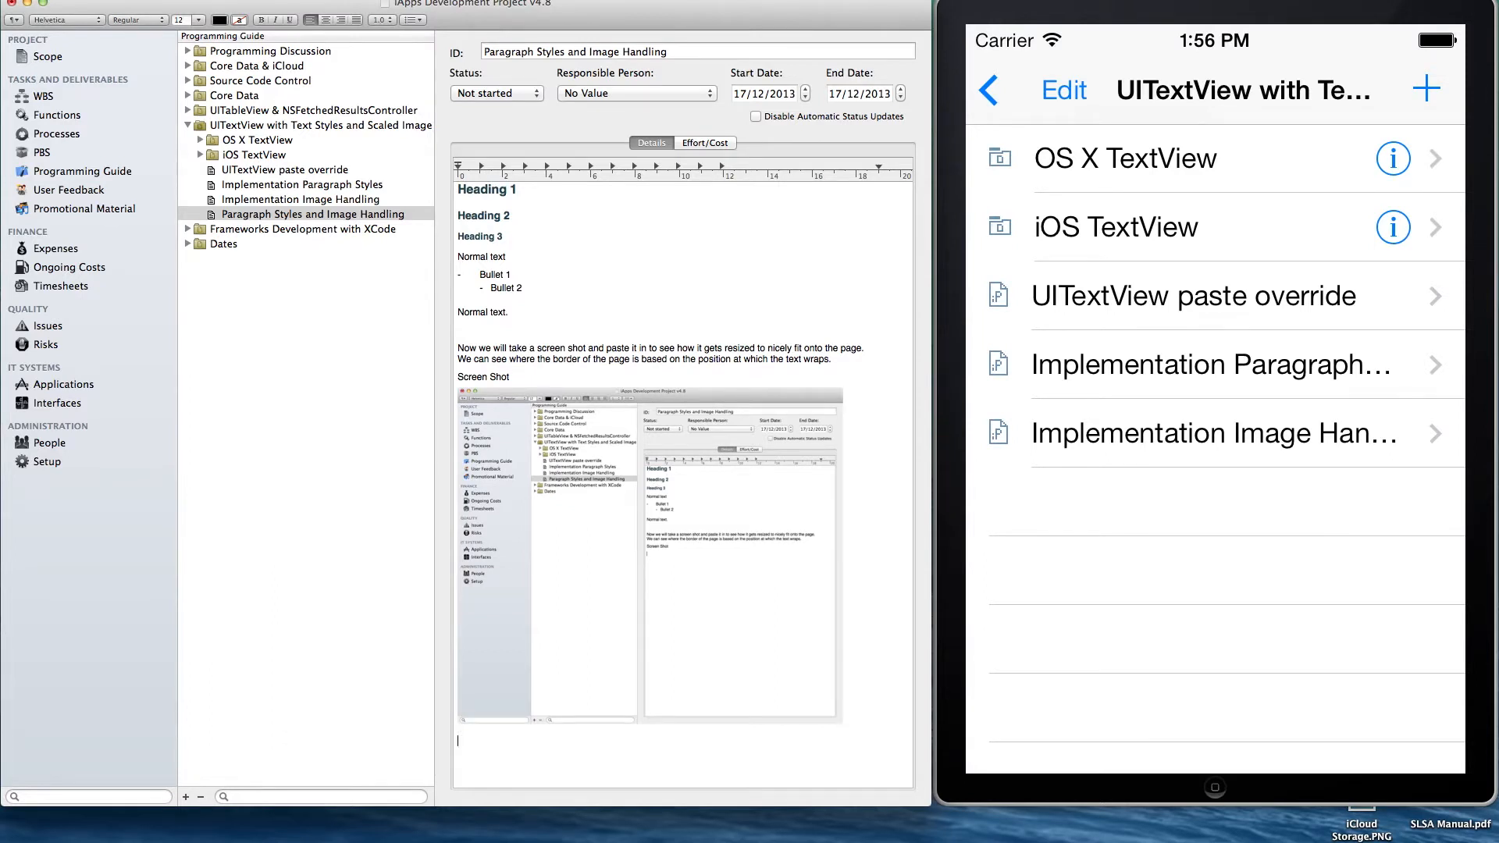
pyautogui.moveTo(1054, 427)
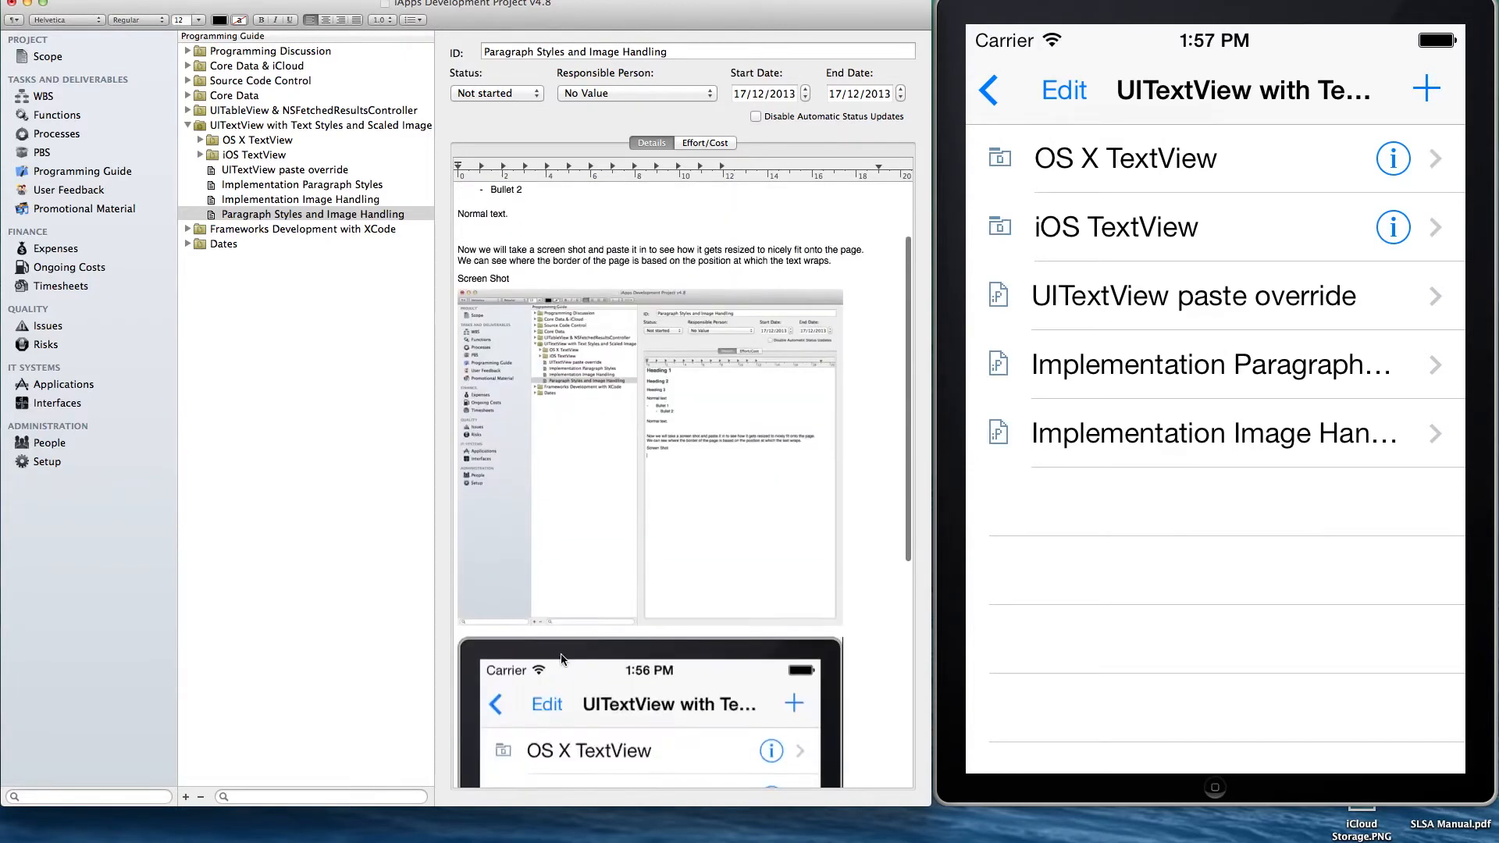
# Open the pasted screenshot in the image viewer from its context menu
pyautogui.rightClick(579, 488)
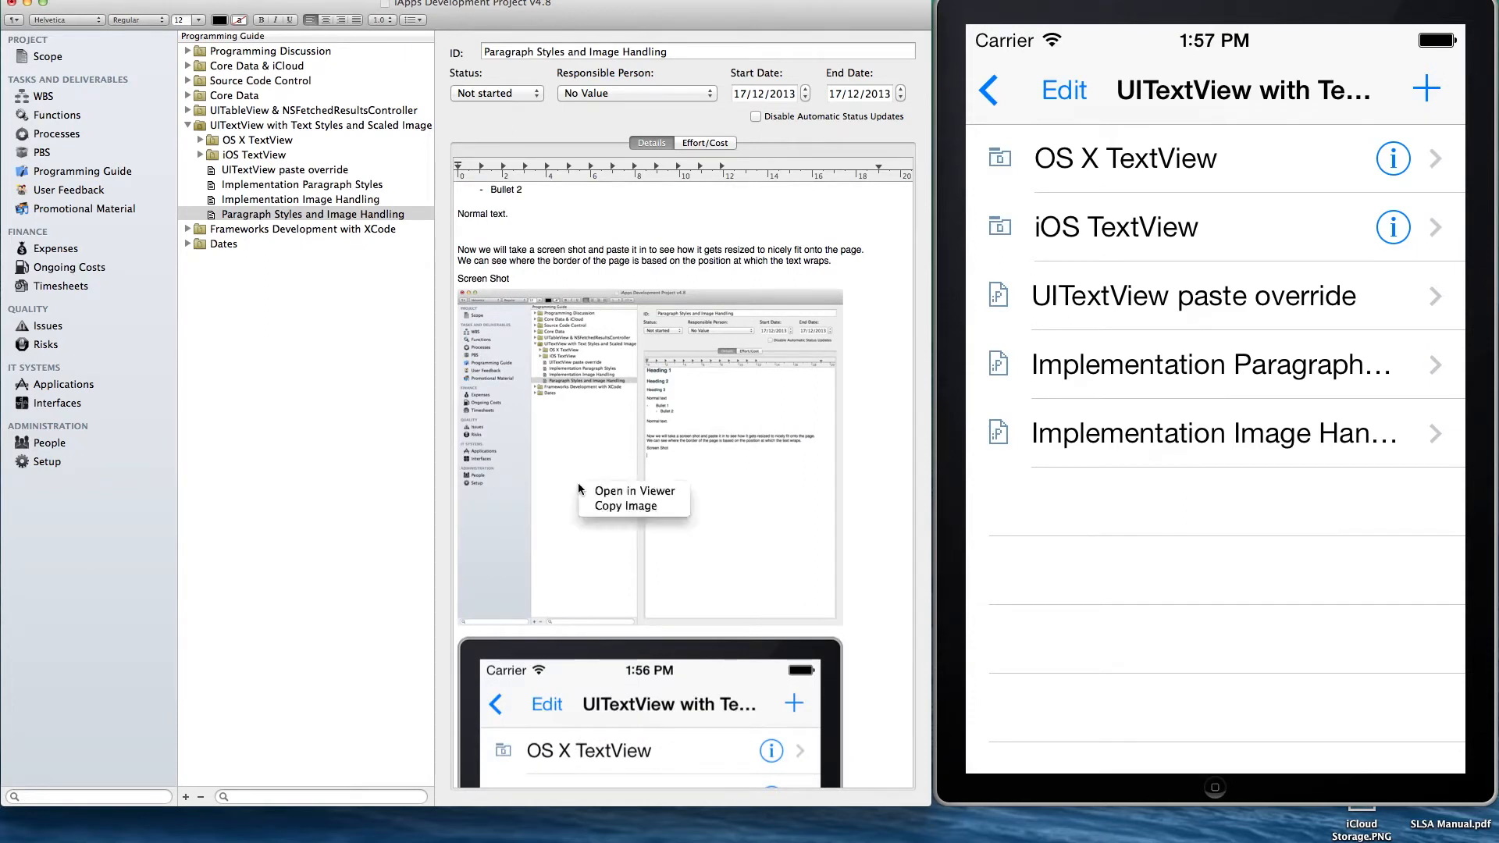
pyautogui.moveTo(634, 491)
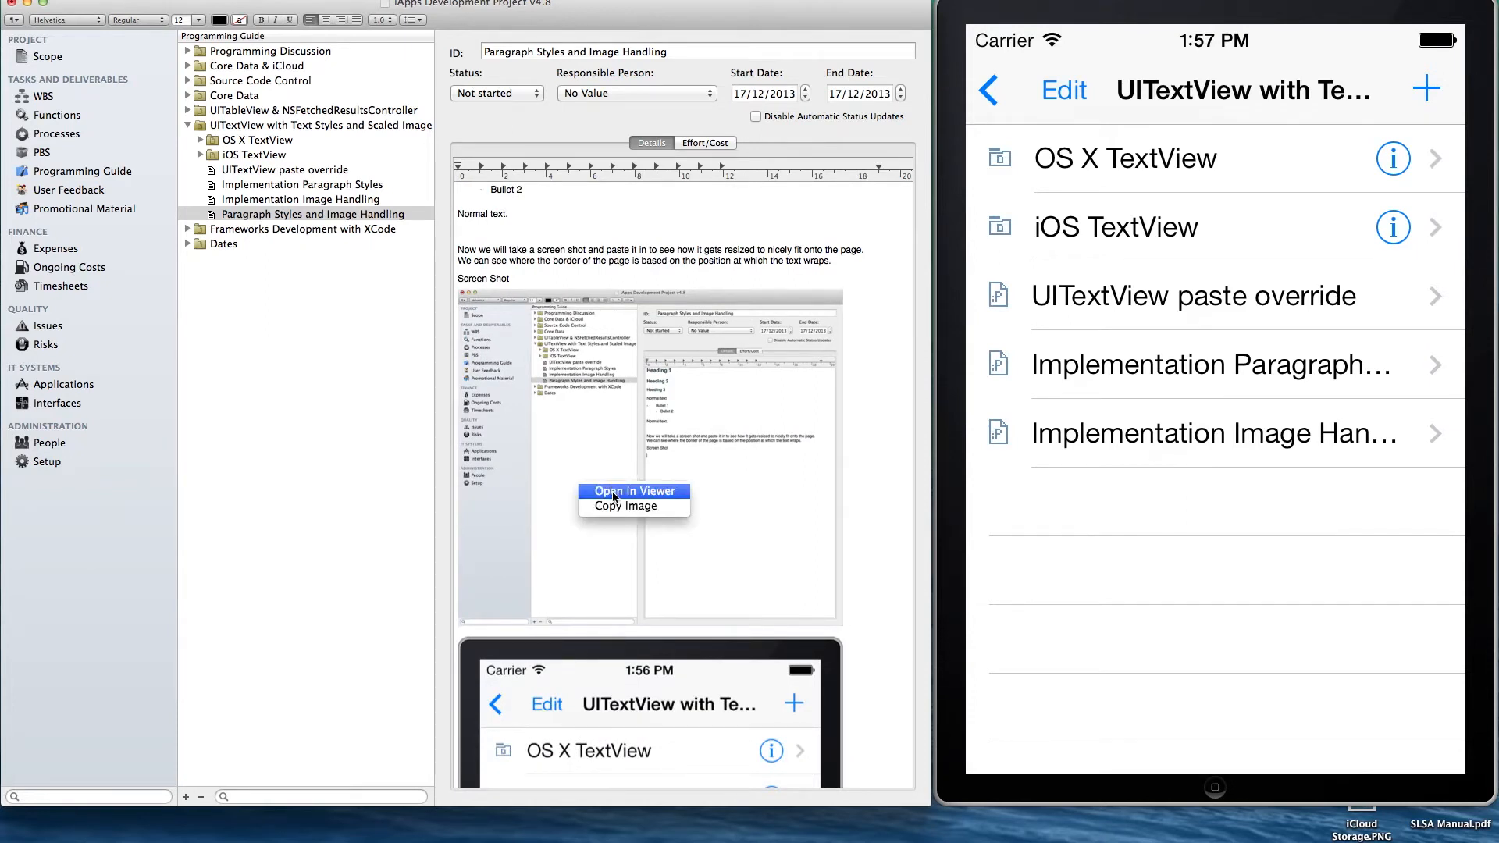
pyautogui.click(635, 491)
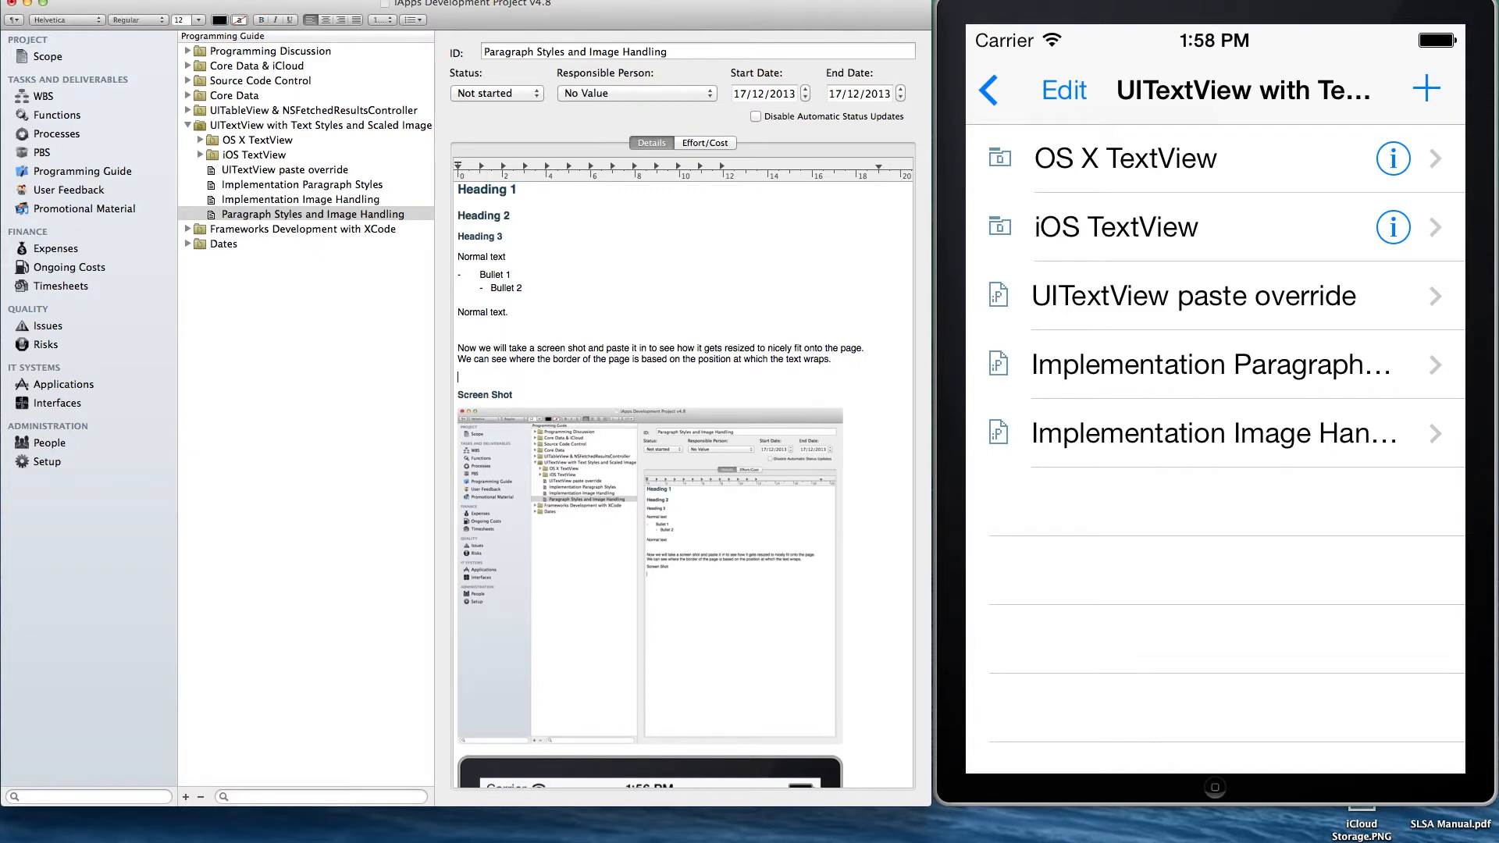
# Write the 'Now we wait for the sync' paragraph ending 'just arrived!', then select the record
pyautogui.write('Now we')
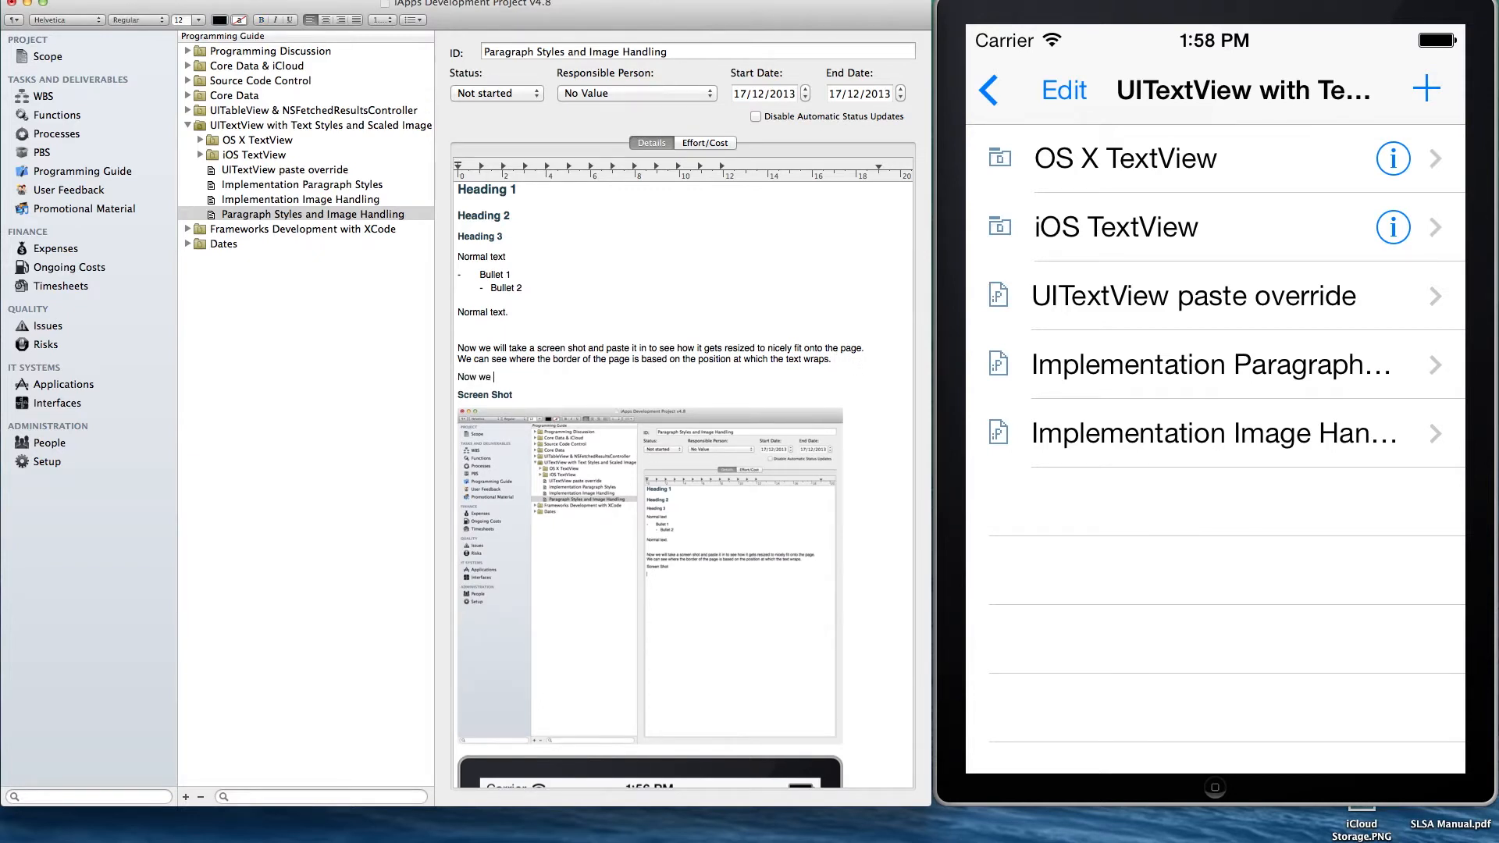
pyautogui.write('wait for the record to sync with the simulator.  We must perform a Save on the Mac app to')
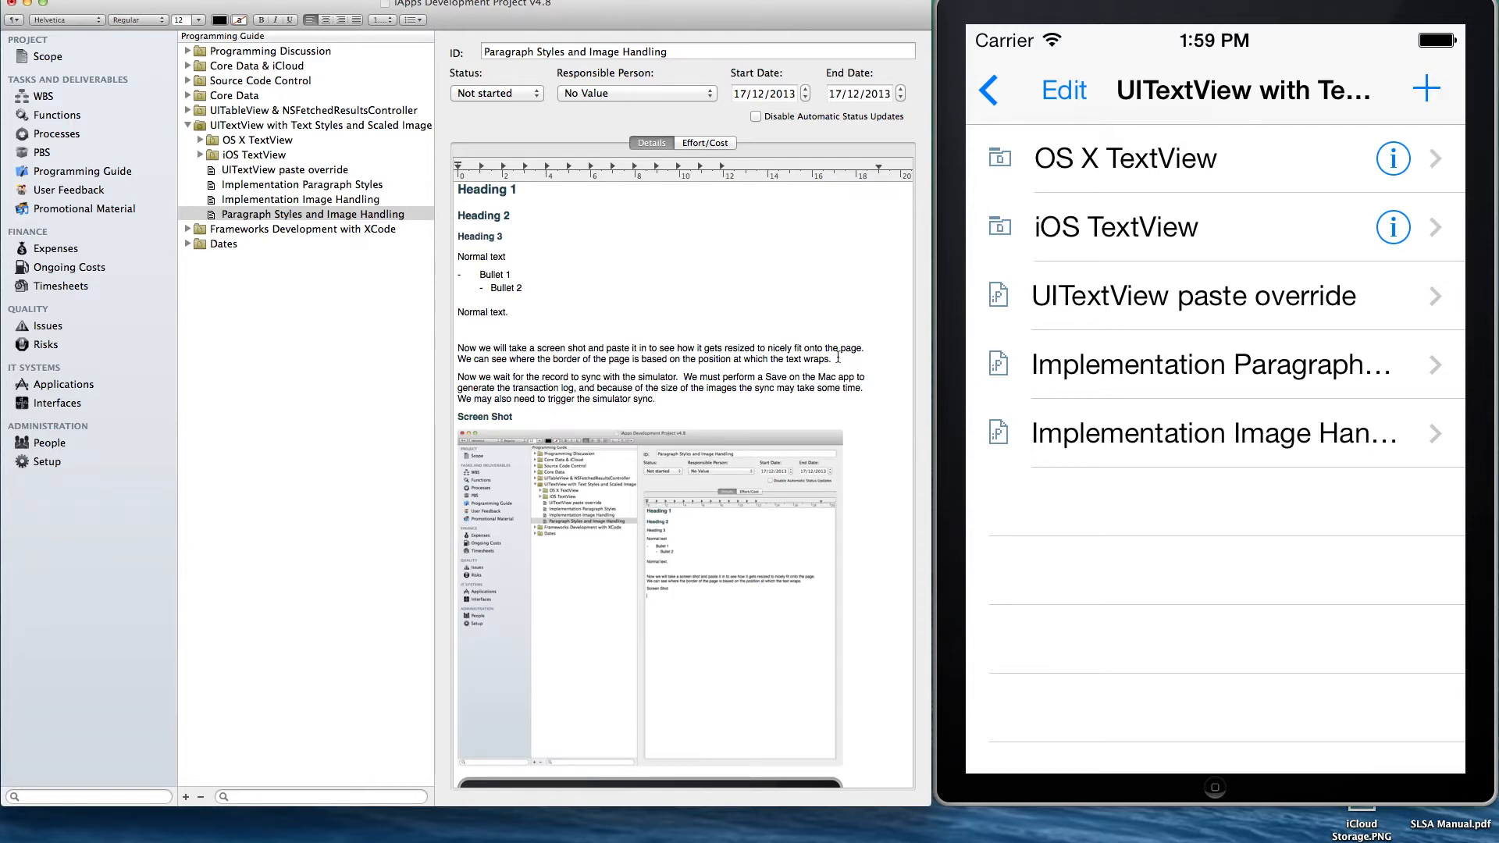
pyautogui.moveTo(956, 26)
pyautogui.write(' OK it')
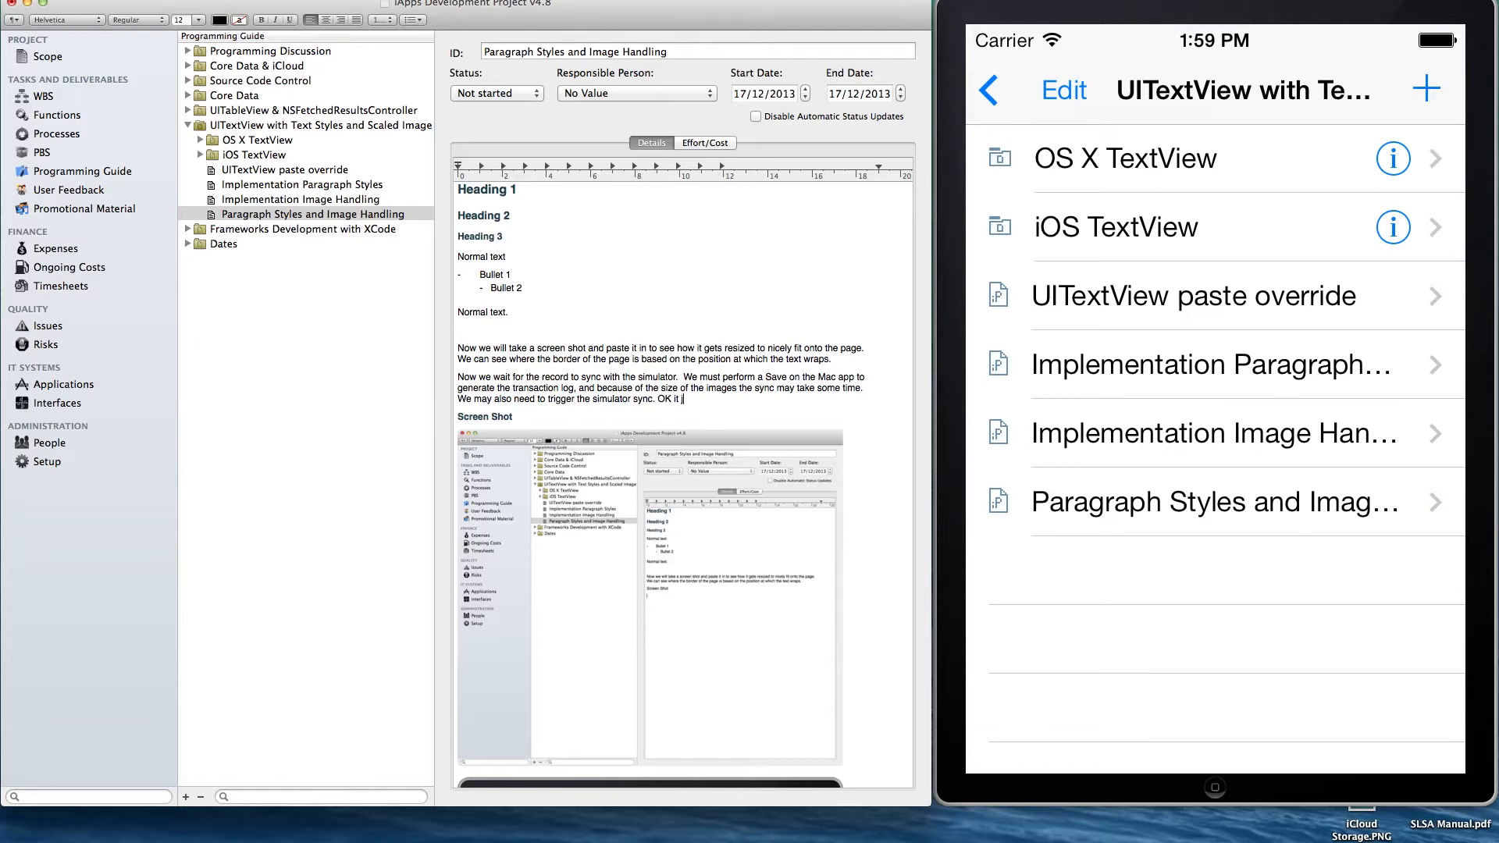
pyautogui.write('just arrived!')
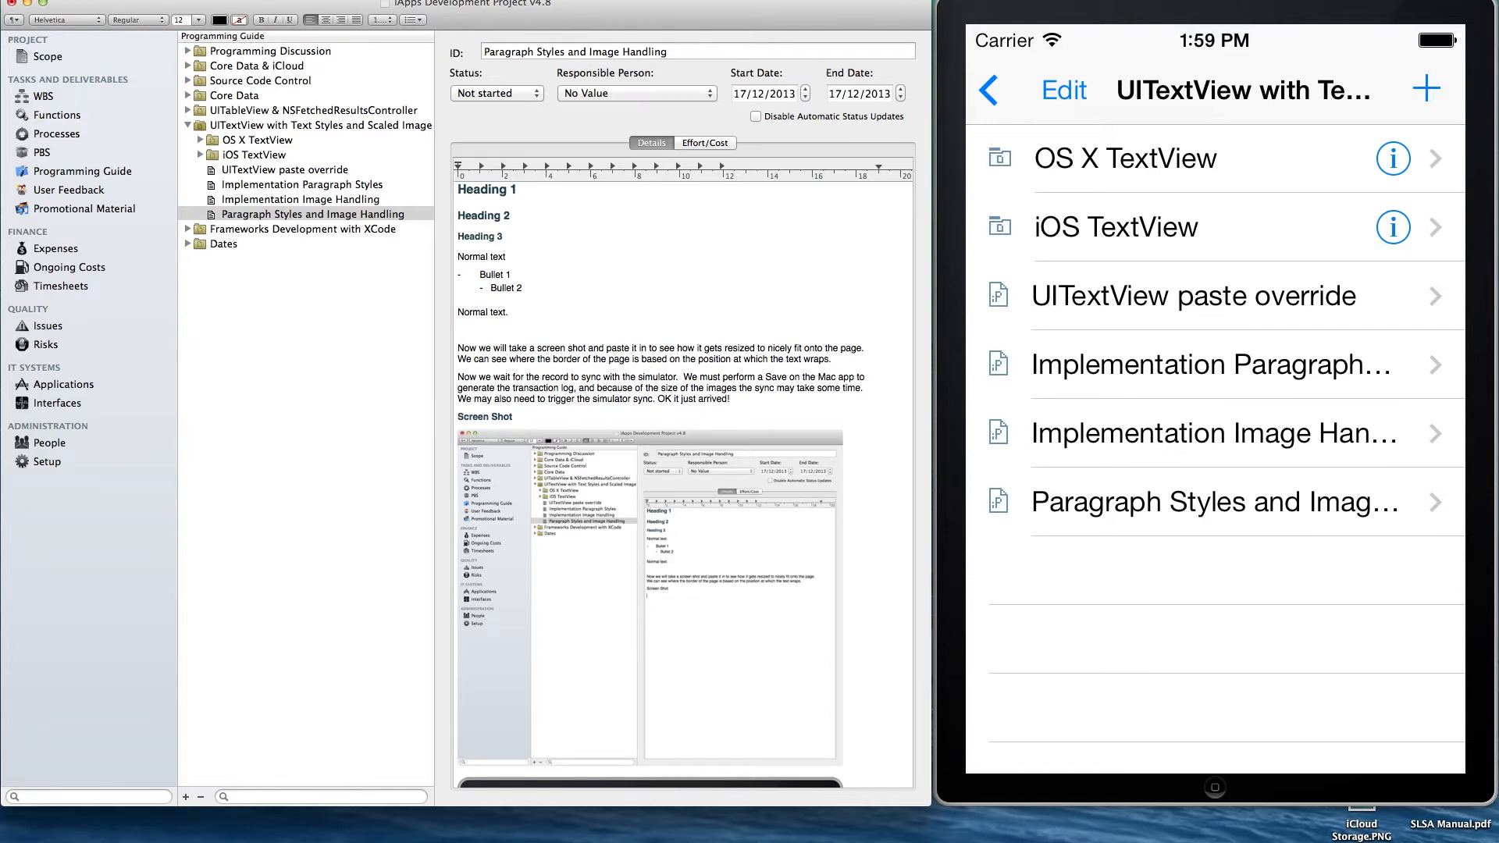
pyautogui.click(1212, 502)
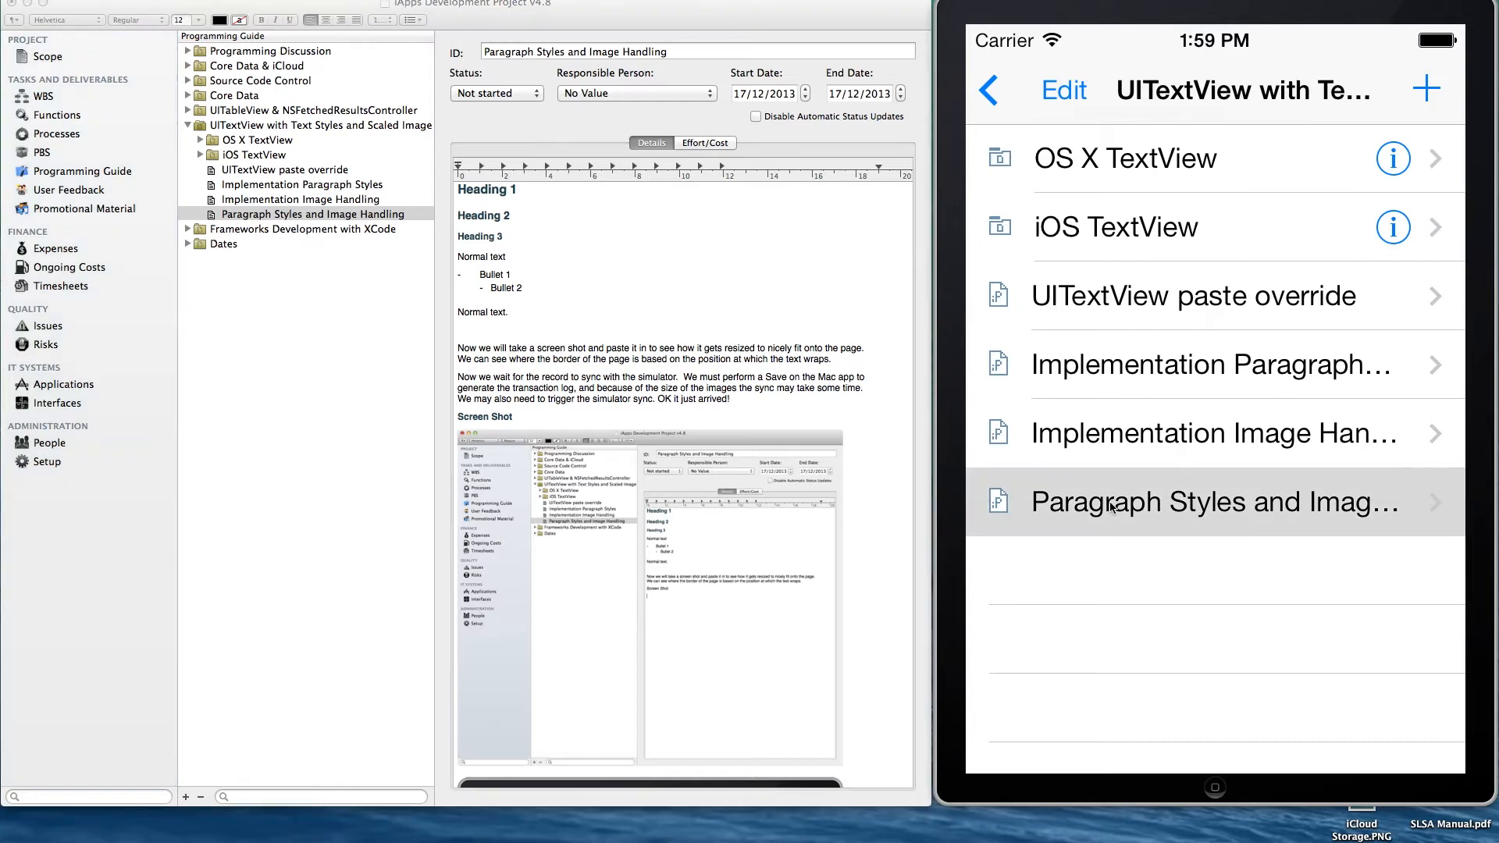
# Open the Paragraph Styles and Image Handling record and scroll down to its Details text
pyautogui.click(1212, 502)
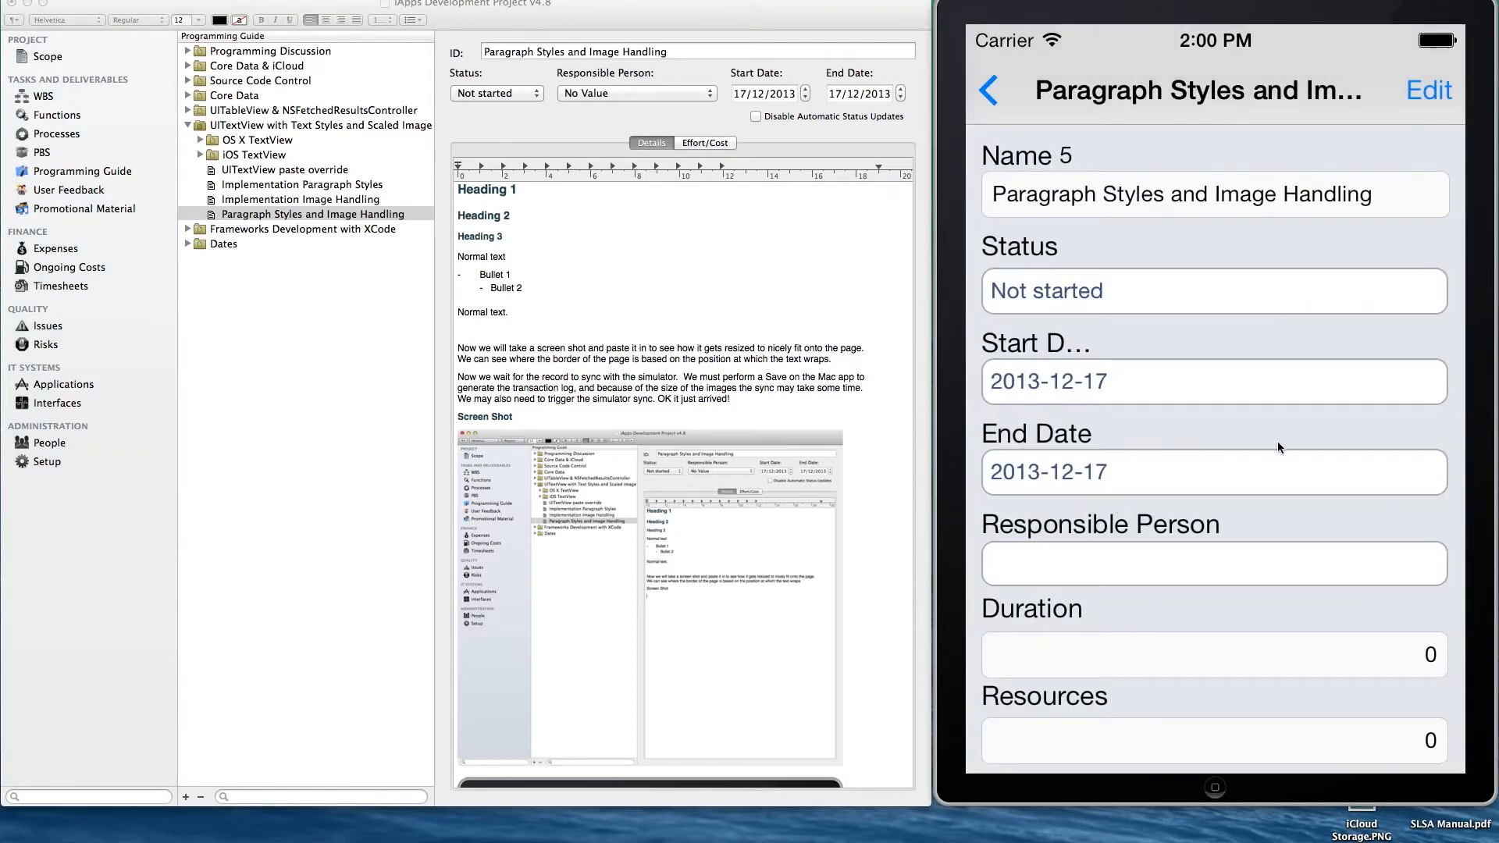
pyautogui.scroll(-3)
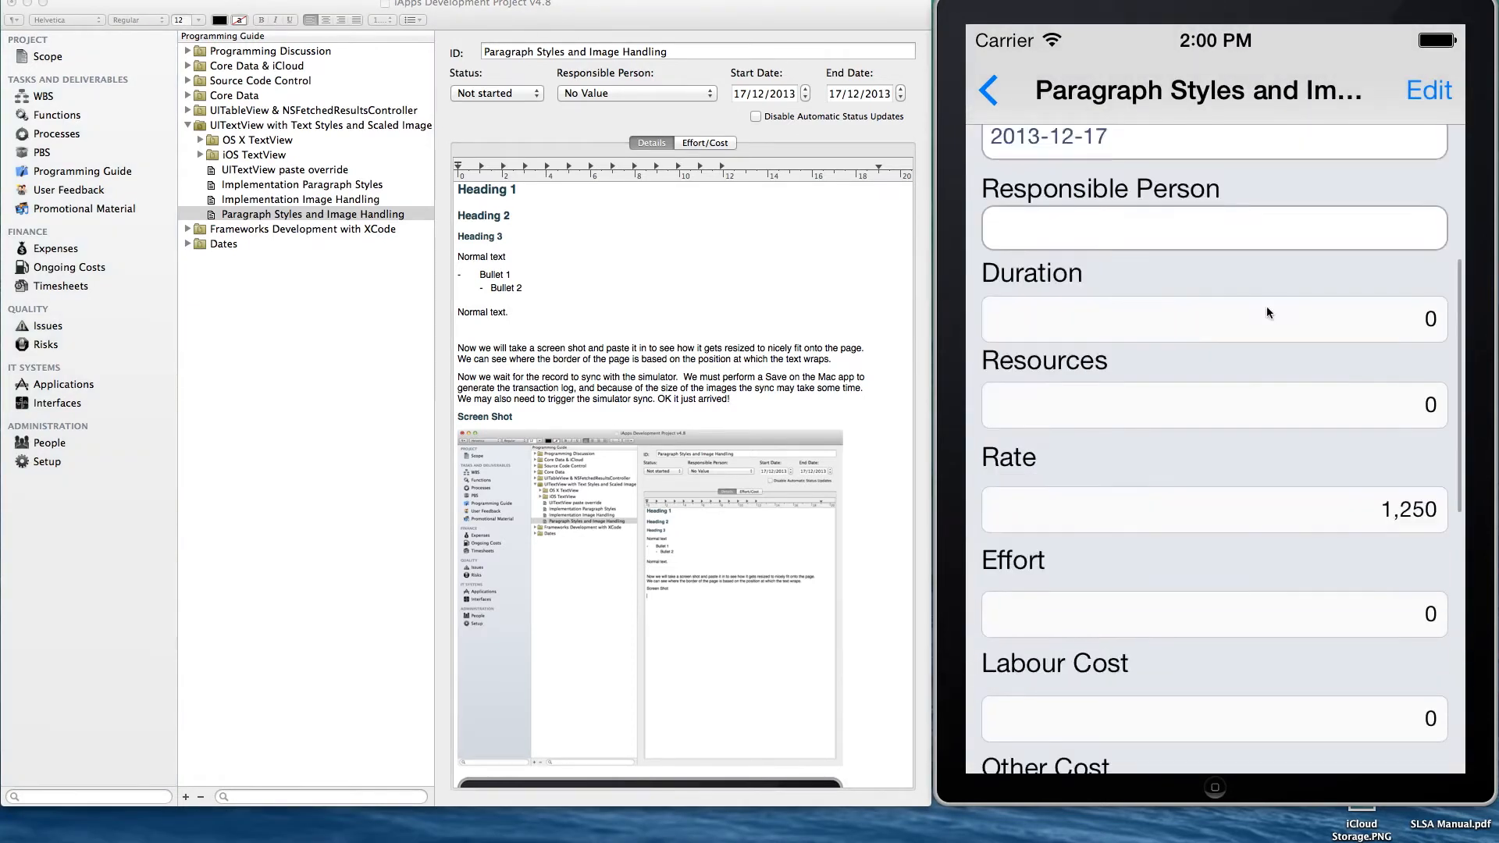
pyautogui.scroll(-3)
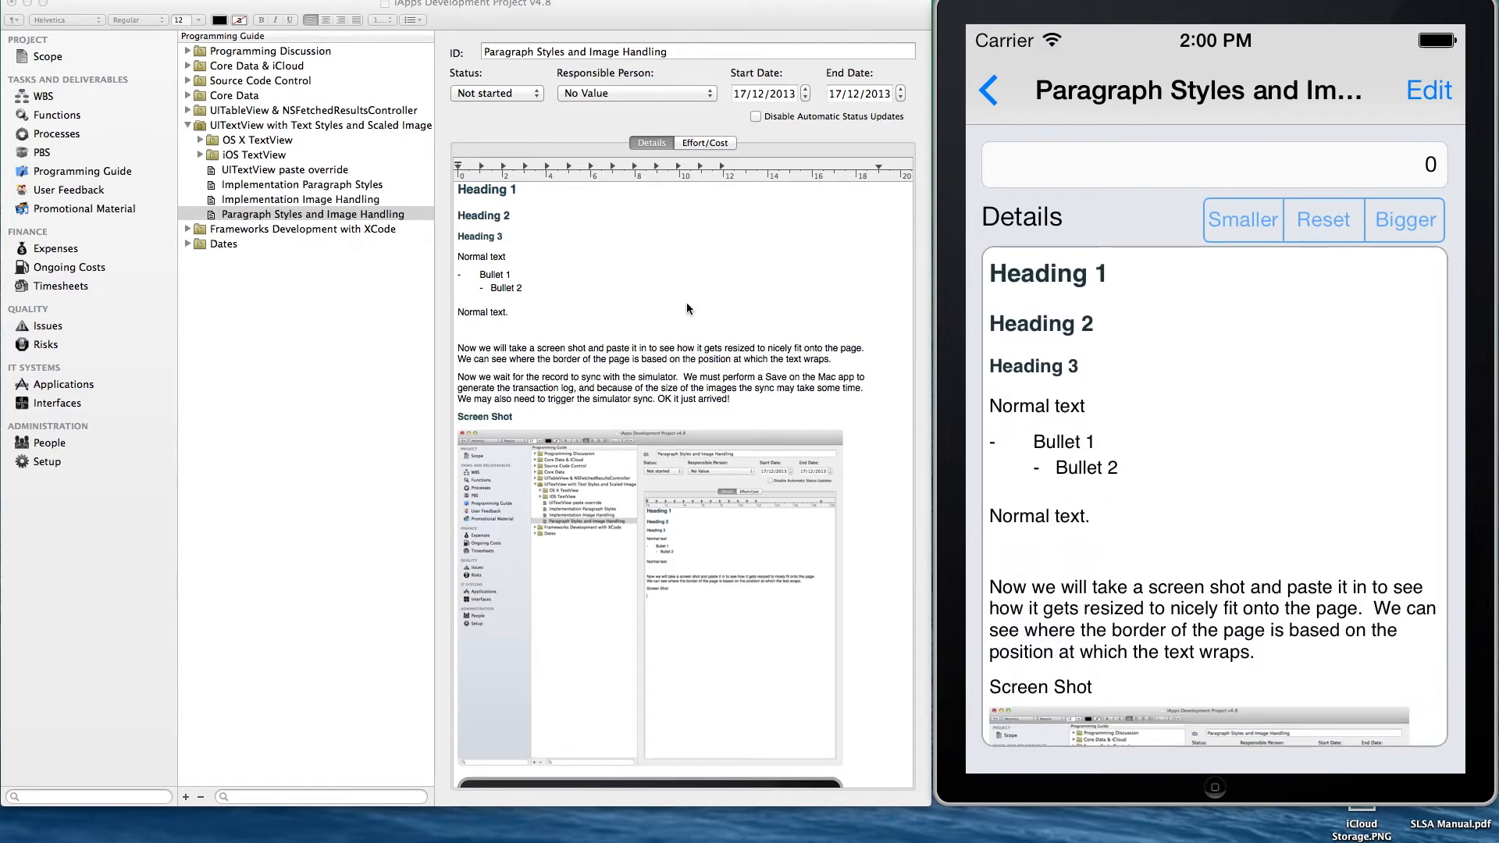
pyautogui.scroll(-3)
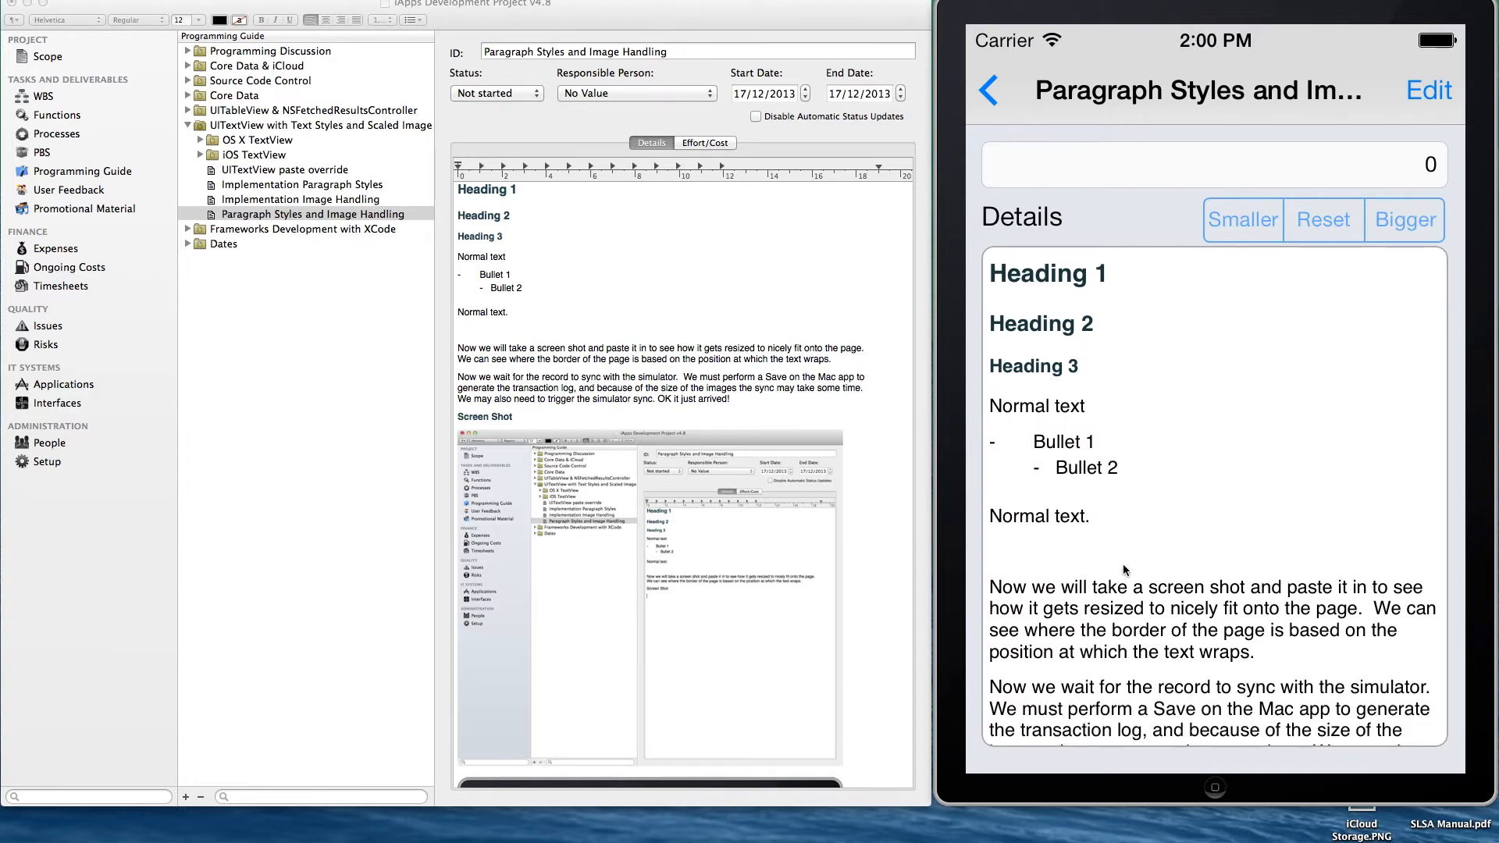
pyautogui.scroll(-3)
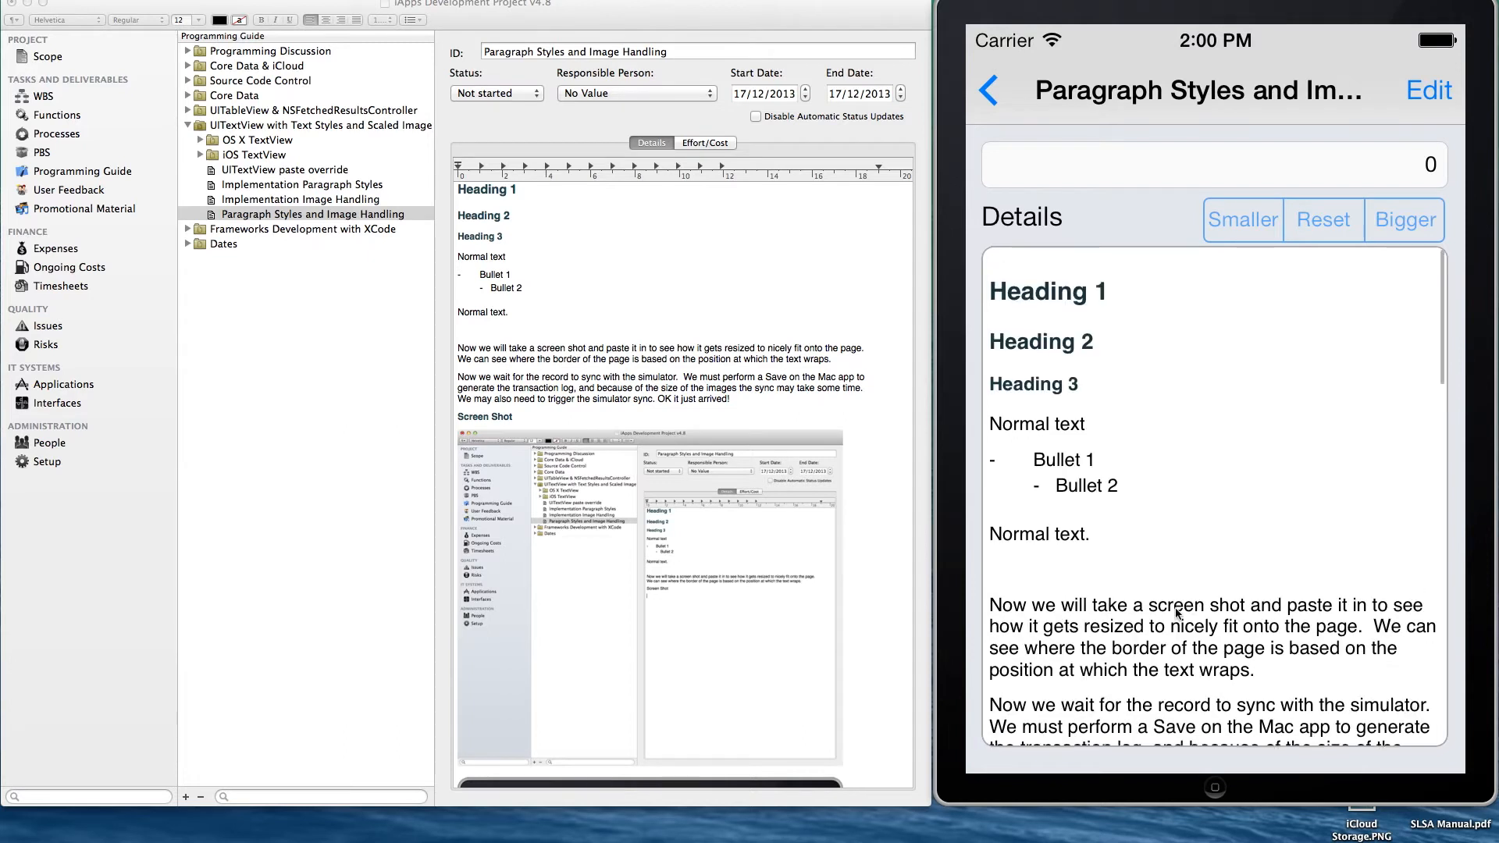
# Enter edit mode and place the cursor in Details before the Normal text line
pyautogui.click(1429, 89)
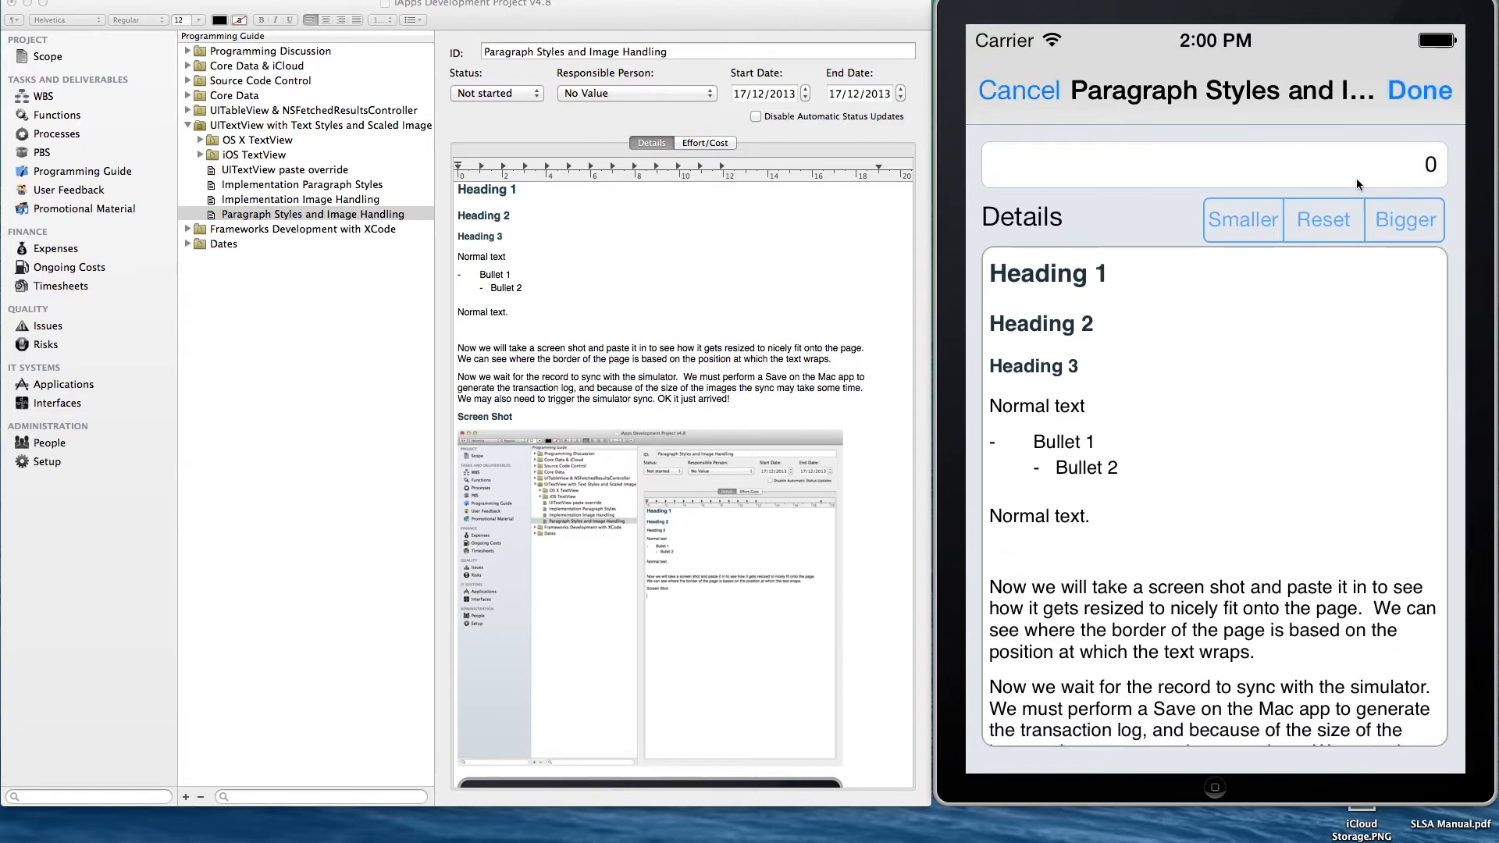
pyautogui.moveTo(1116, 278)
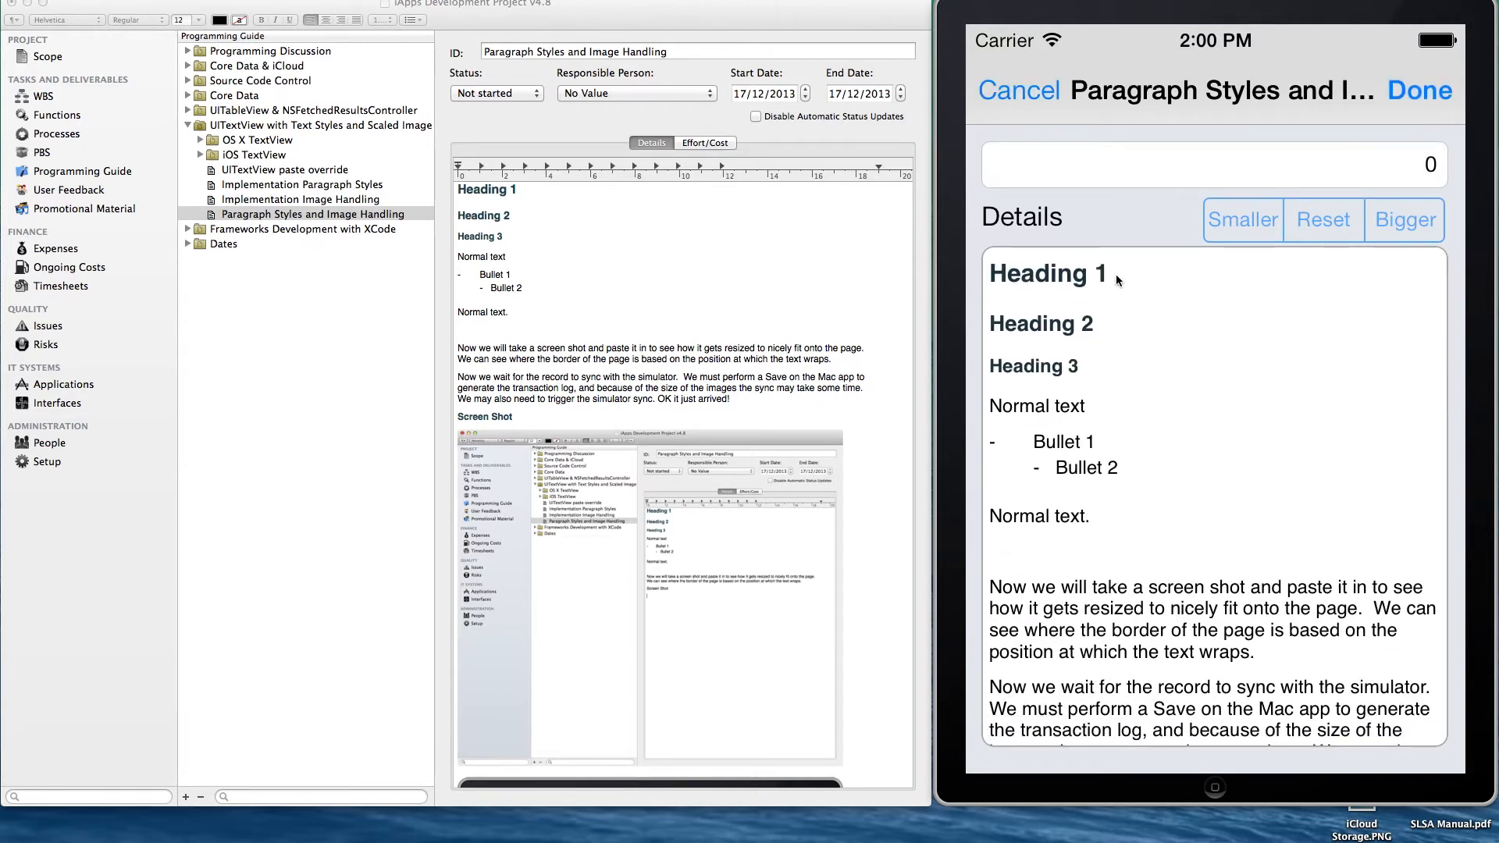
pyautogui.click(1104, 274)
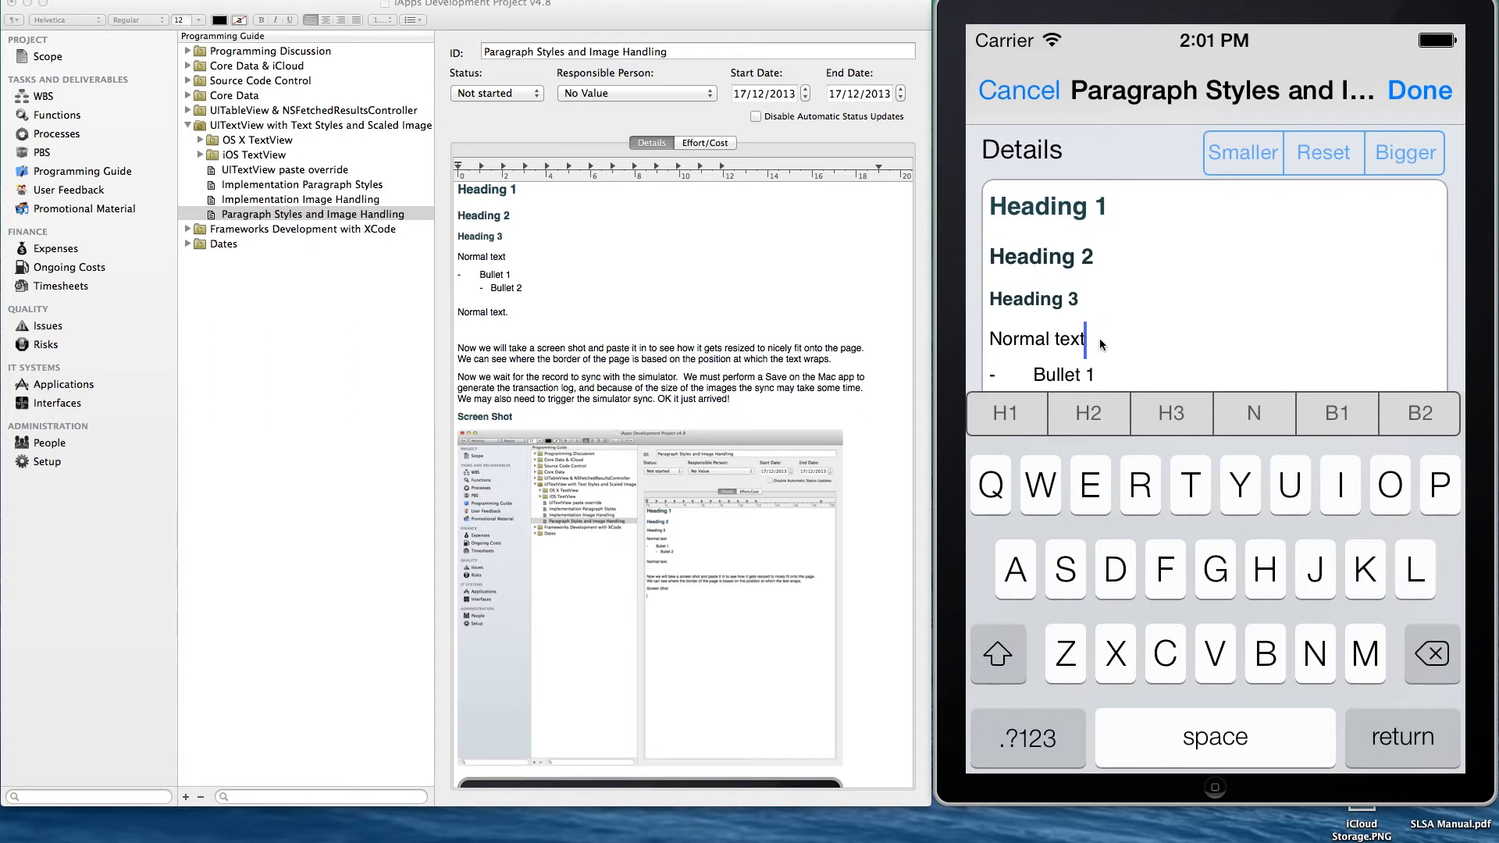
pyautogui.click(1172, 413)
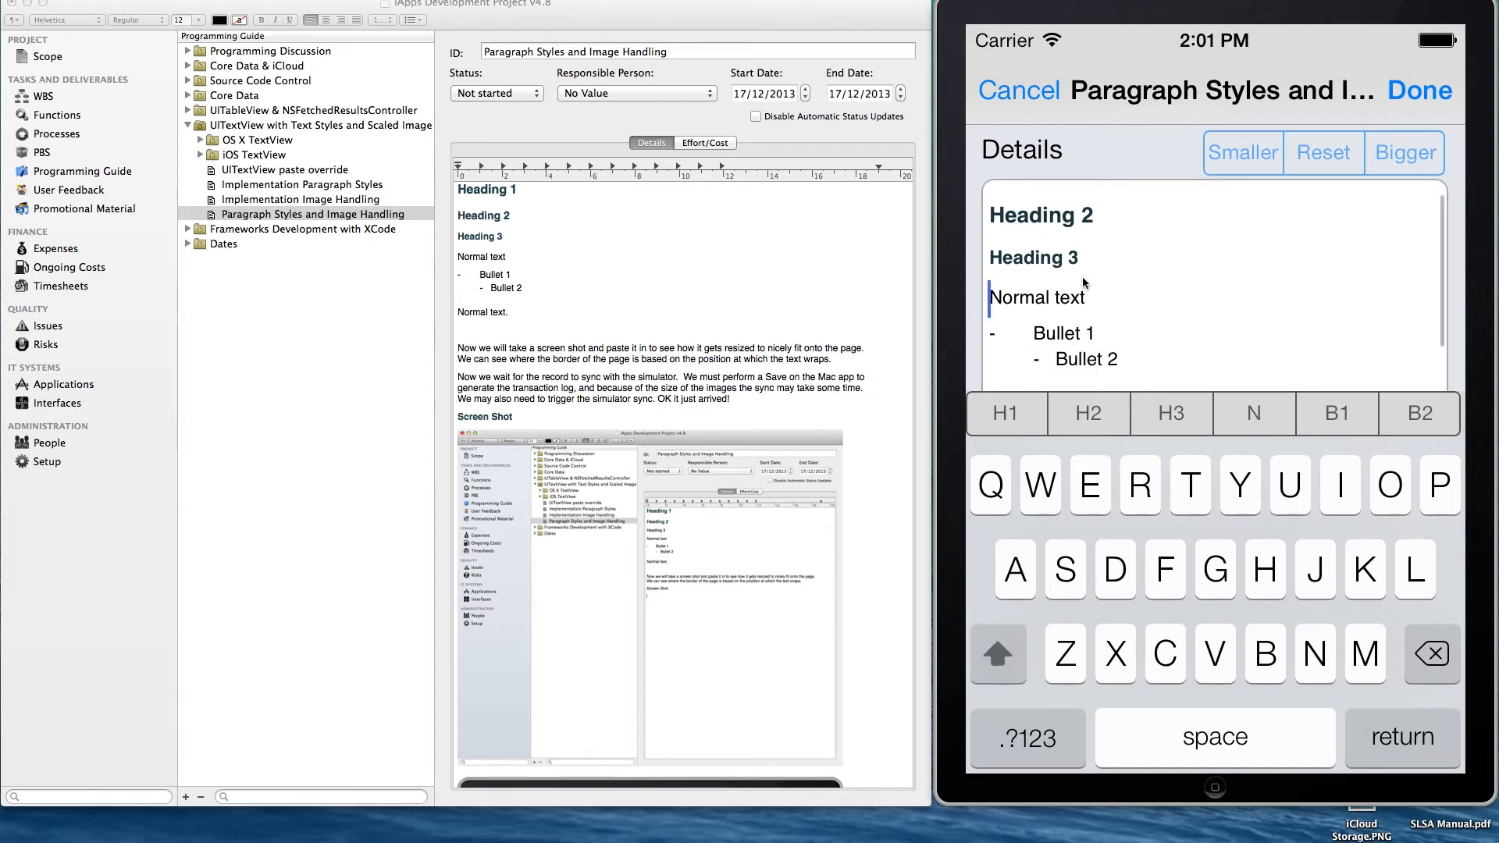
pyautogui.scroll(-3)
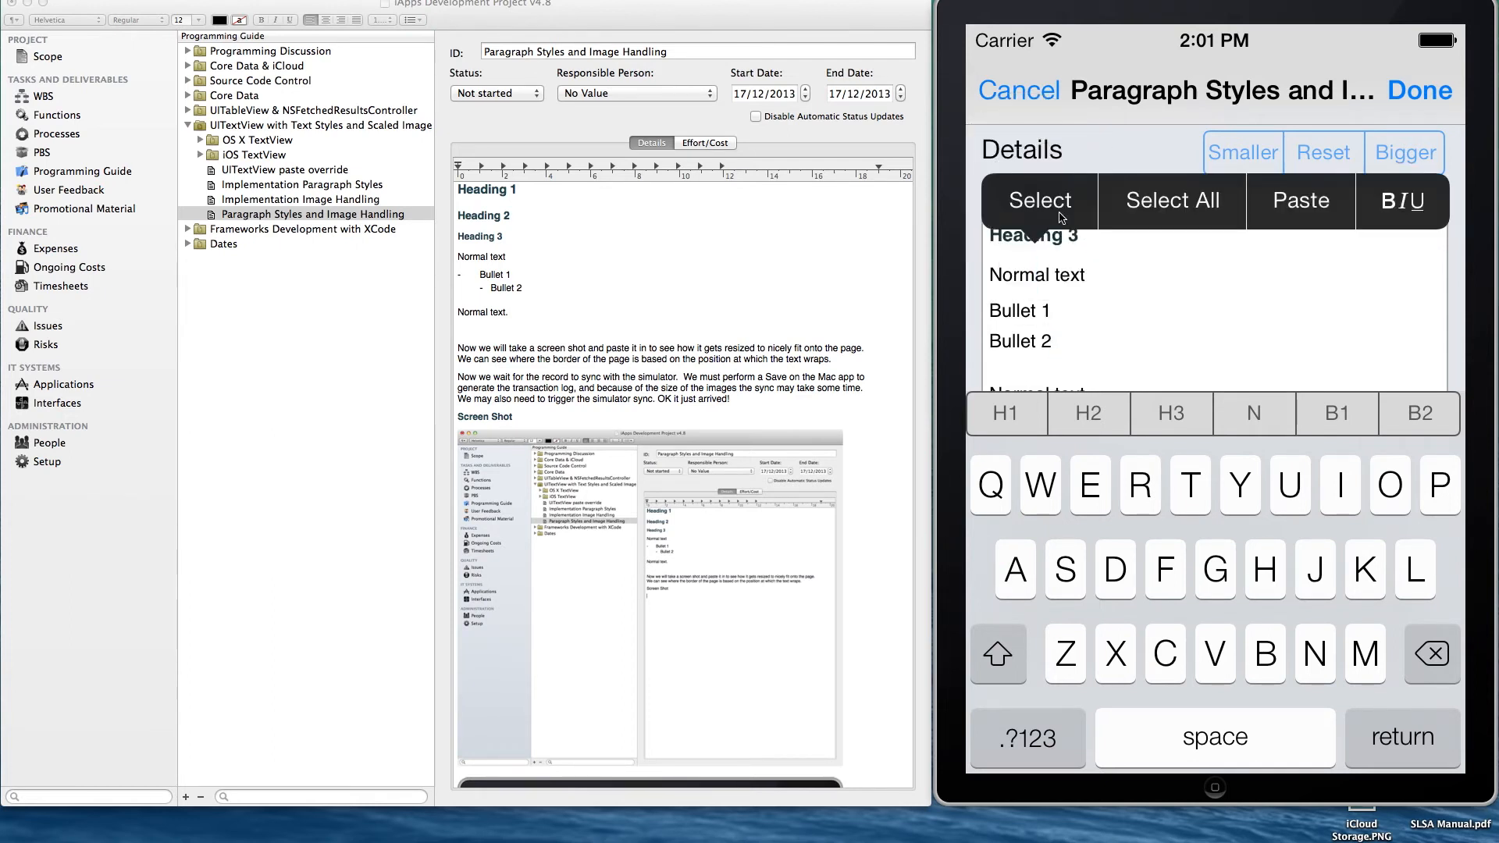
pyautogui.click(1040, 200)
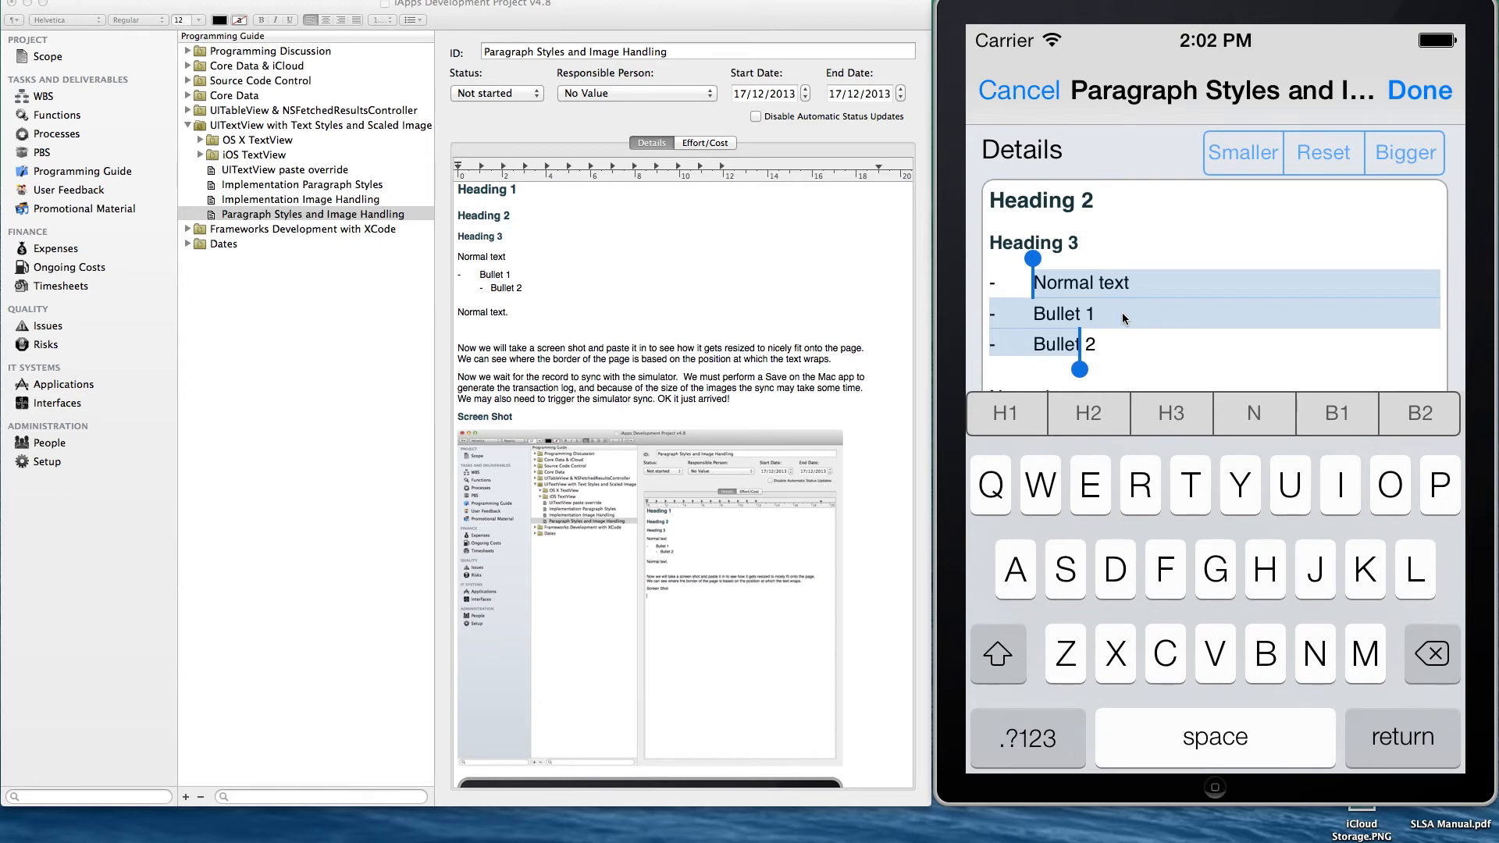
pyautogui.click(1124, 315)
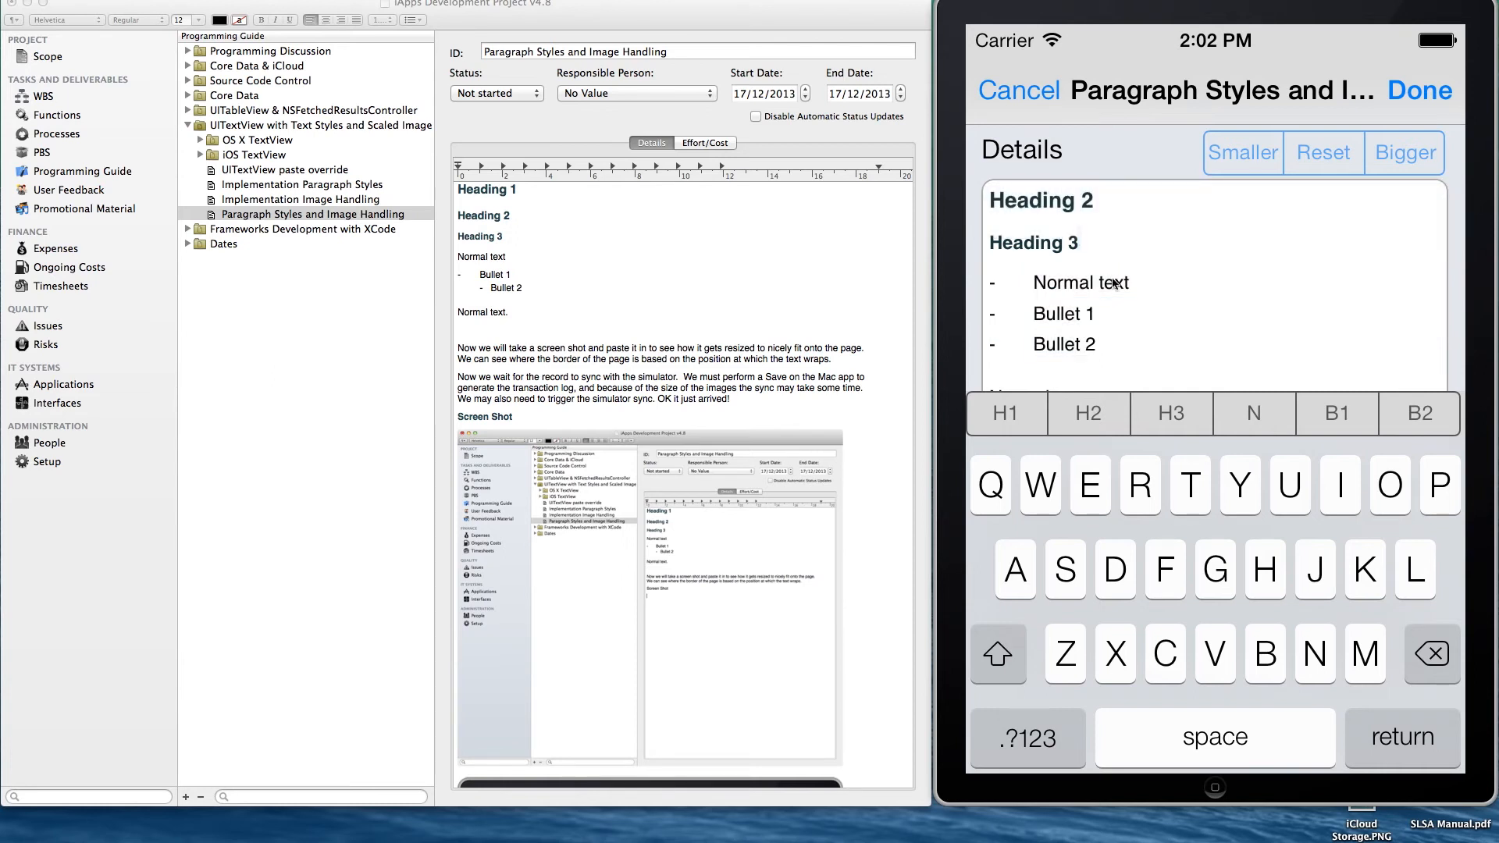
pyautogui.click(1031, 283)
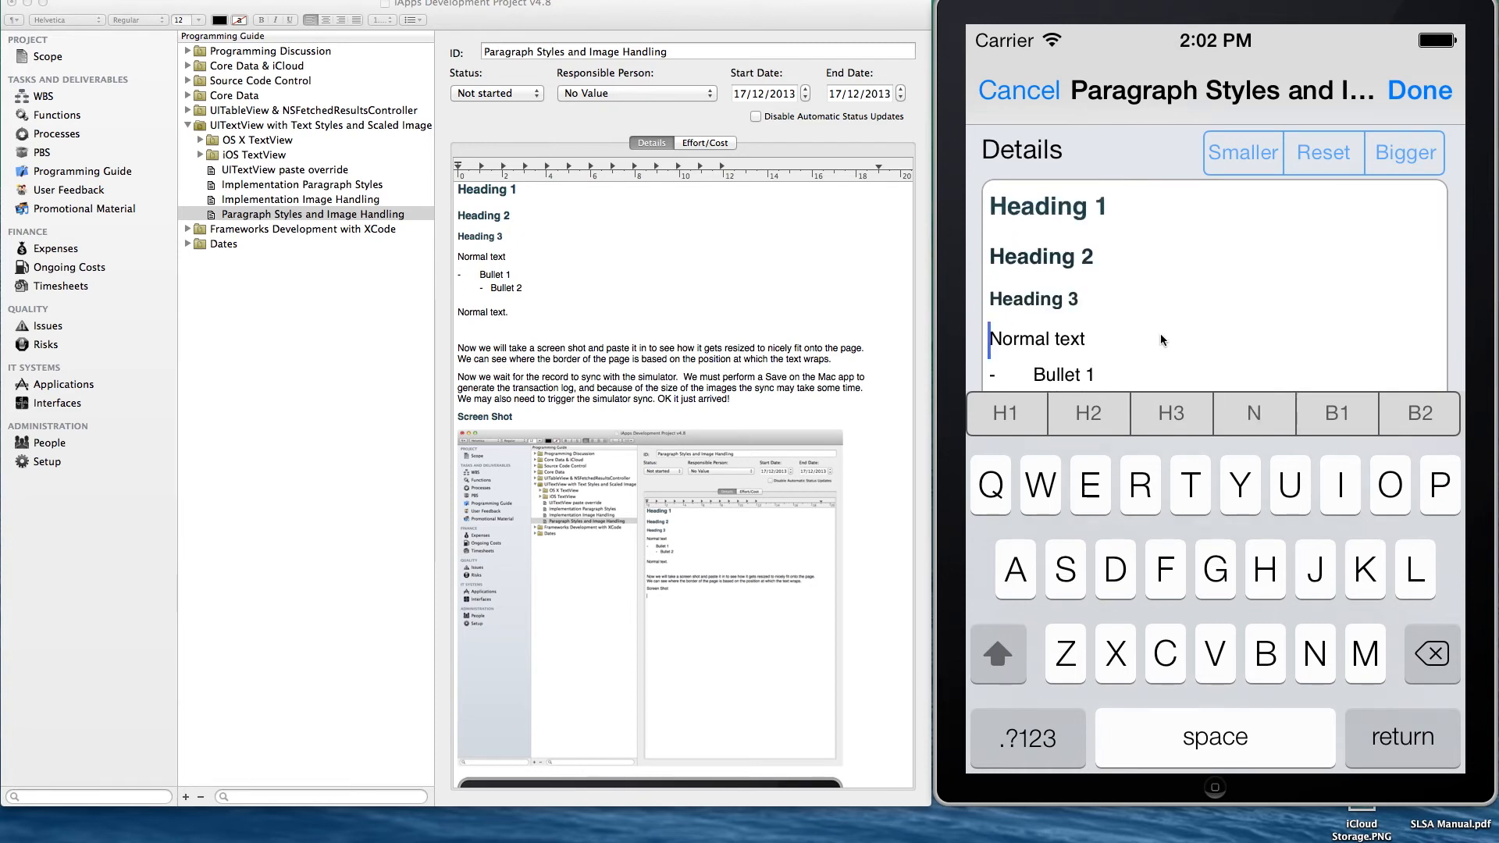
pyautogui.scroll(-3)
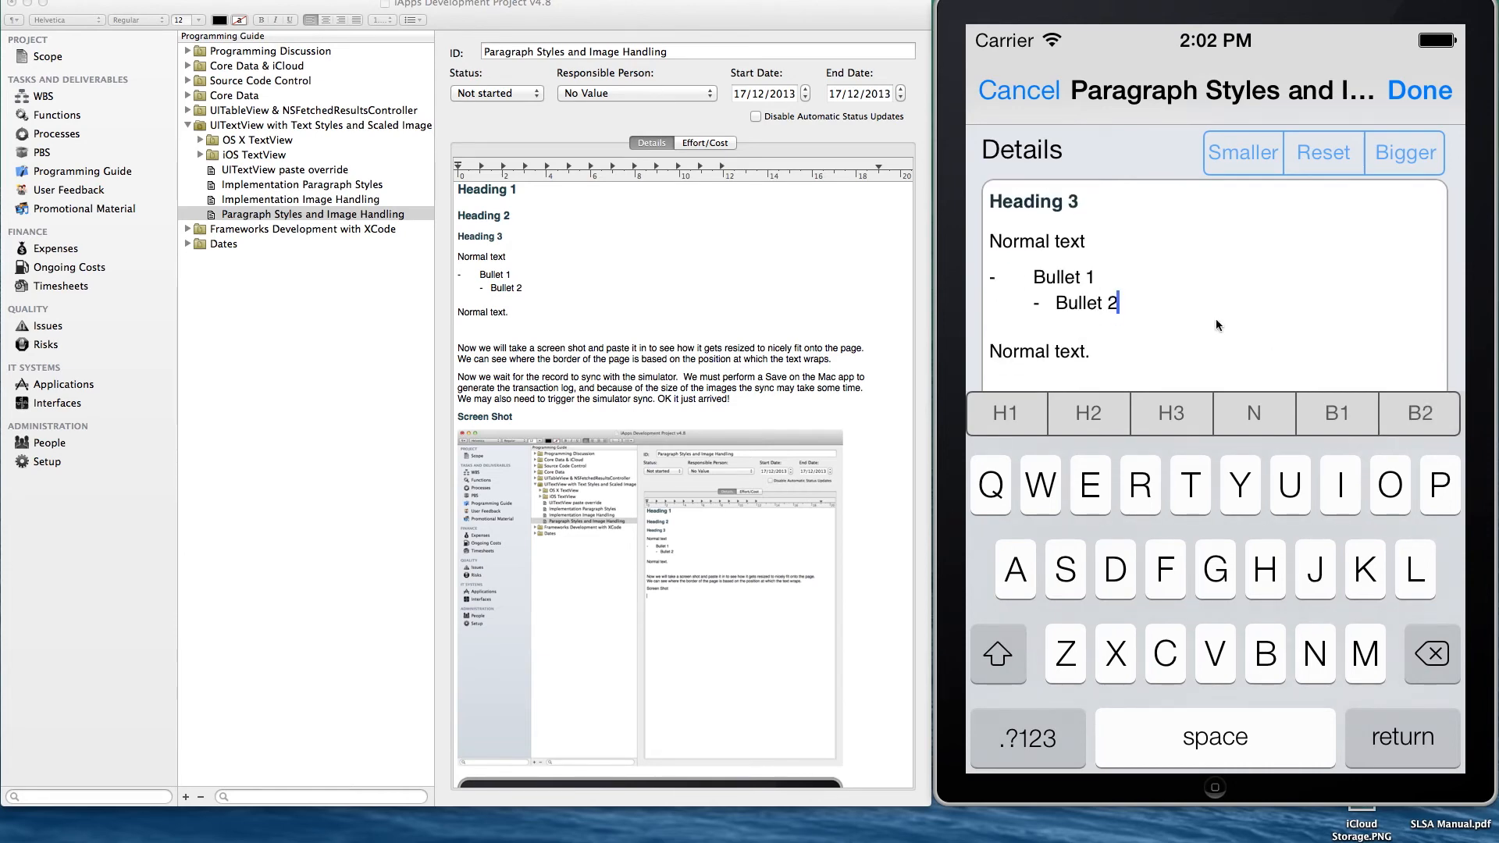
pyautogui.scroll(-3)
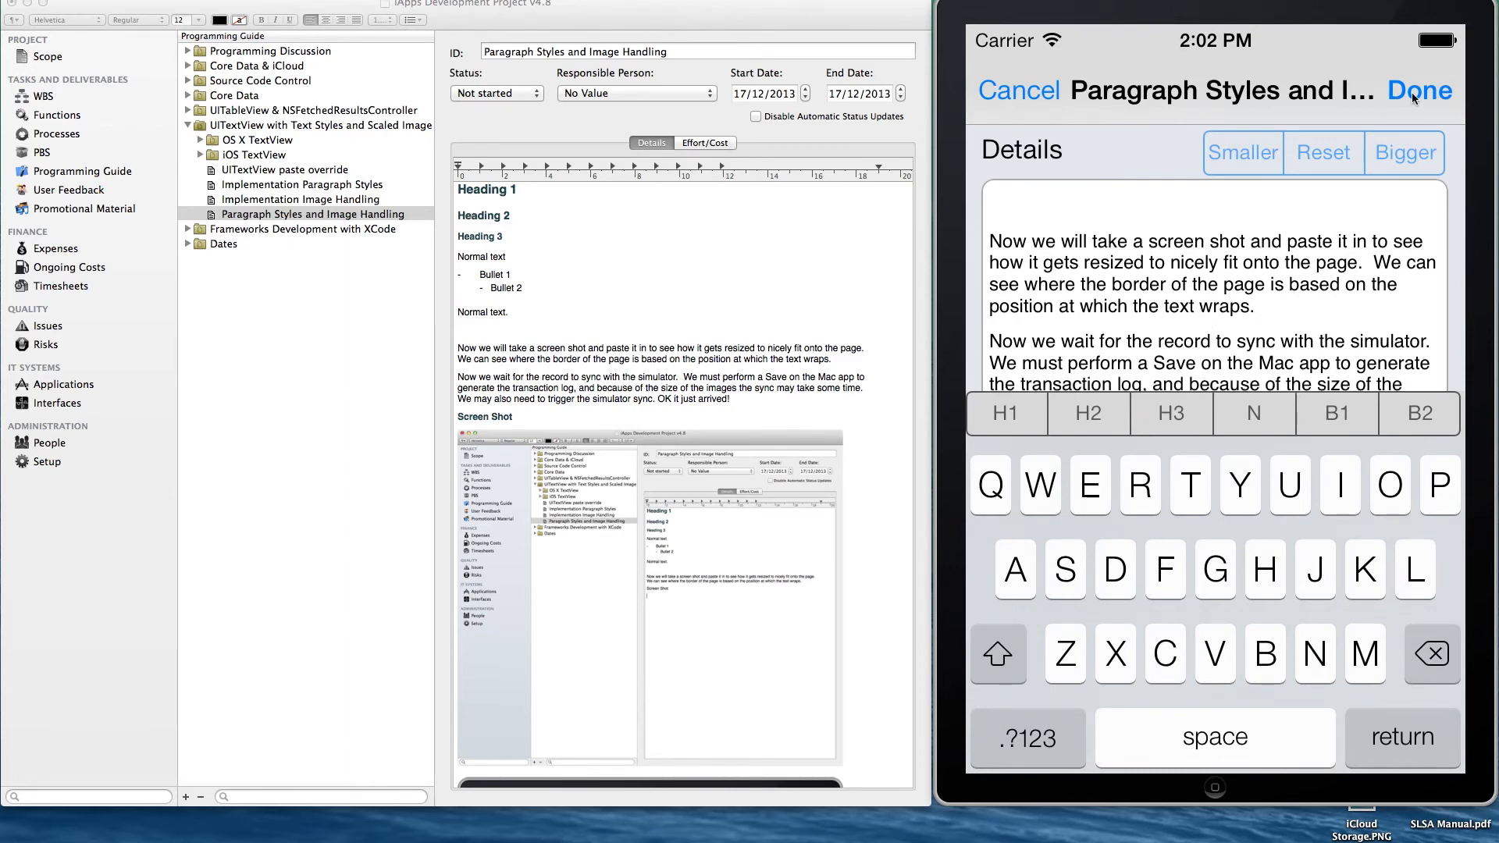
# Save the record, then enlarge, shrink and reset the Details text size
pyautogui.click(1421, 90)
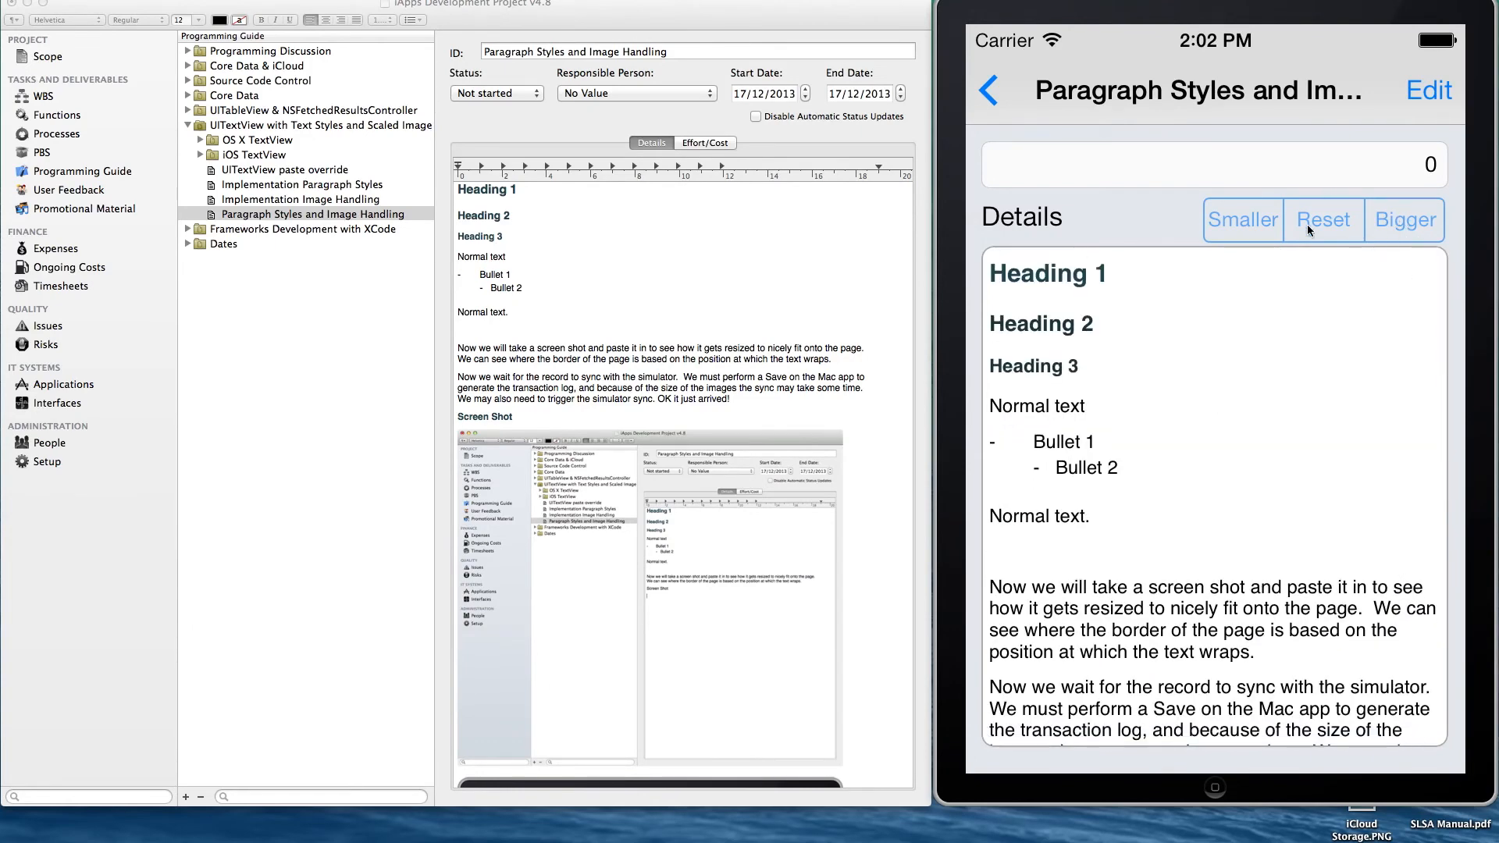
pyautogui.click(1405, 220)
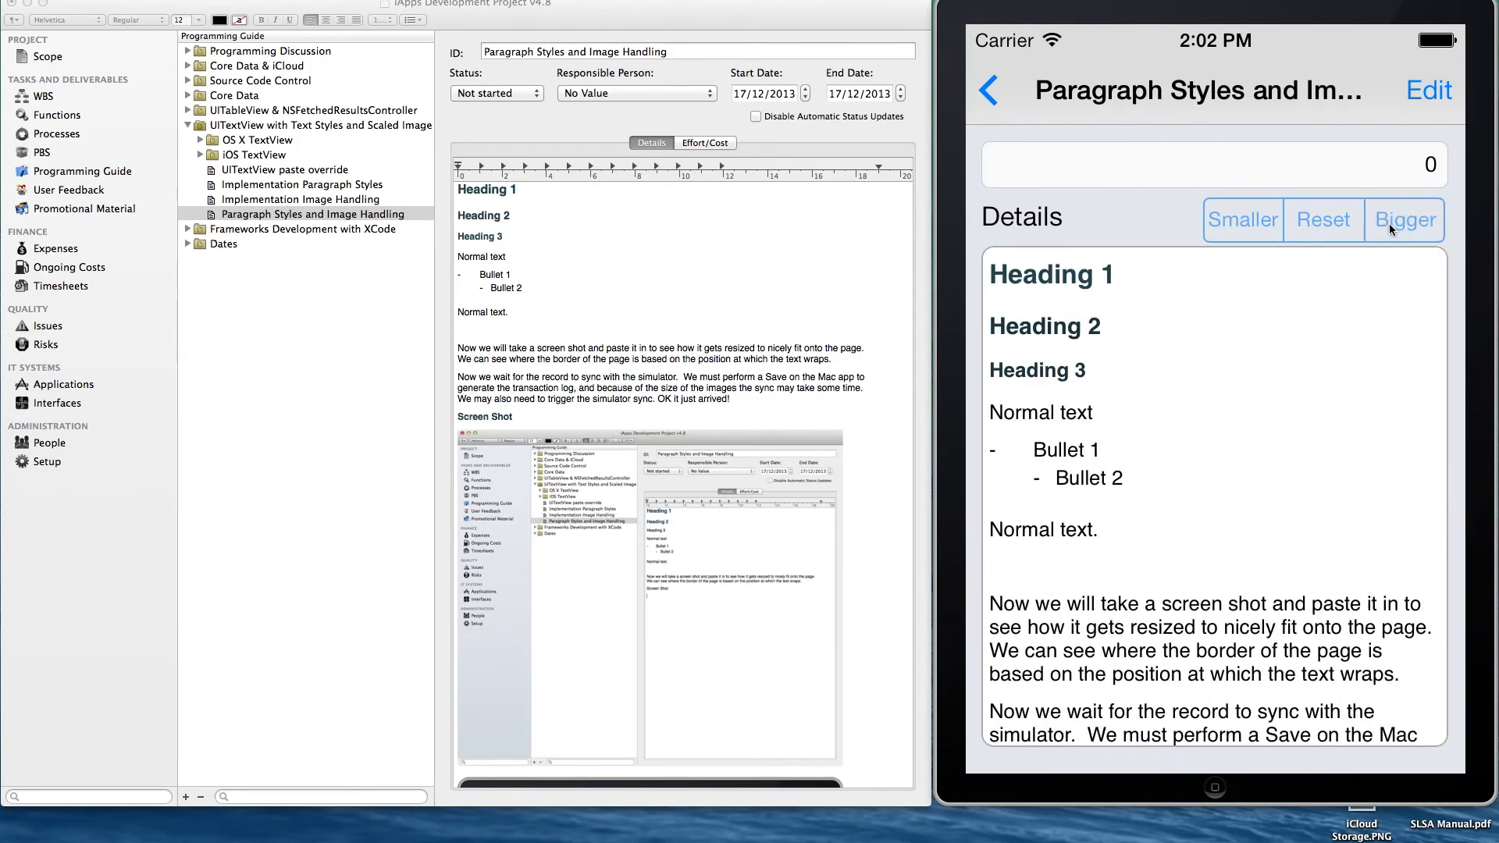
pyautogui.click(1405, 220)
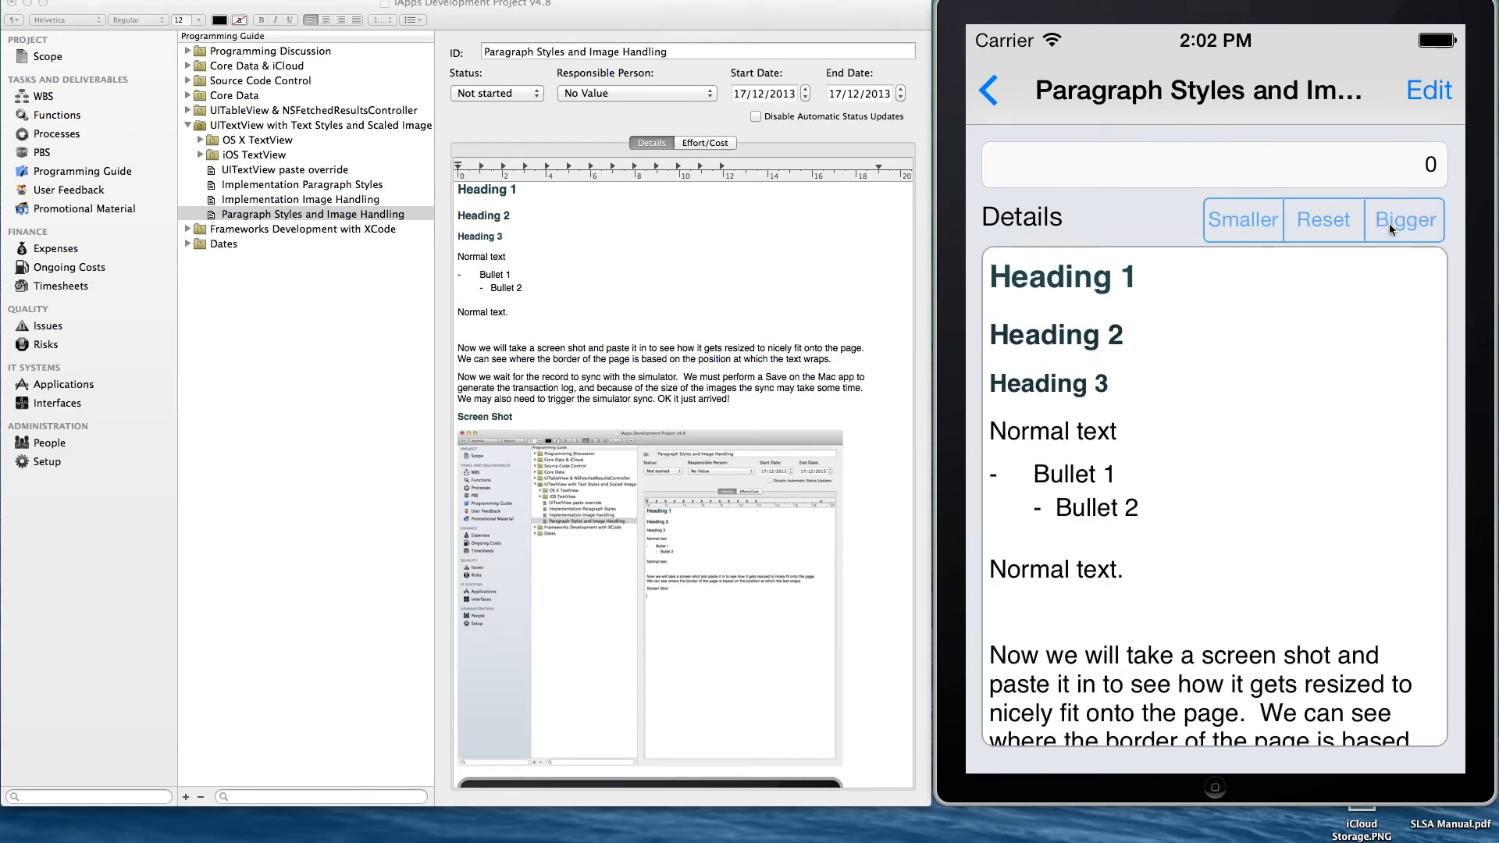
pyautogui.click(1242, 219)
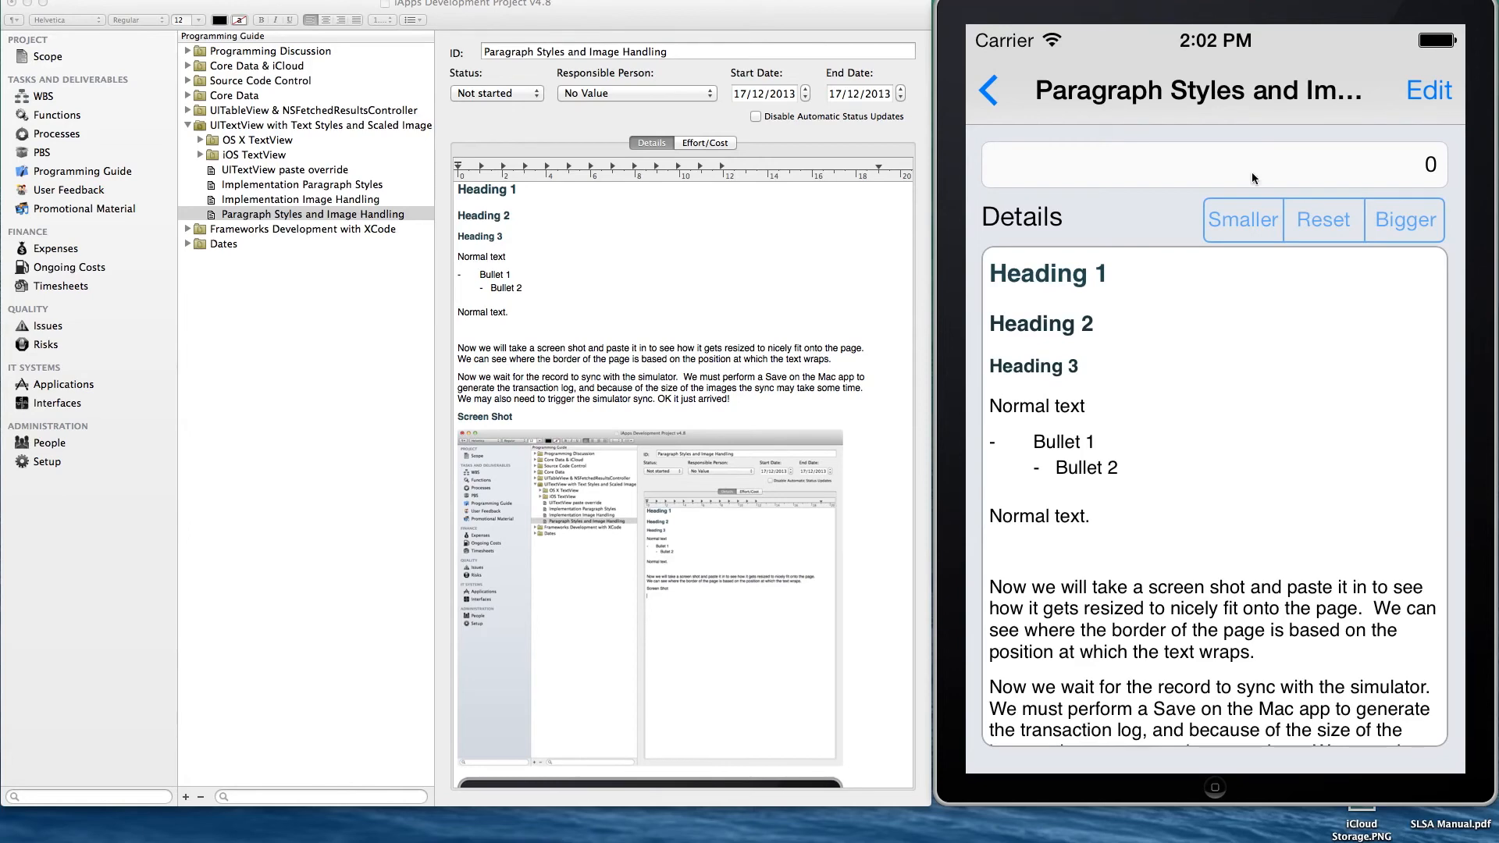
pyautogui.click(1243, 219)
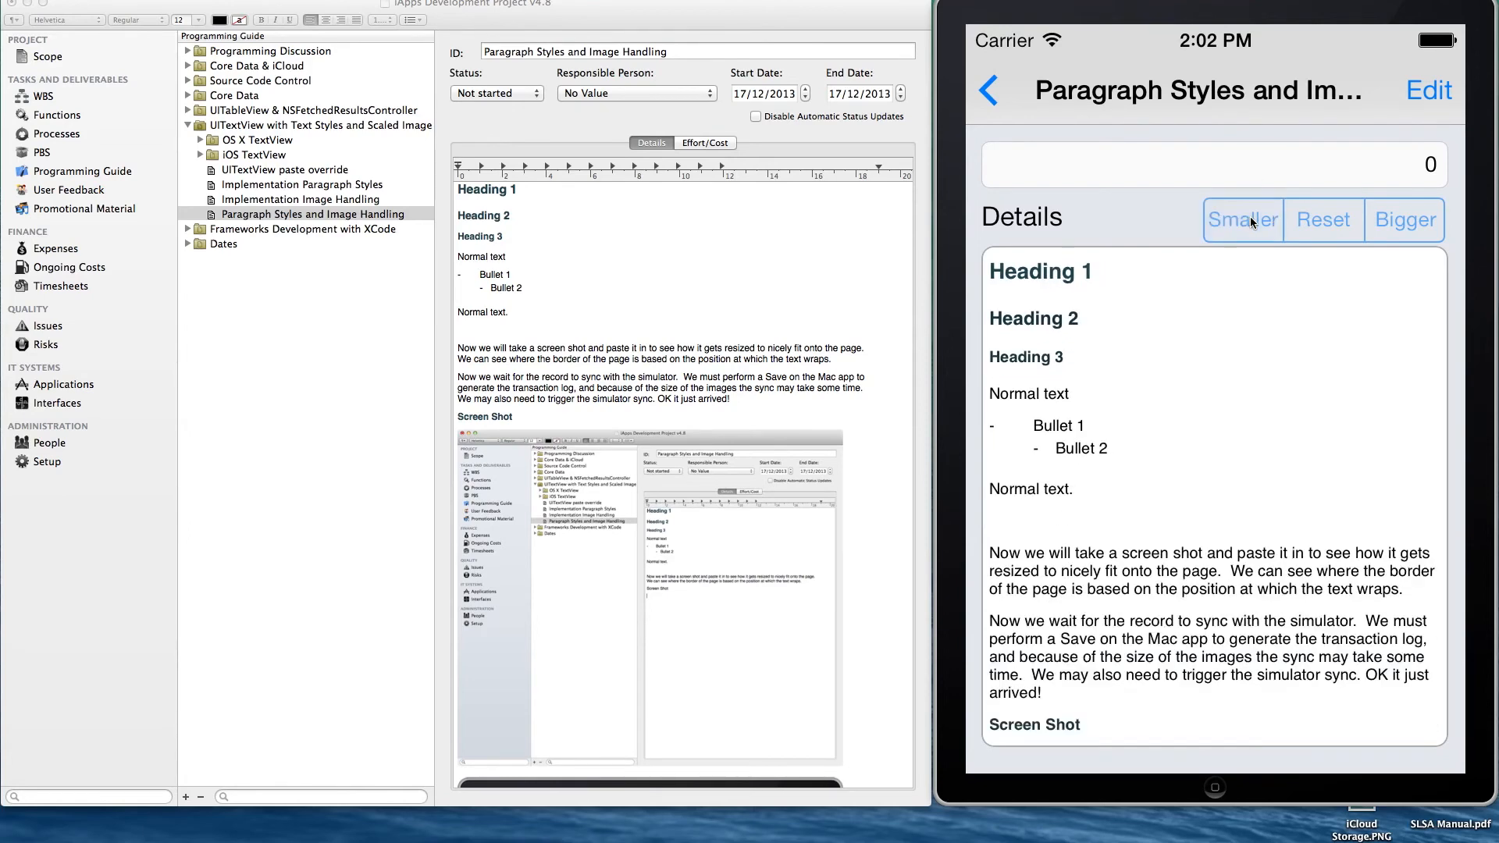
pyautogui.click(1242, 220)
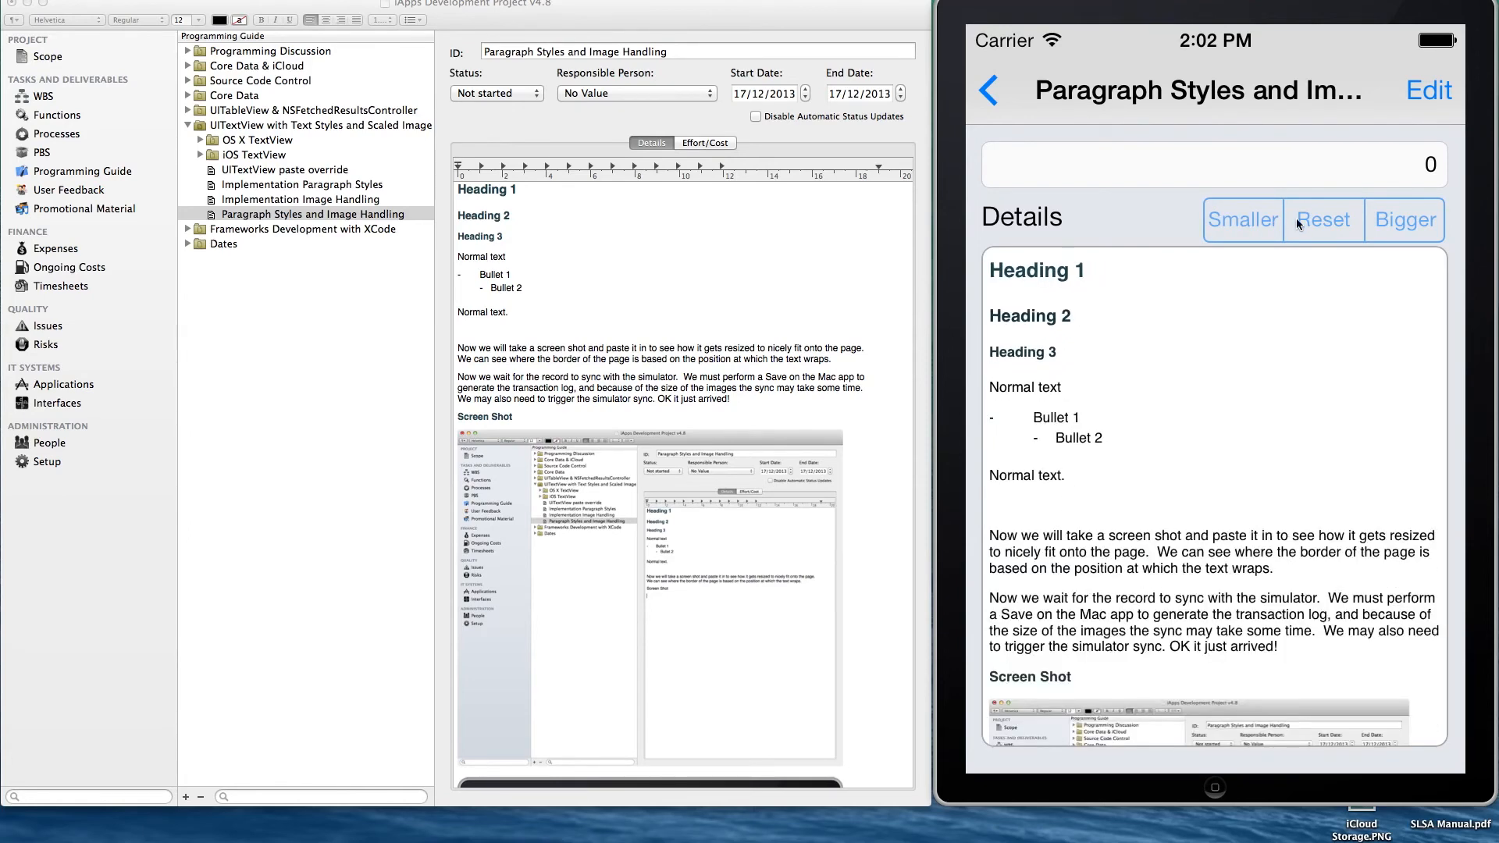
pyautogui.click(1405, 220)
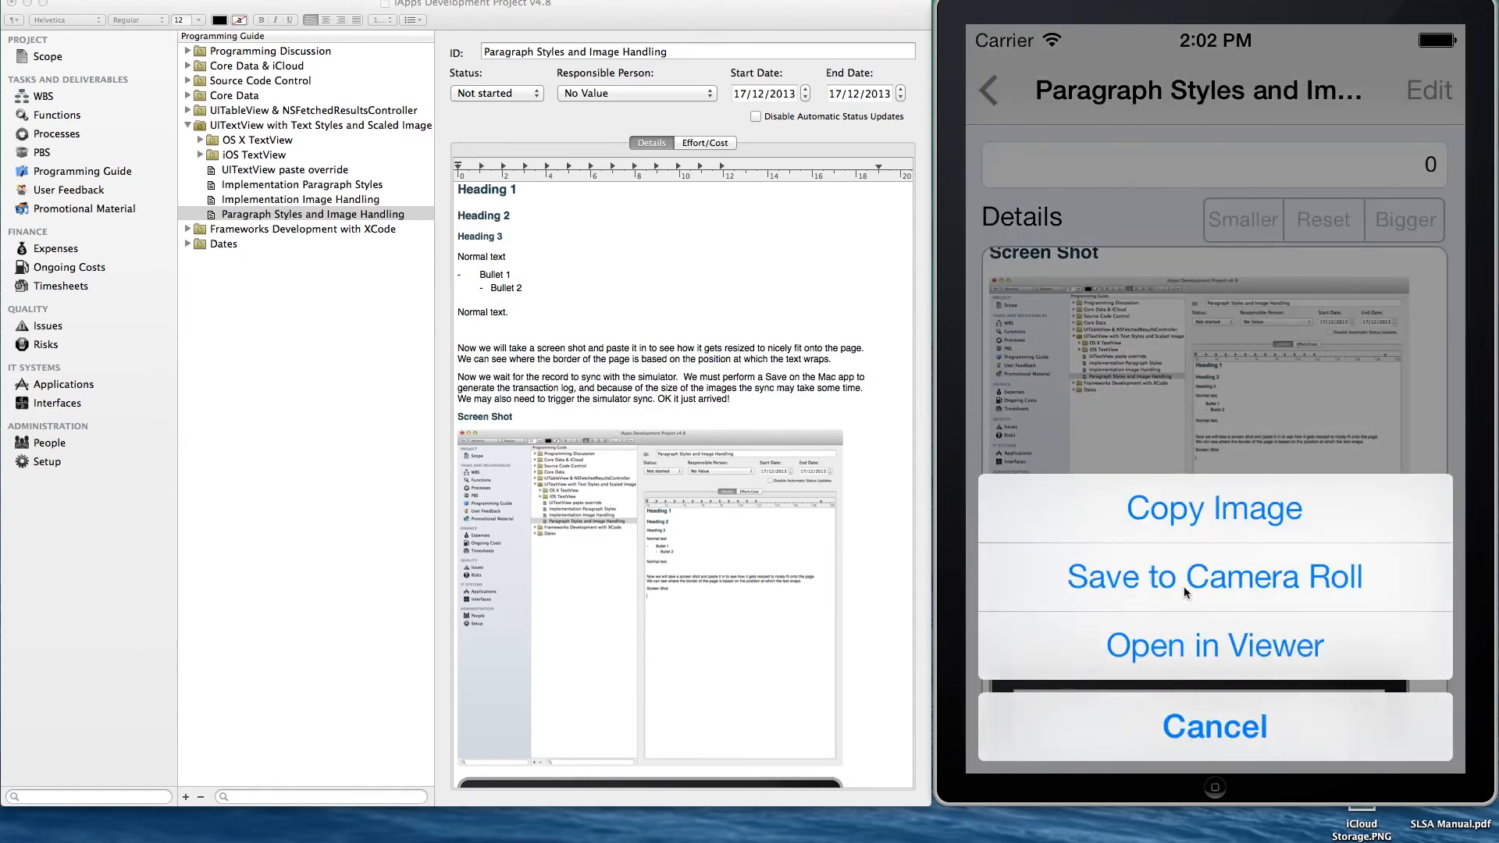
# View the embedded screenshot full screen with Open in Viewer
pyautogui.click(1214, 577)
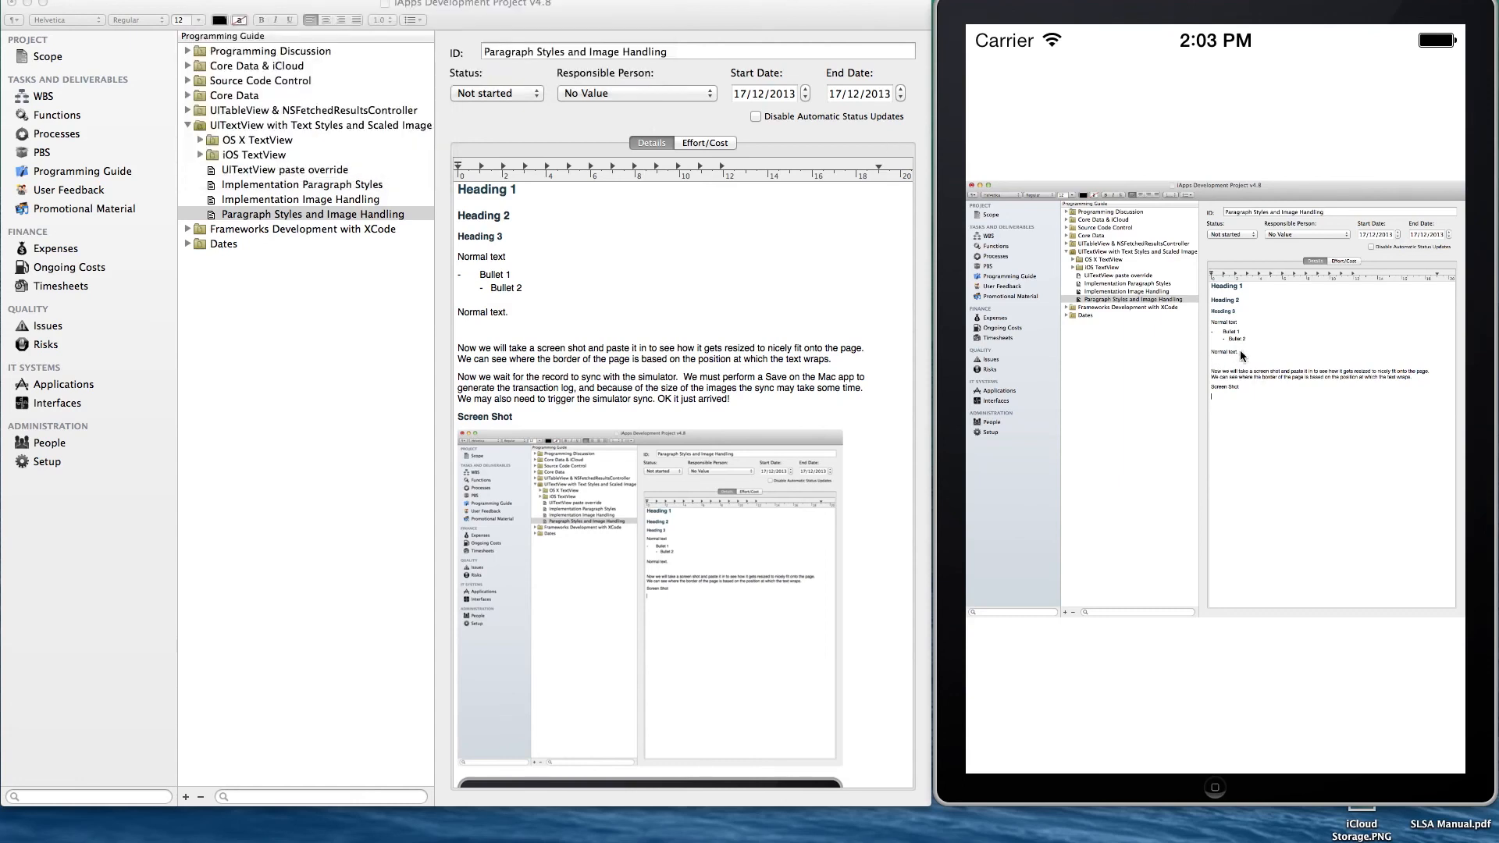
pyautogui.moveTo(1174, 361)
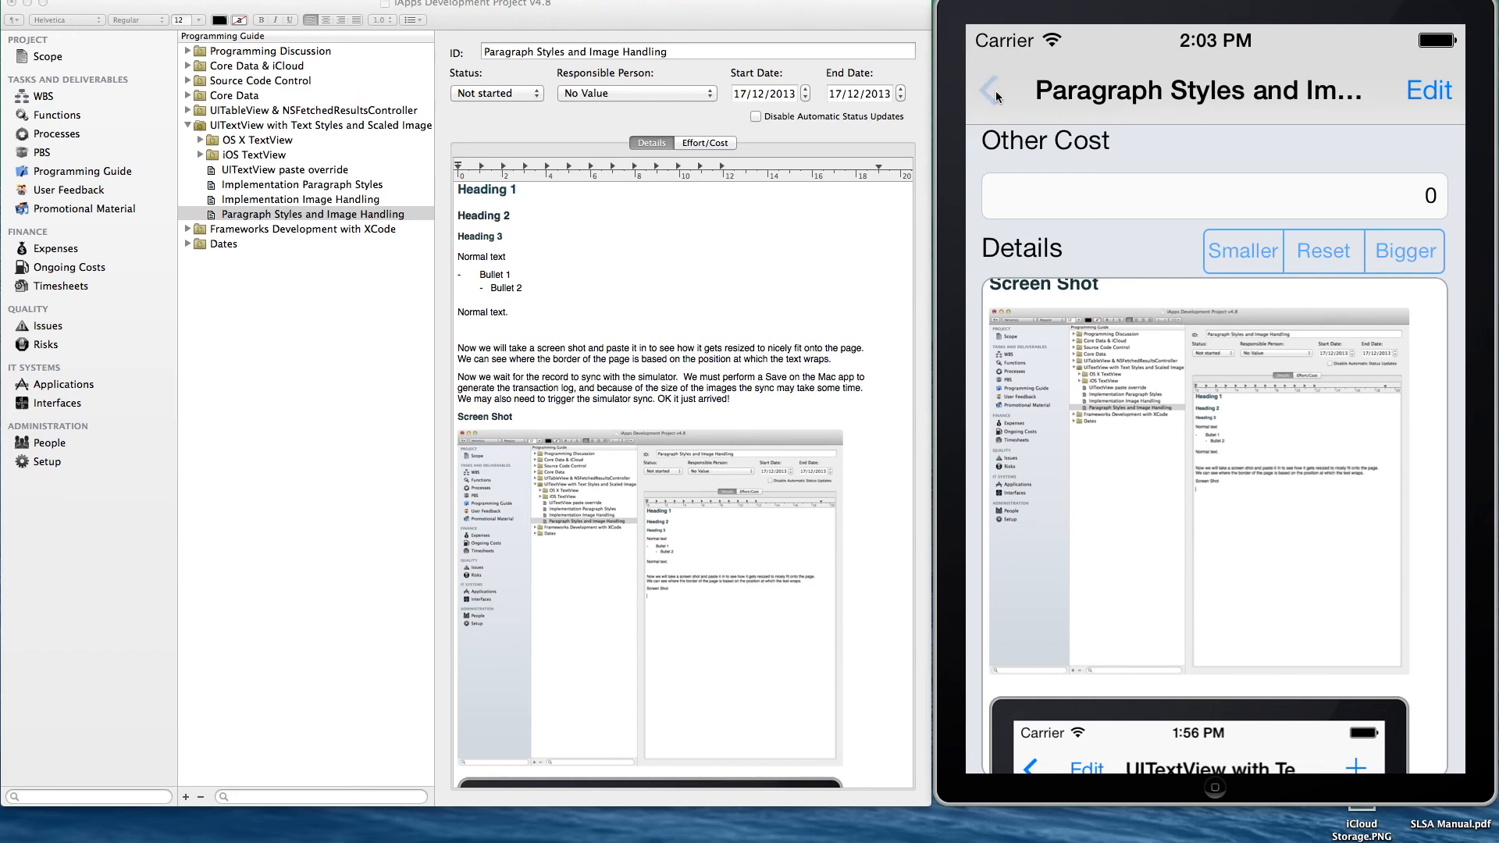
# Navigate back from the record toward the Projects list
pyautogui.click(994, 89)
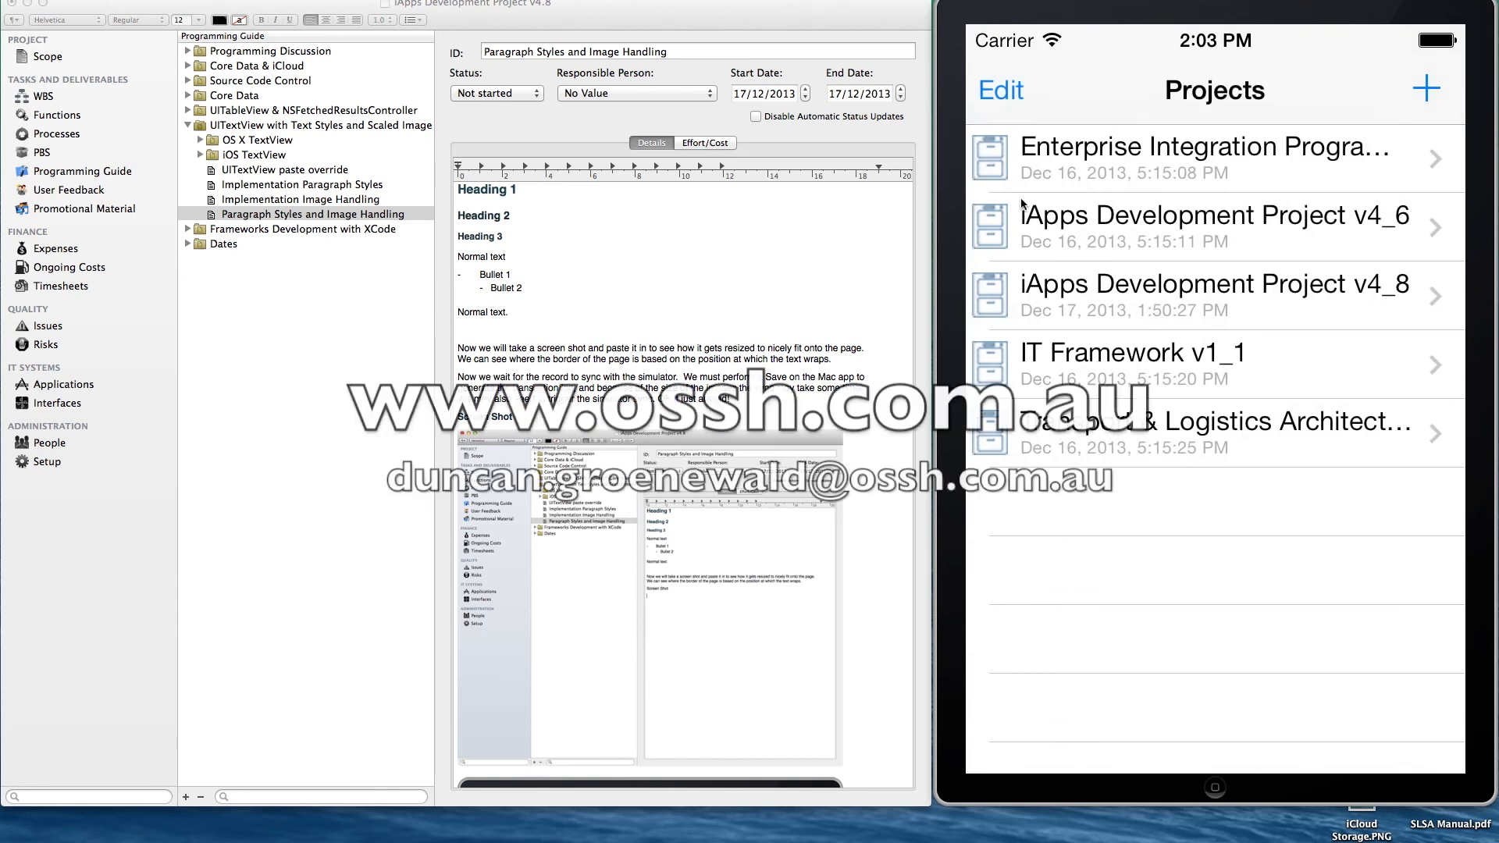
pyautogui.moveTo(455, 273)
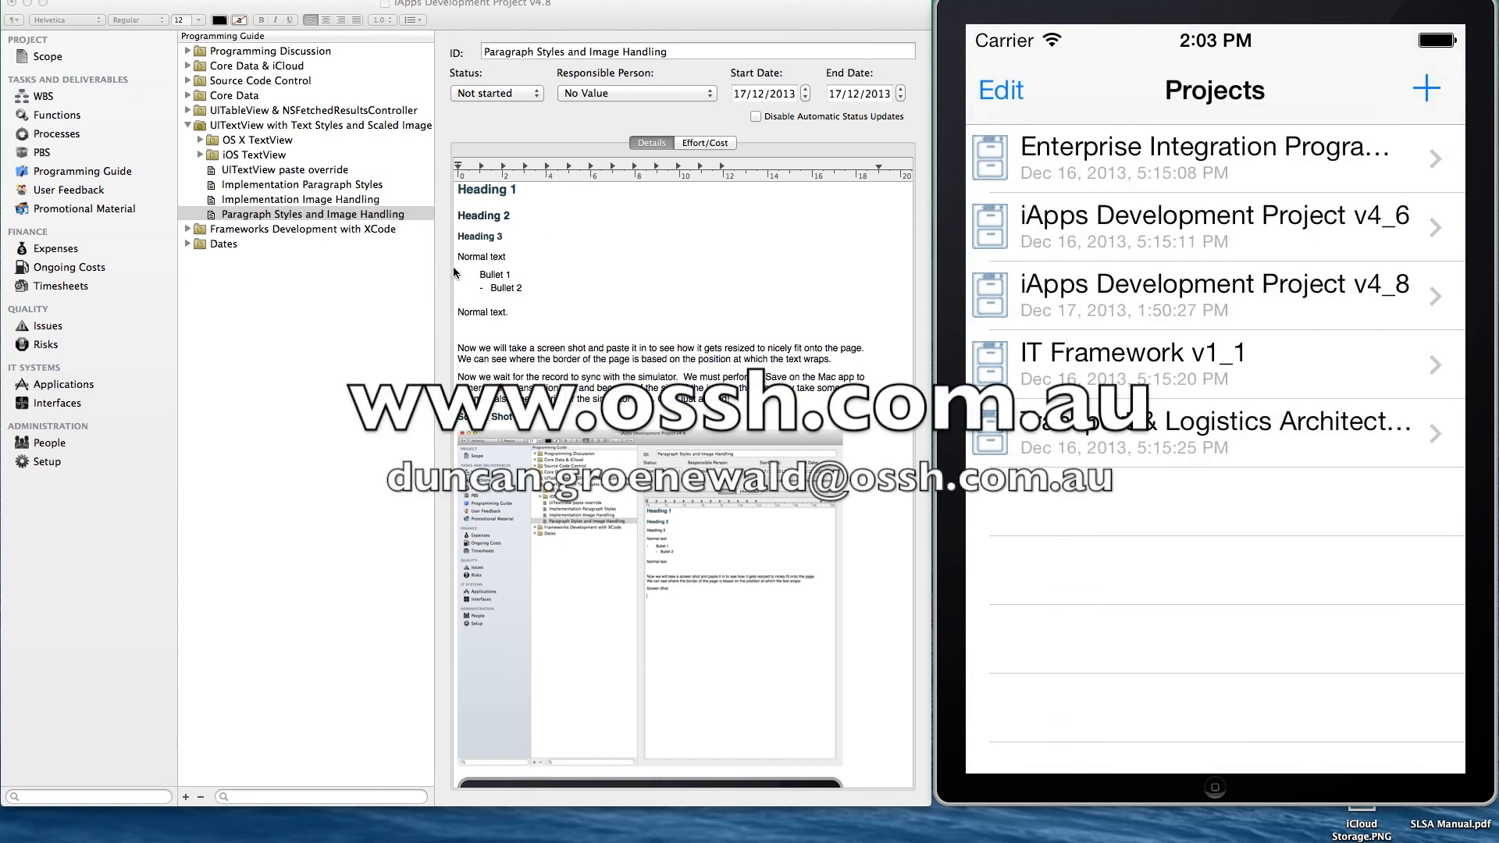